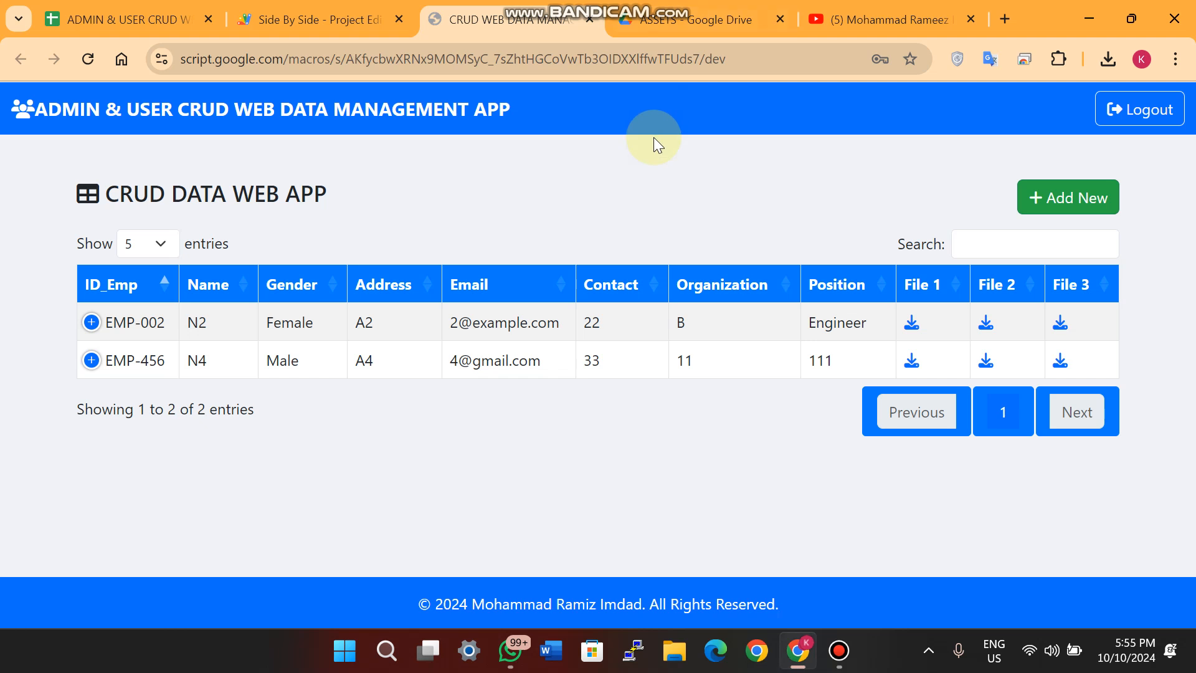
# Glance at the YouTube channel page, then return to the CRUD web app and log out
pyautogui.click(877, 19)
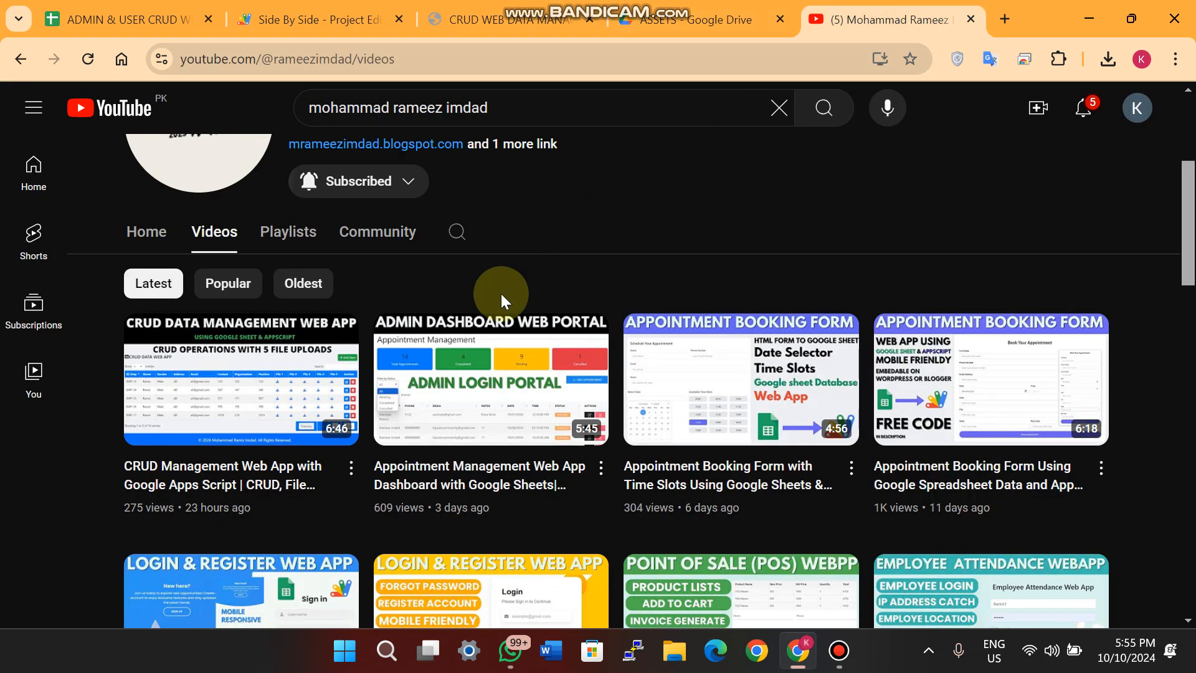
pyautogui.moveTo(241, 378)
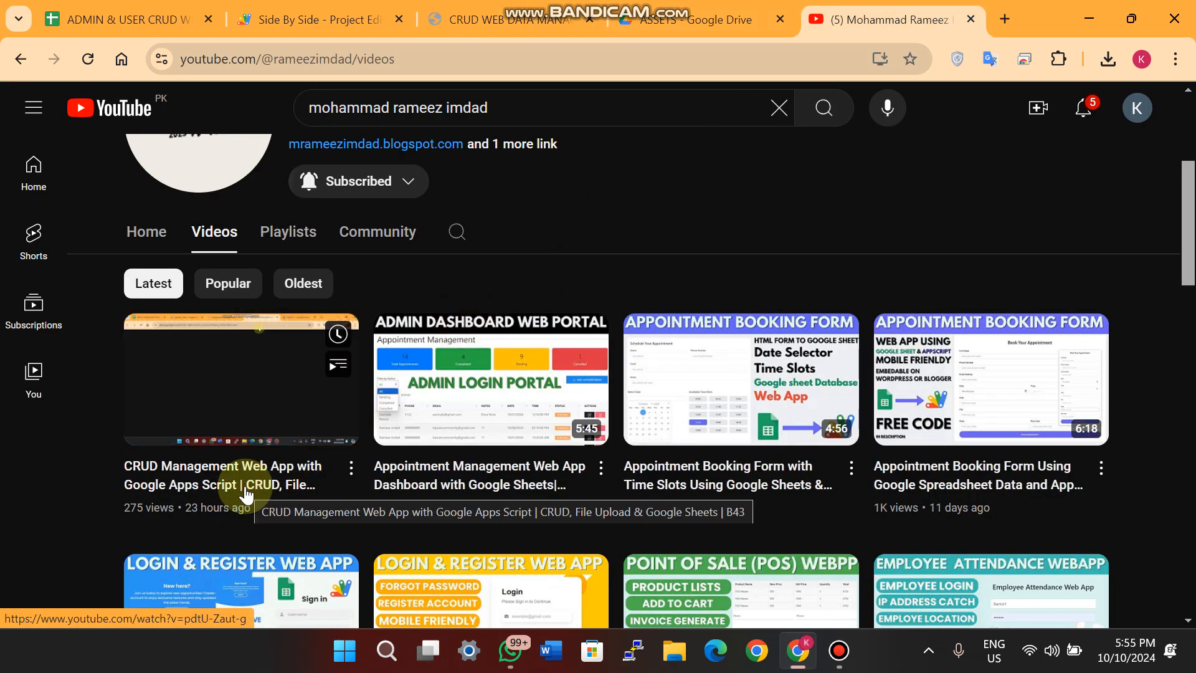
pyautogui.click(503, 19)
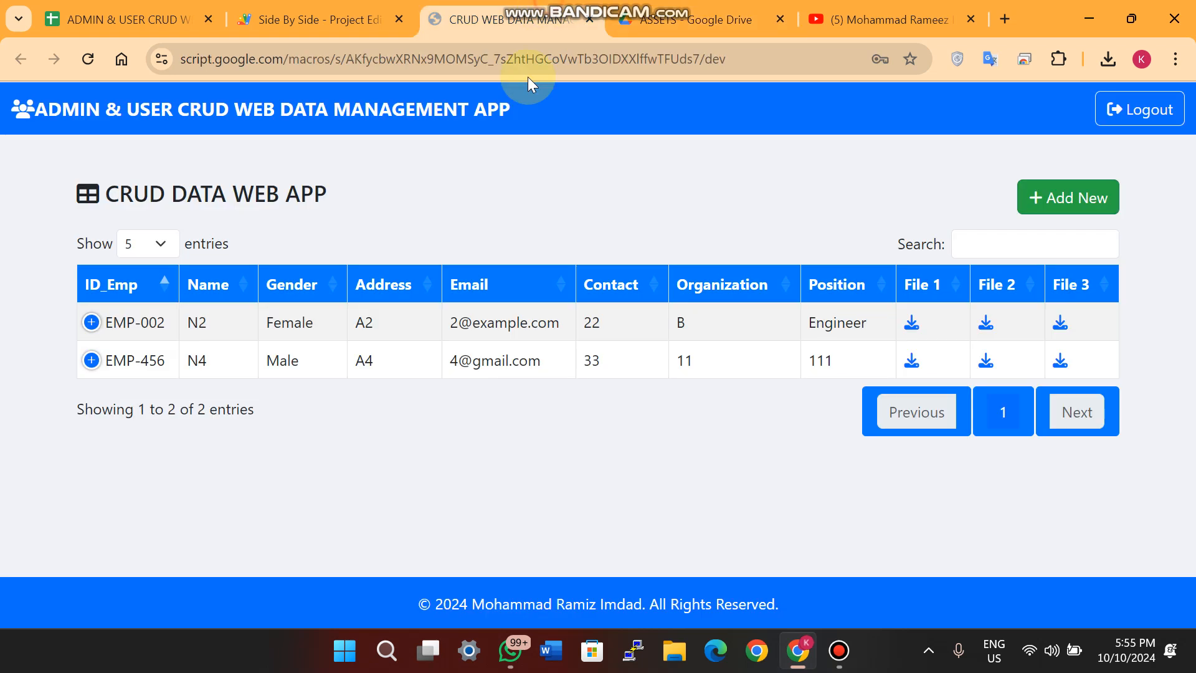
pyautogui.moveTo(522, 123)
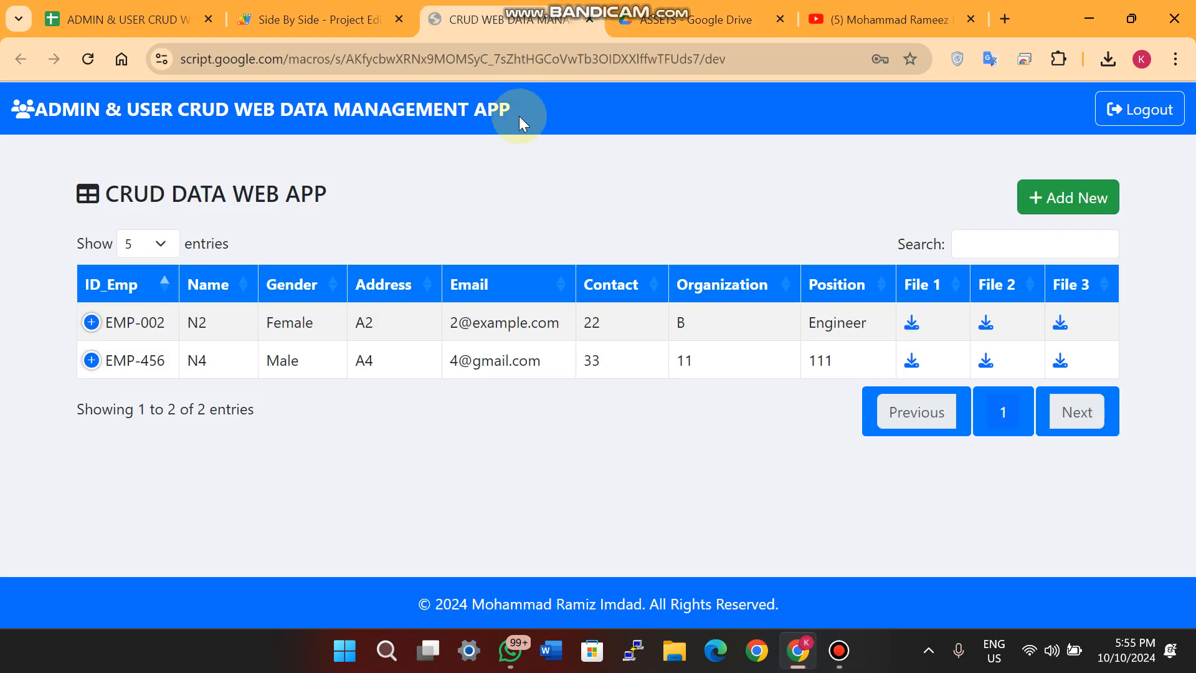
pyautogui.moveTo(118, 141)
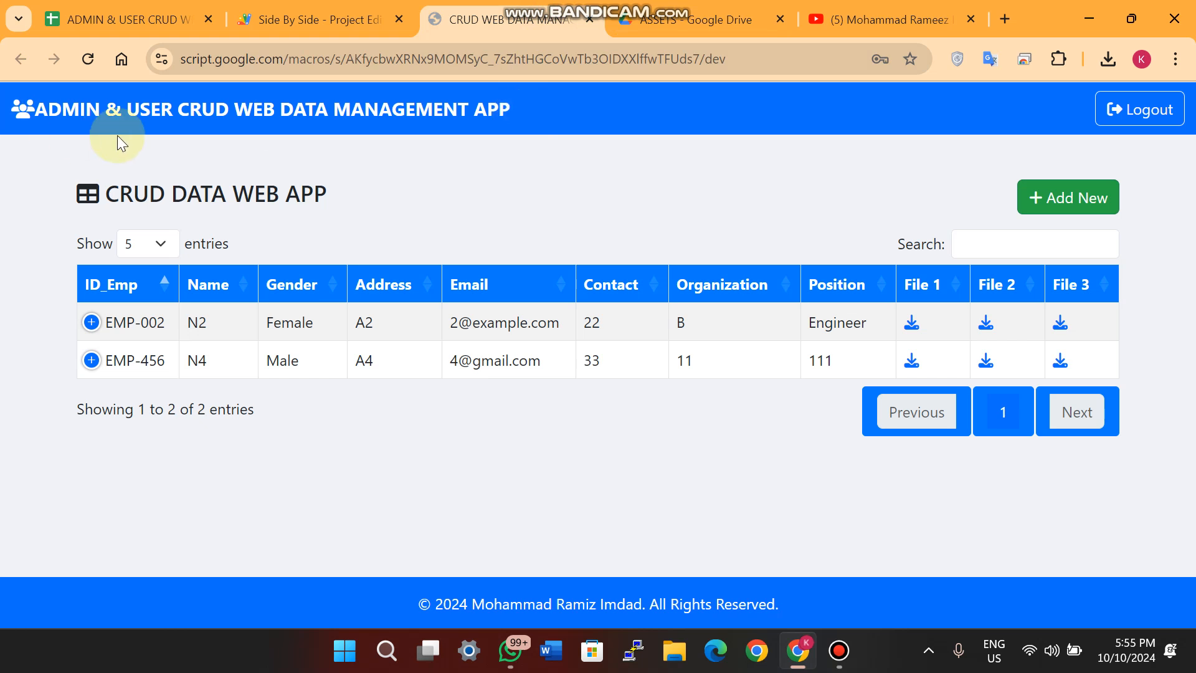
pyautogui.moveTo(165, 120)
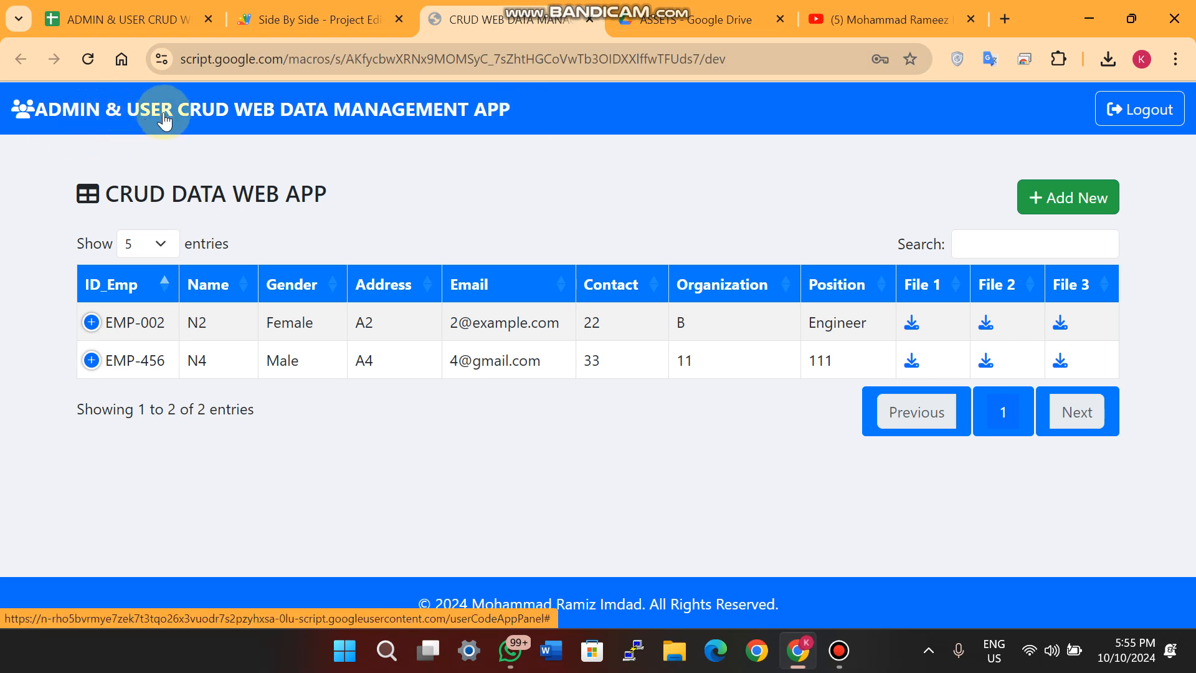
pyautogui.moveTo(482, 121)
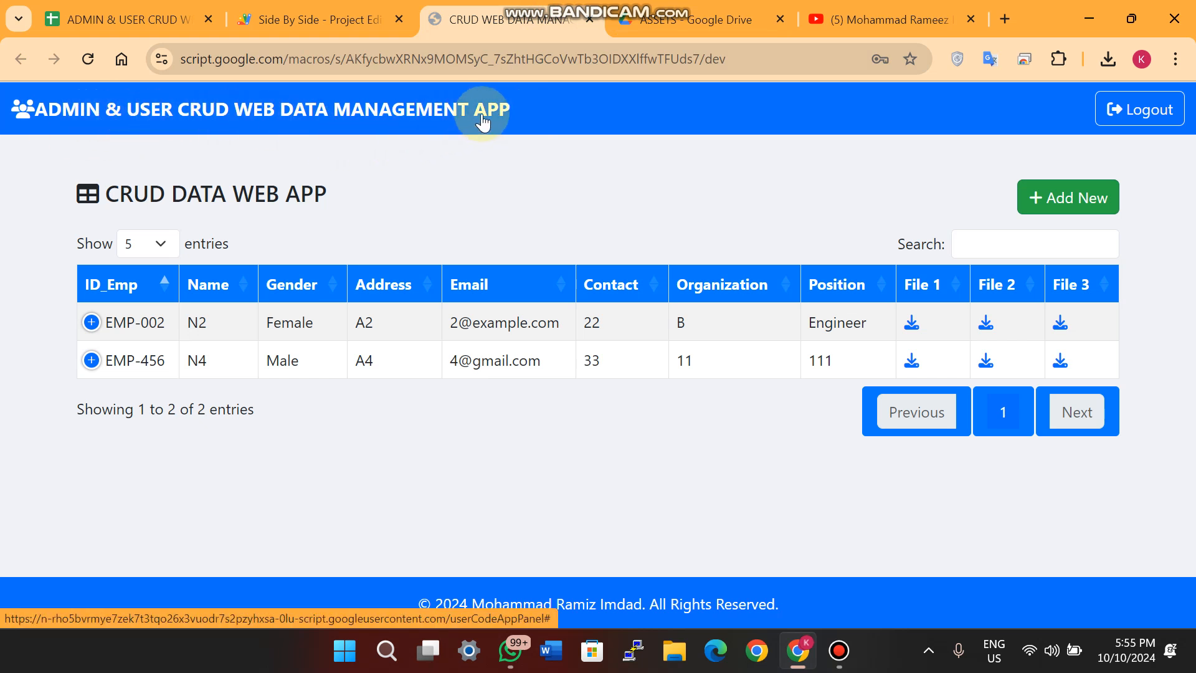
pyautogui.moveTo(778, 159)
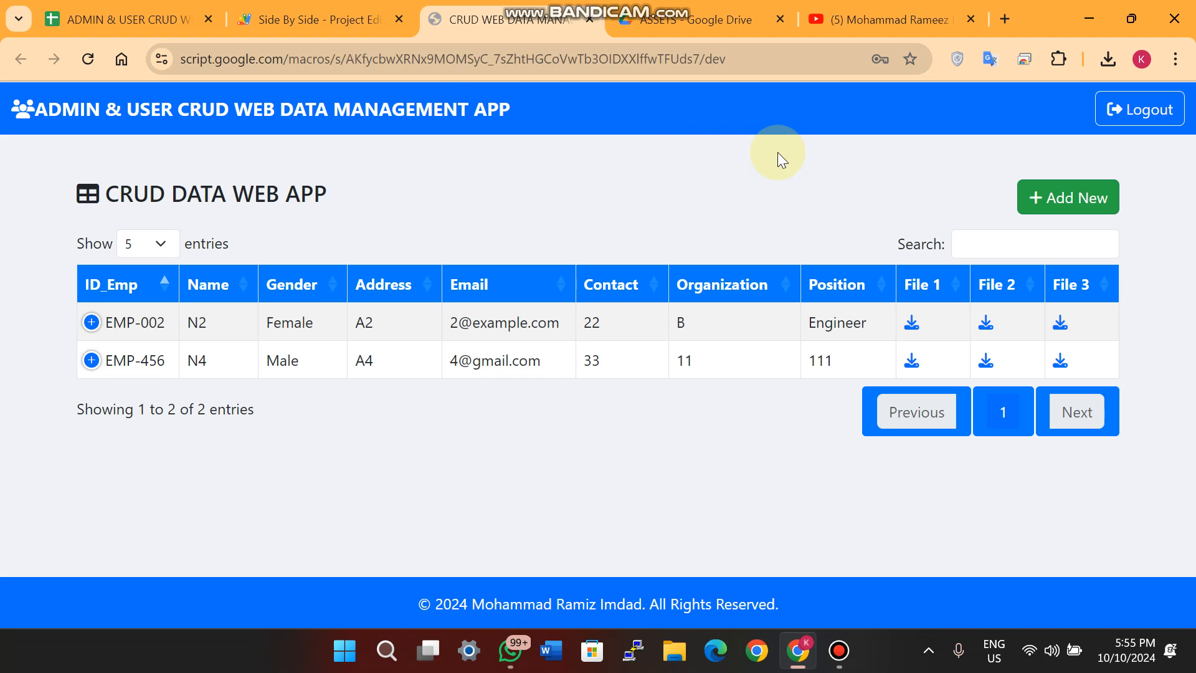
pyautogui.moveTo(1140, 110)
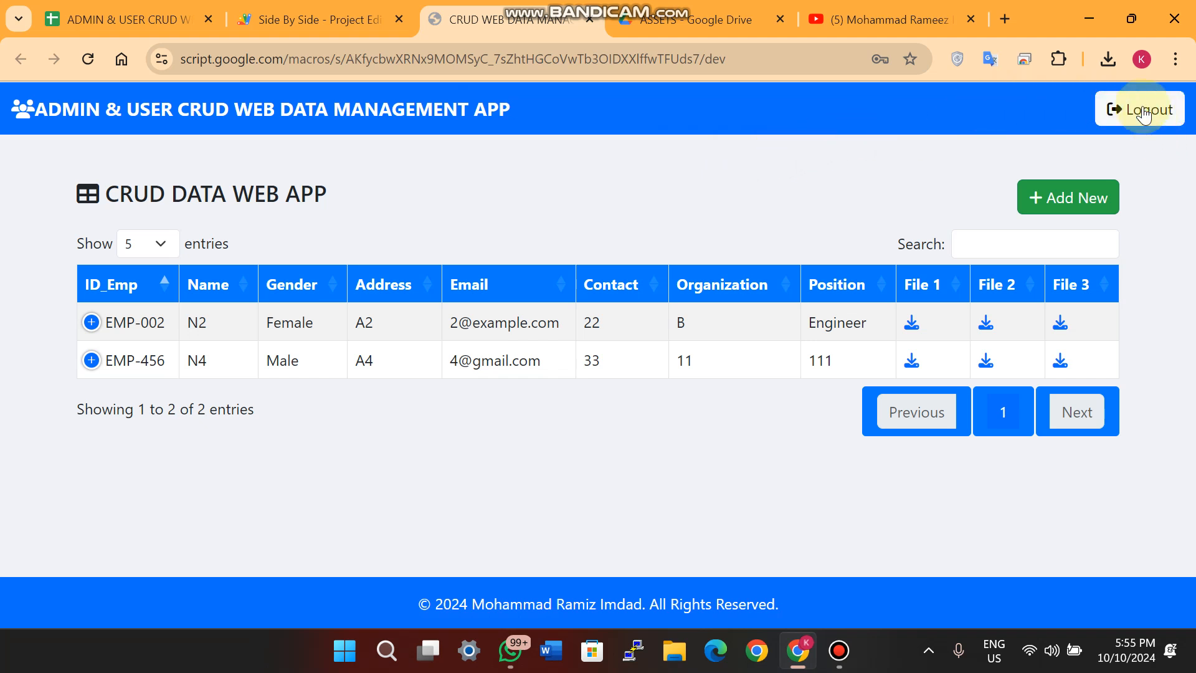
pyautogui.click(1140, 109)
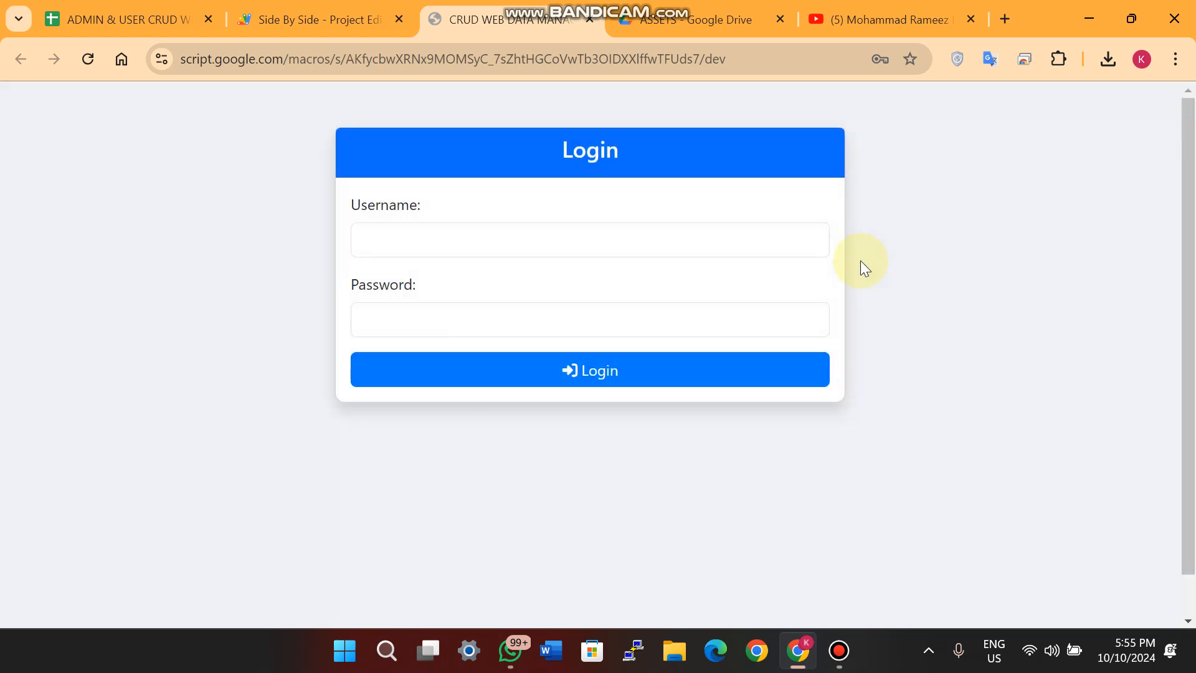
pyautogui.moveTo(191, 46)
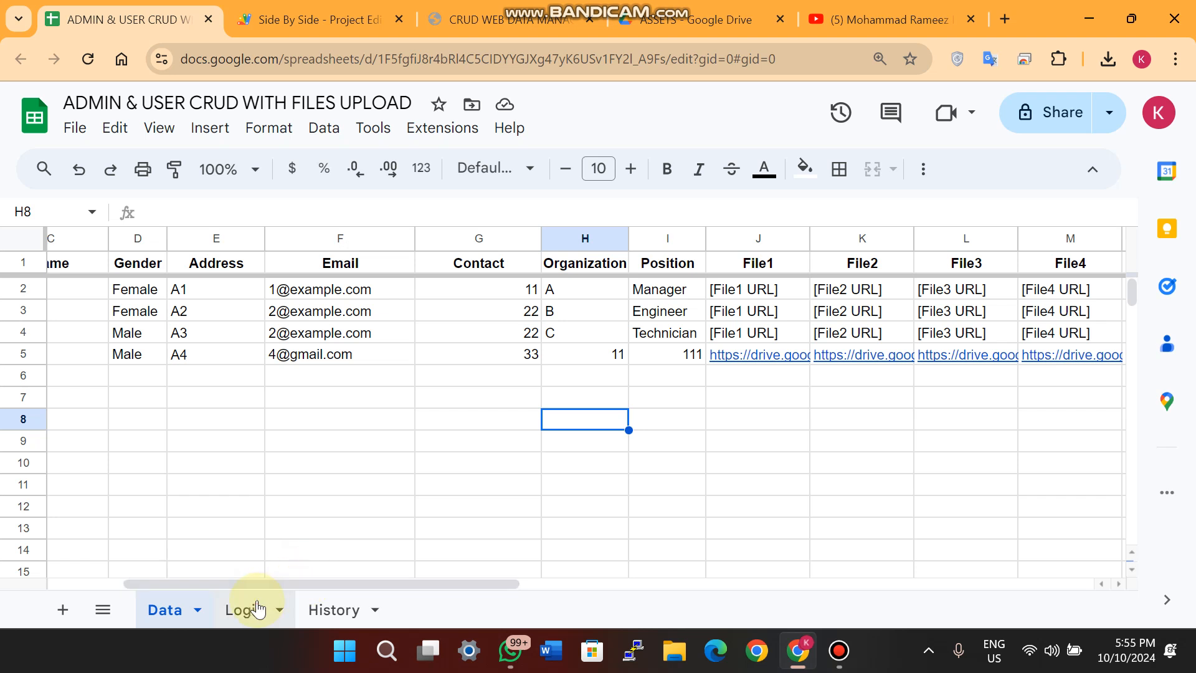
# Review the Login sheet's admin and user accounts, checking the Data sheet in between
pyautogui.click(244, 610)
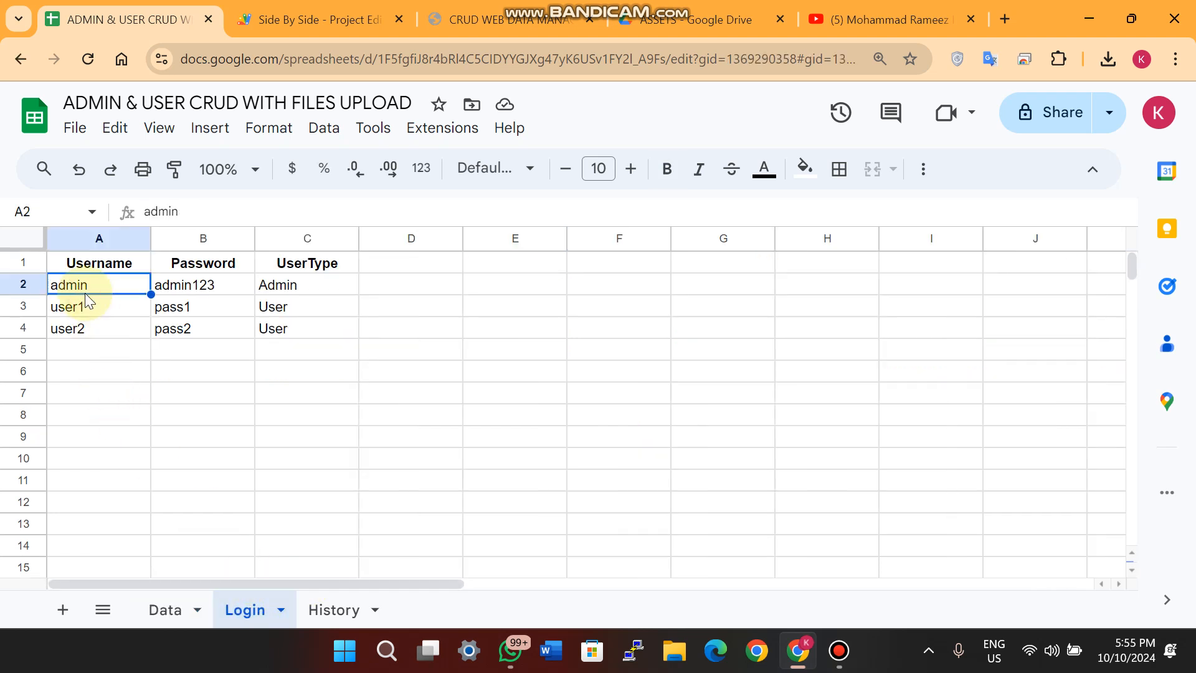
pyautogui.click(161, 400)
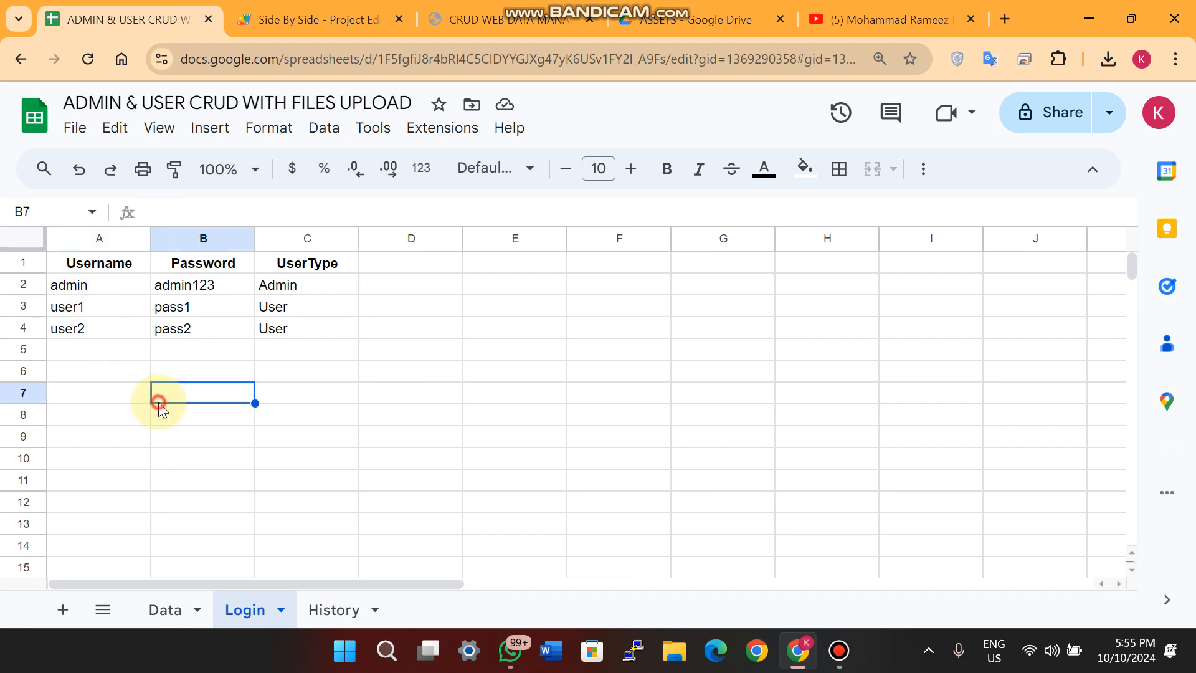
pyautogui.click(98, 284)
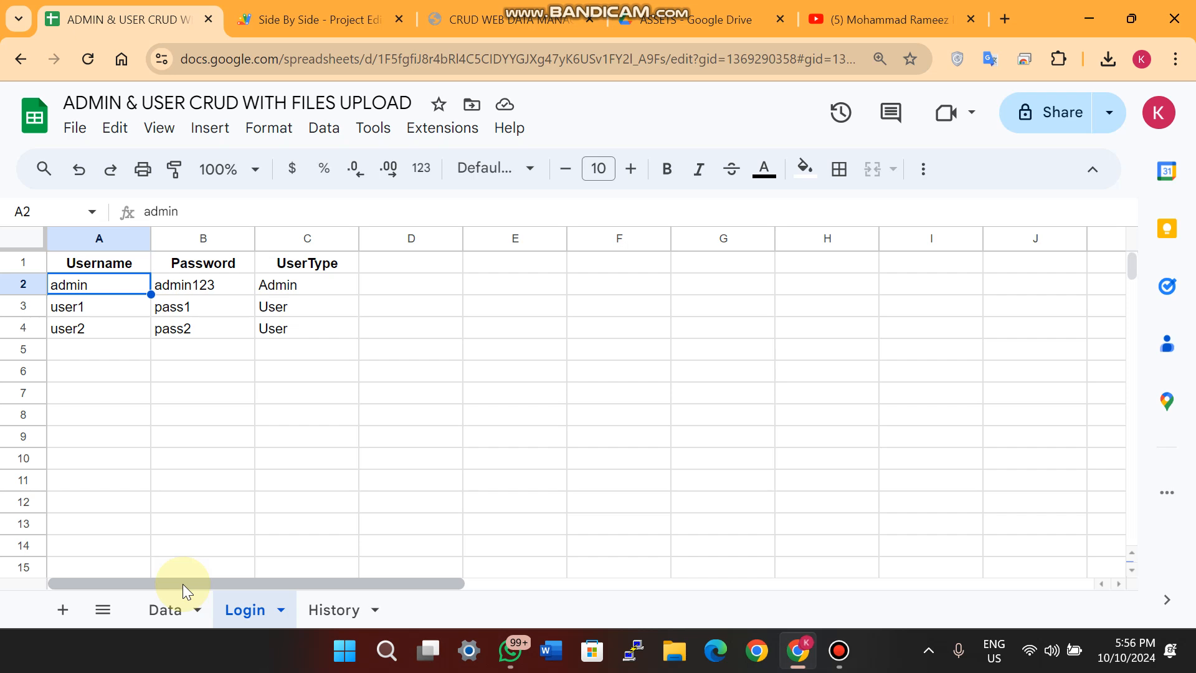
pyautogui.click(164, 609)
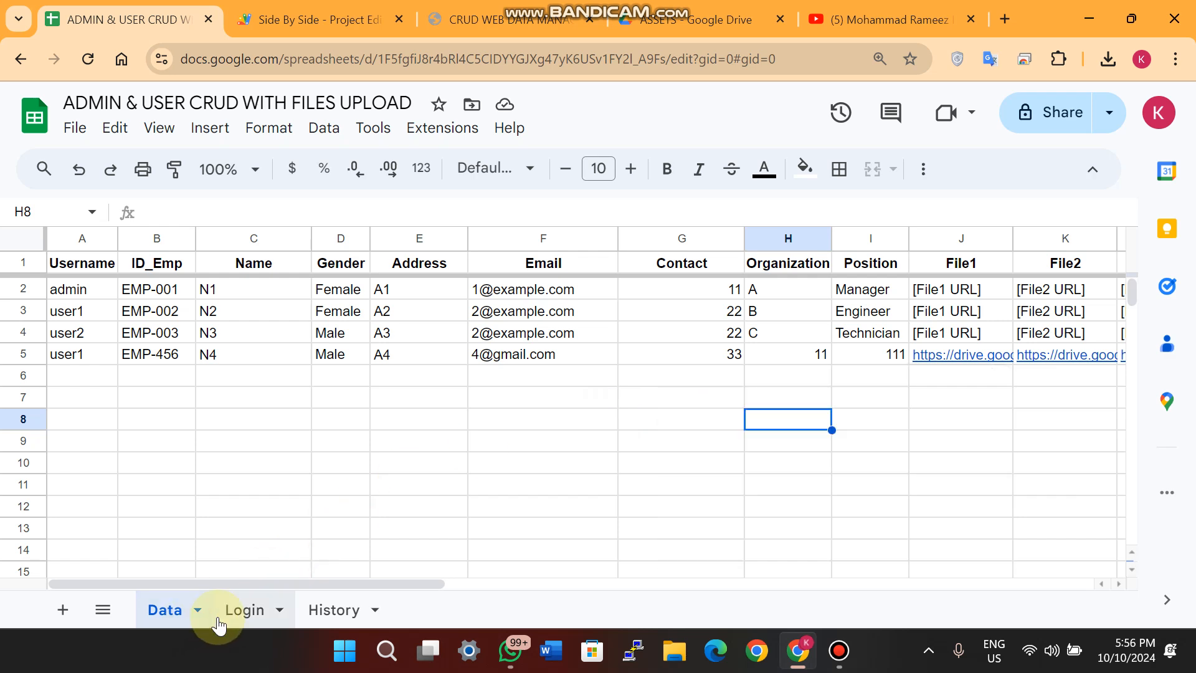
pyautogui.click(242, 609)
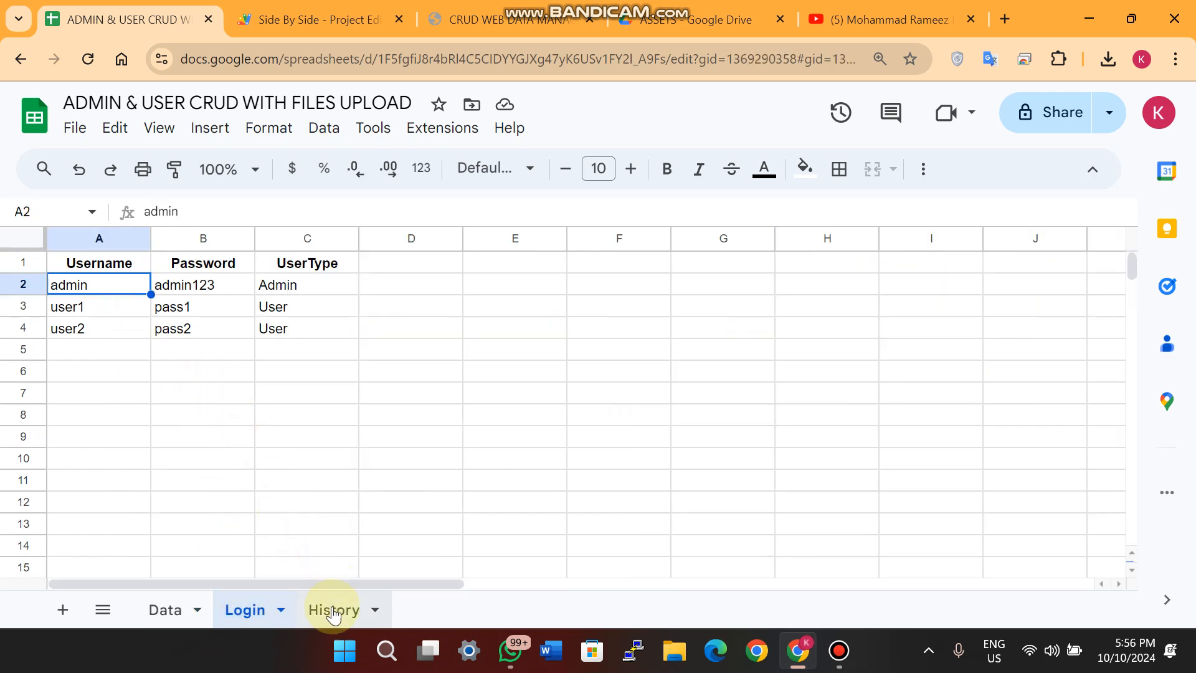
# Inspect History log entries: the row 10 Add for EMP-456, the row 4 Edit and row 6 details
pyautogui.click(333, 609)
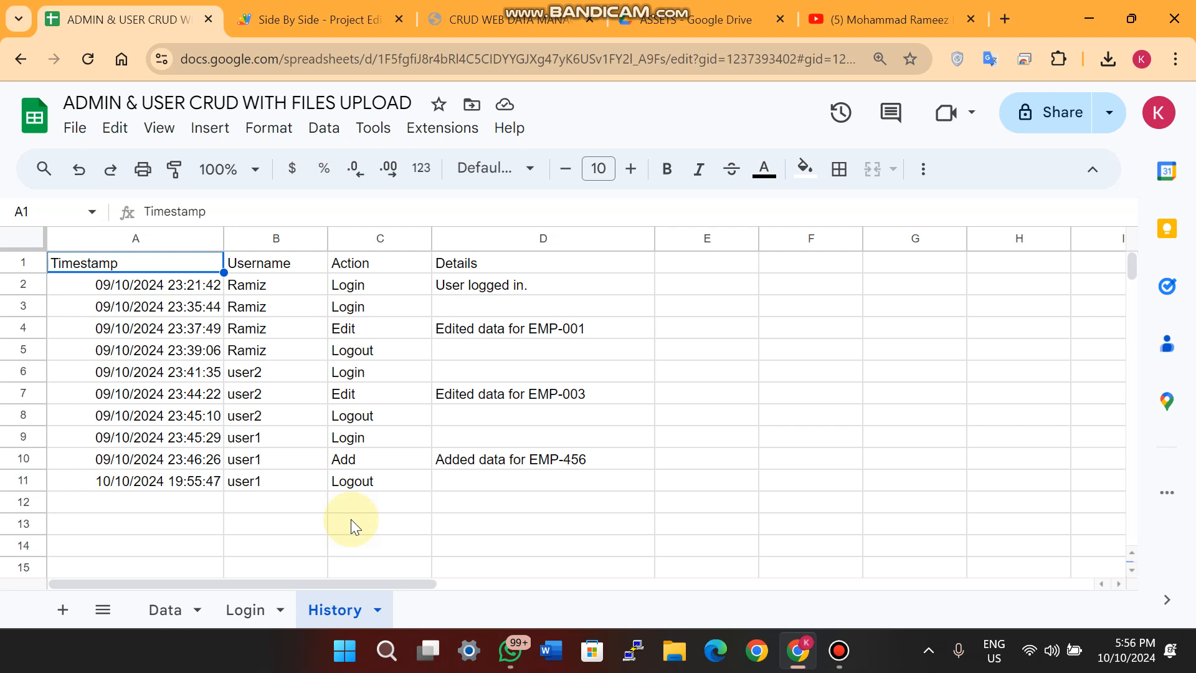
pyautogui.click(276, 459)
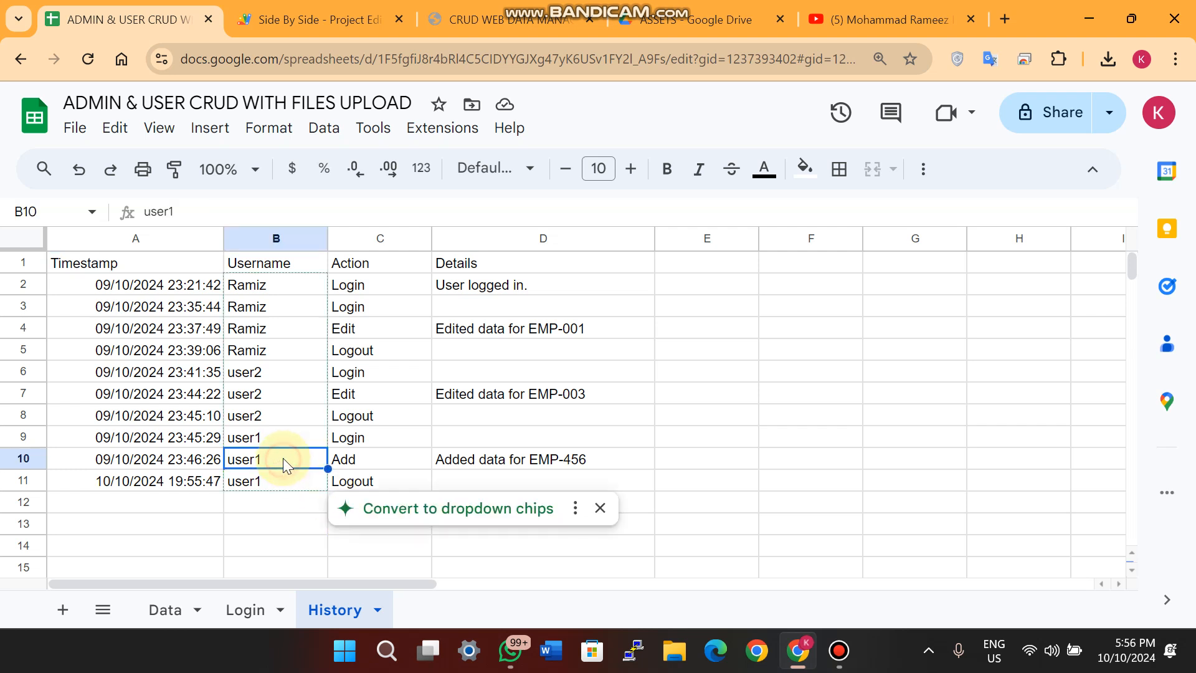
pyautogui.click(543, 458)
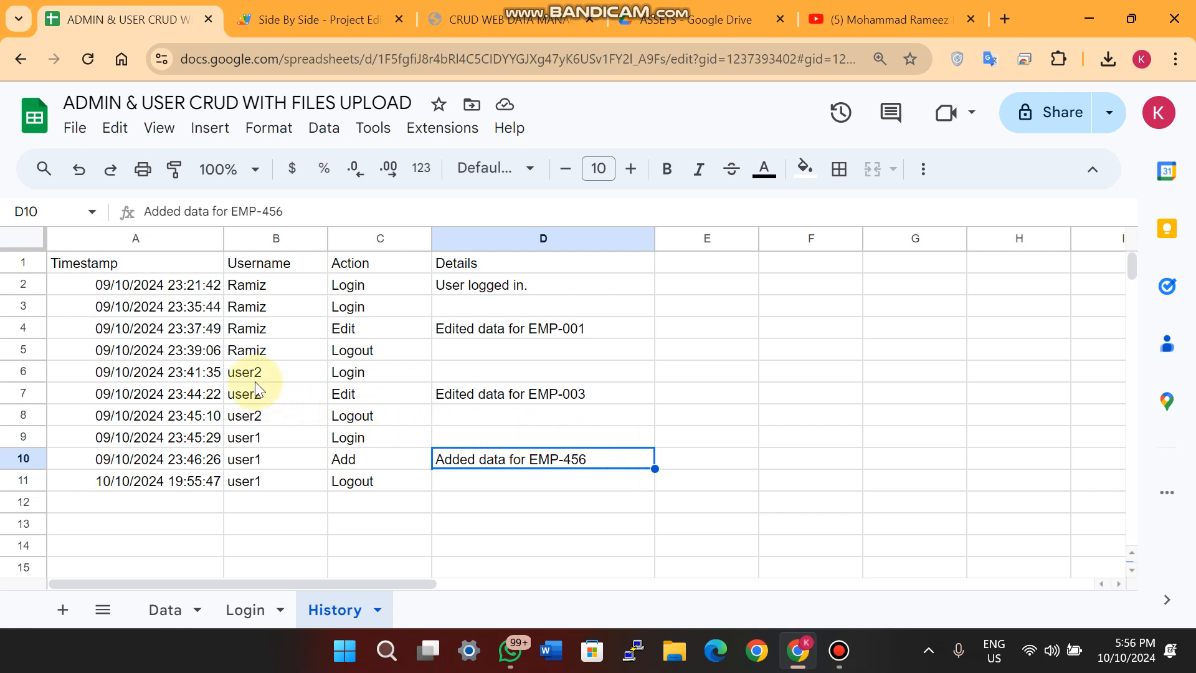
pyautogui.click(275, 328)
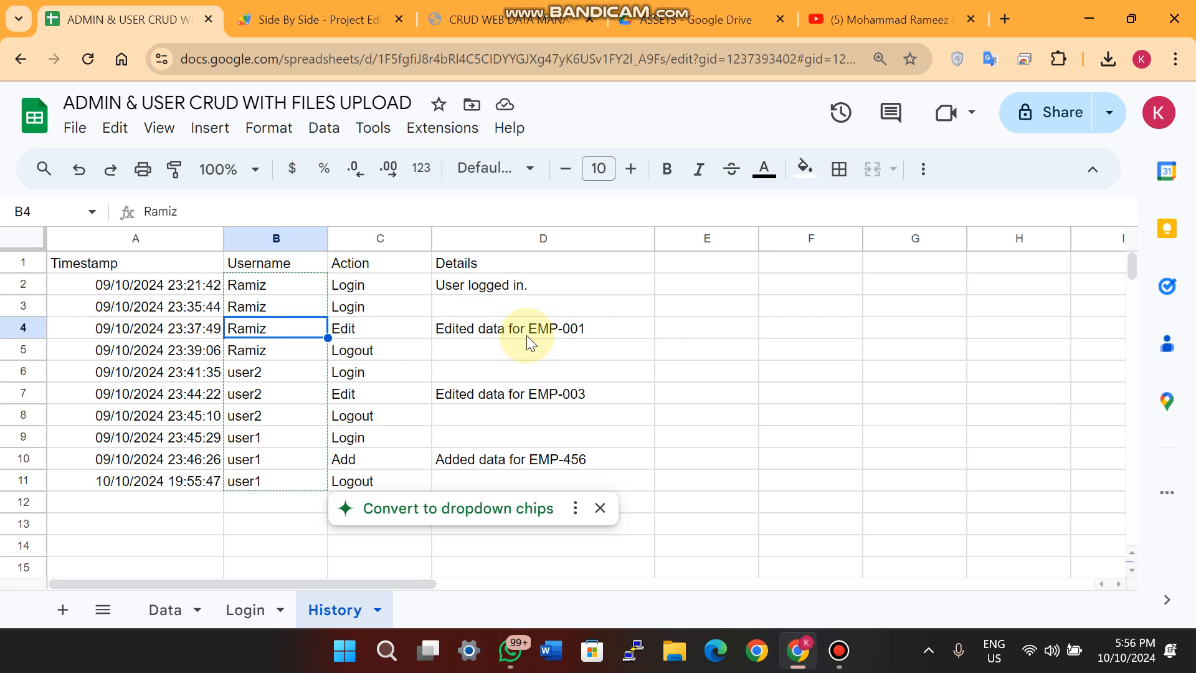
pyautogui.moveTo(639, 369)
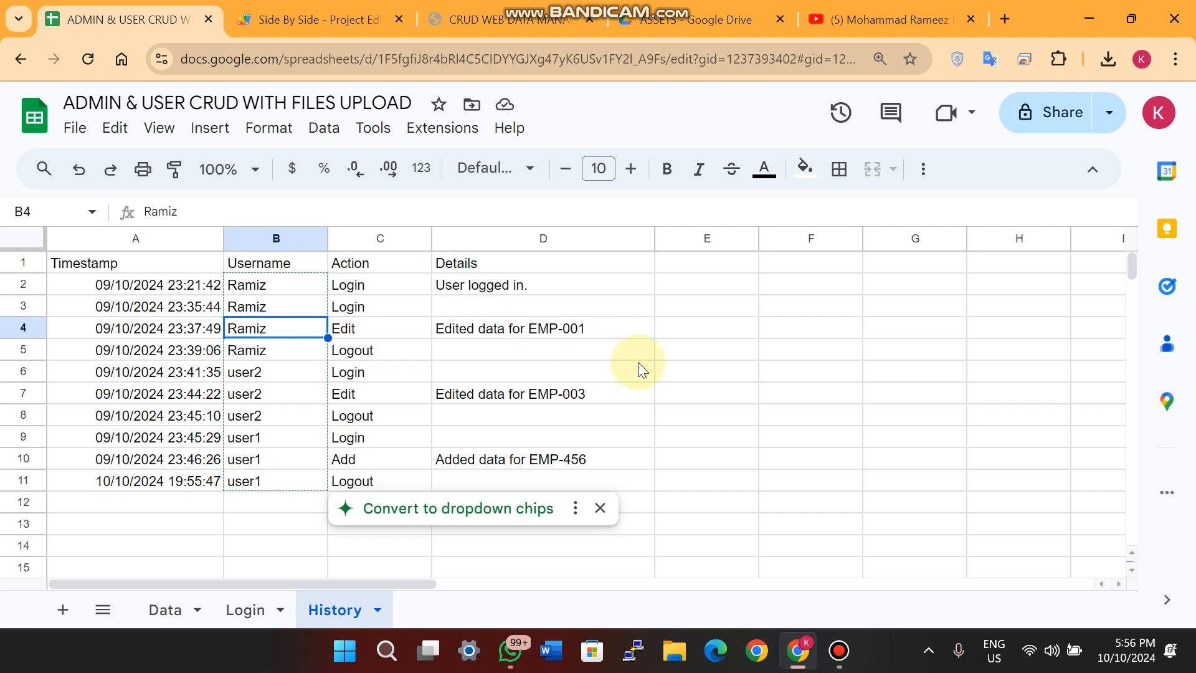
pyautogui.click(543, 371)
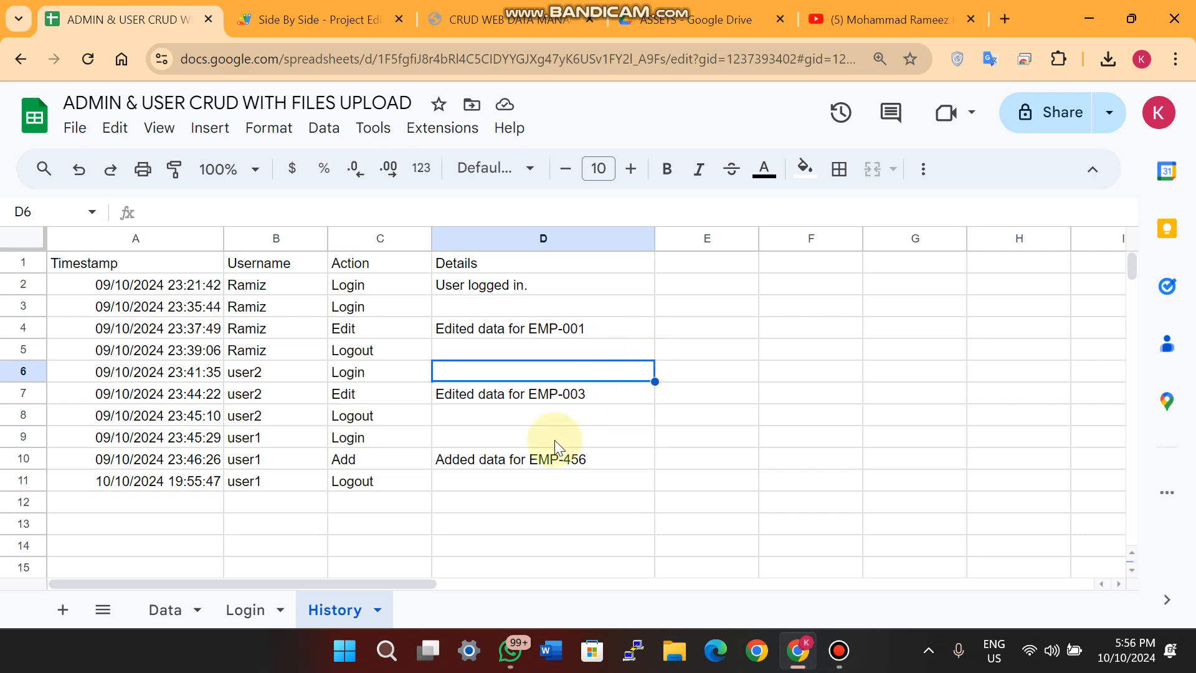
pyautogui.click(244, 610)
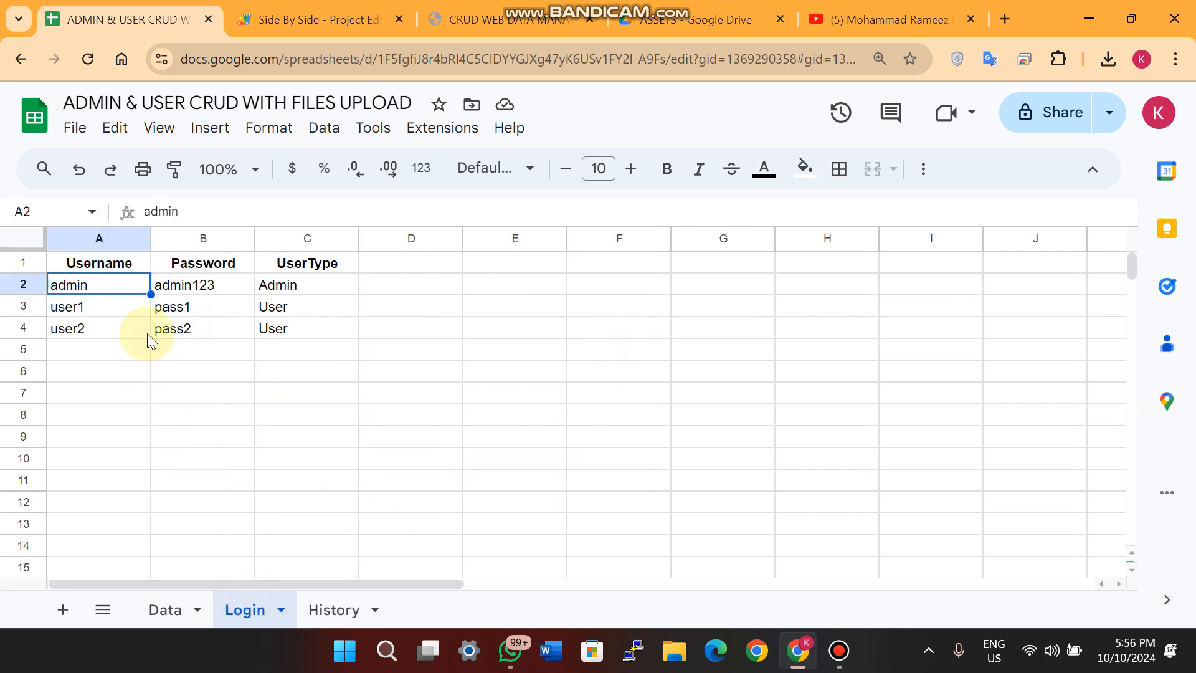
pyautogui.click(504, 18)
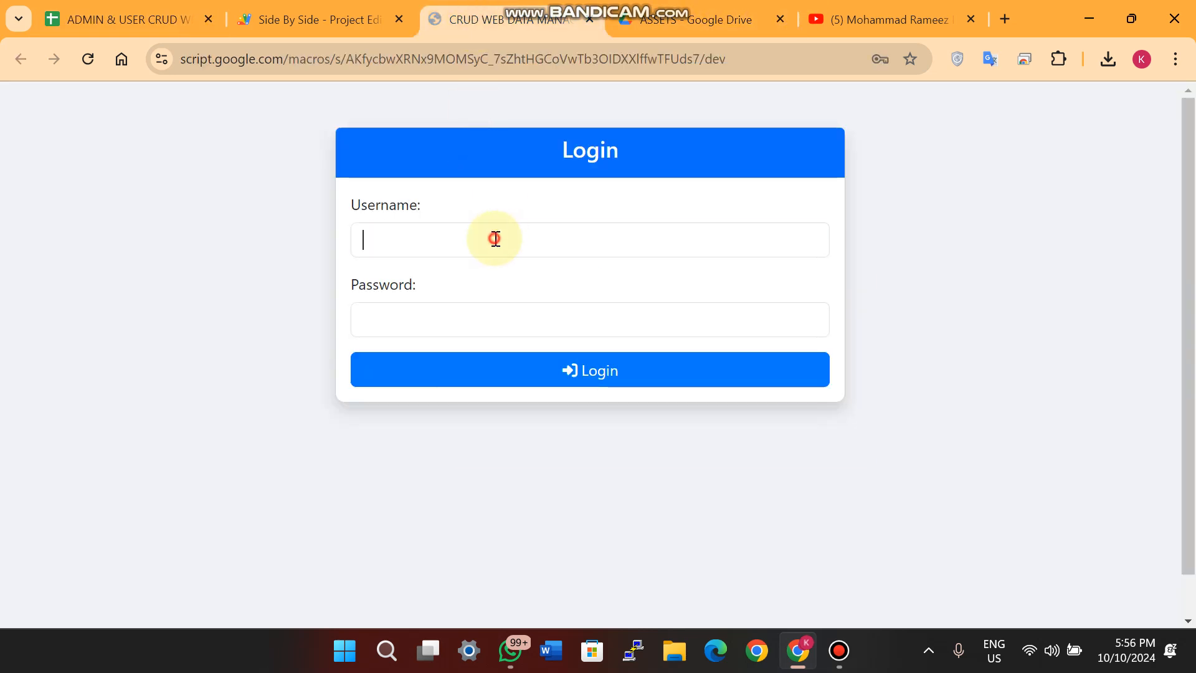
pyautogui.click(122, 18)
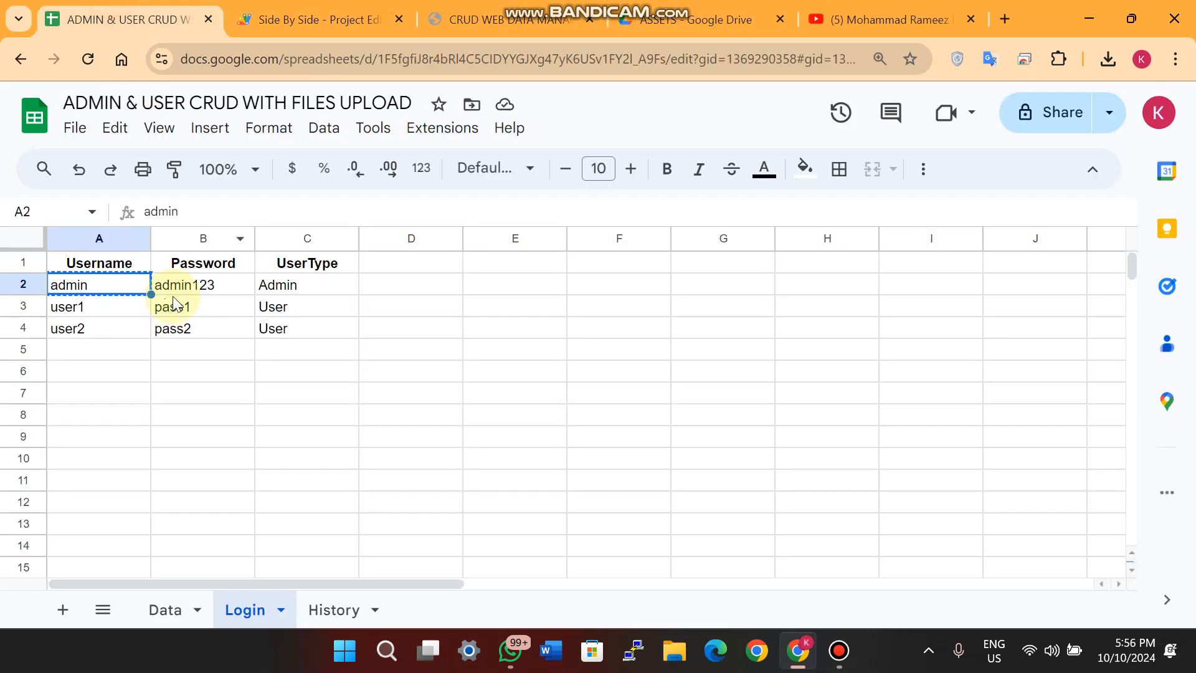
pyautogui.click(501, 19)
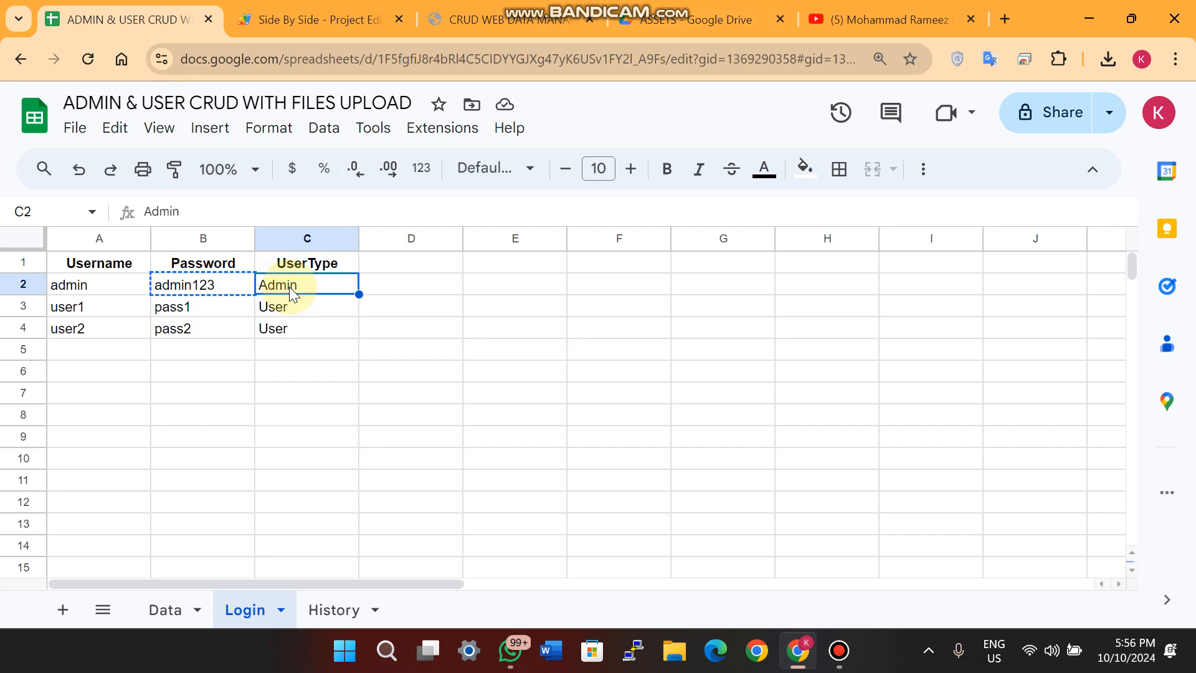
pyautogui.click(306, 307)
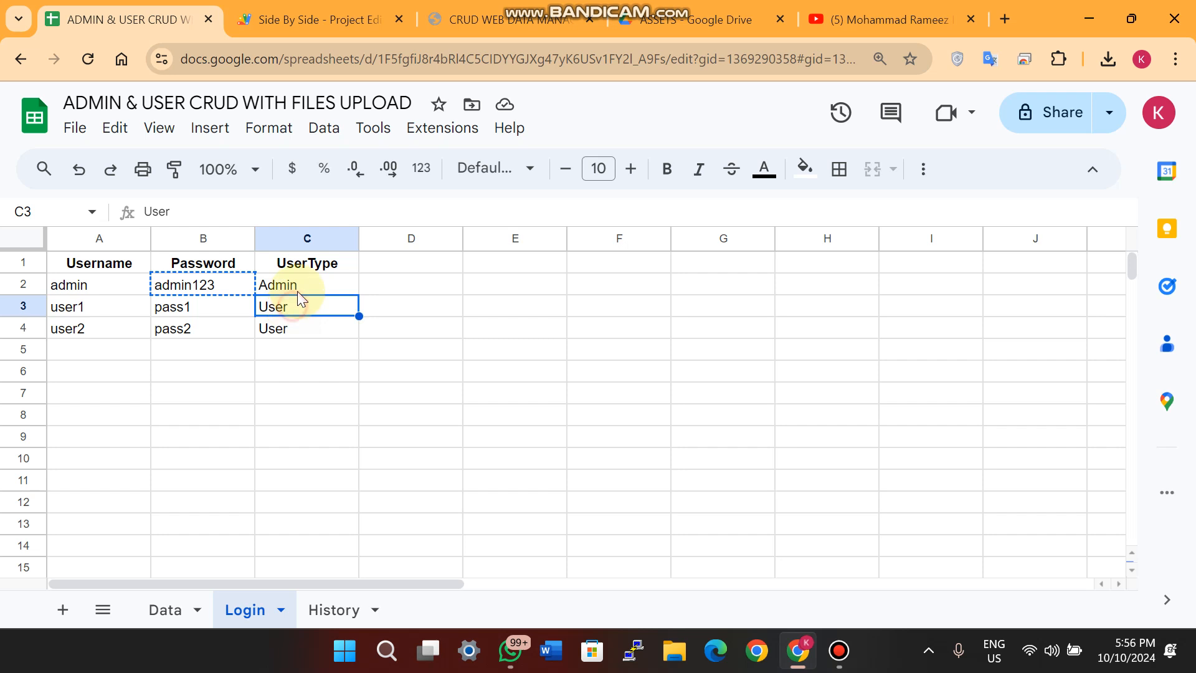
pyautogui.click(306, 284)
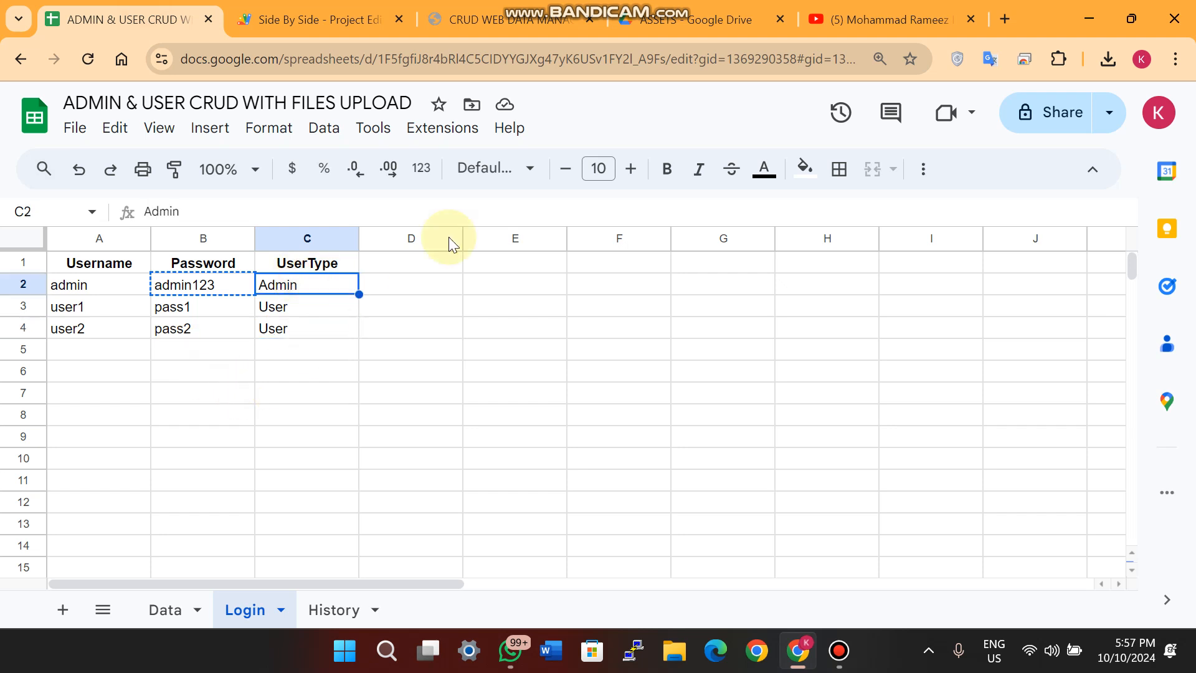
pyautogui.click(503, 19)
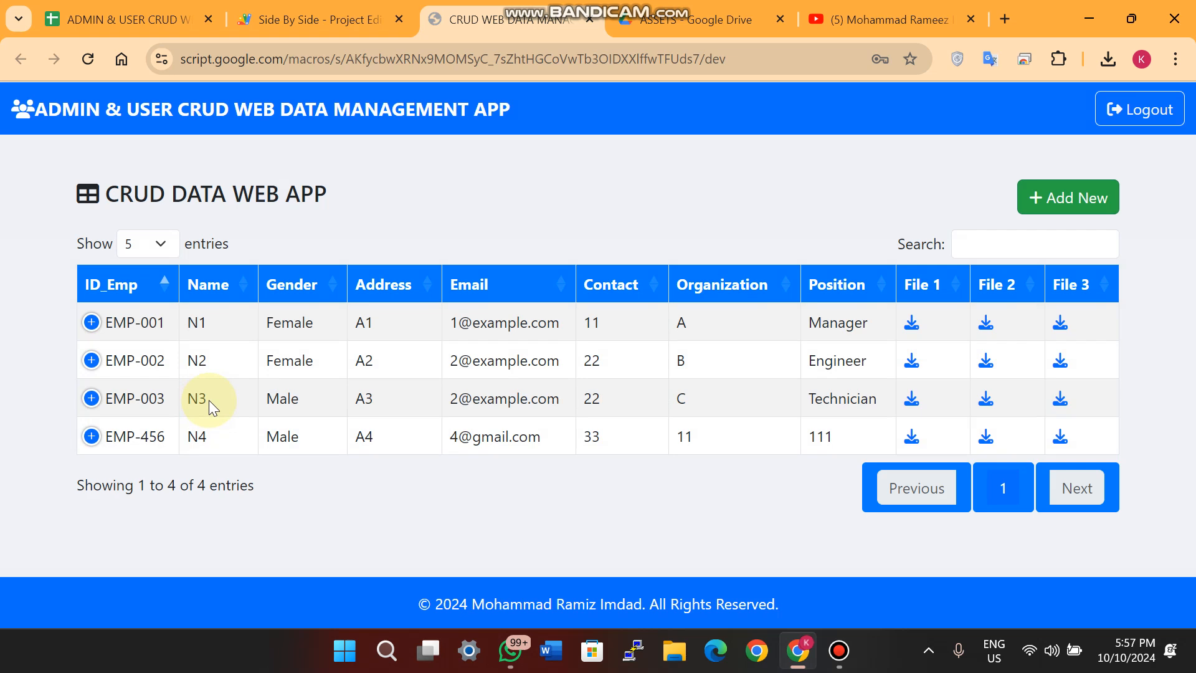
pyautogui.click(126, 19)
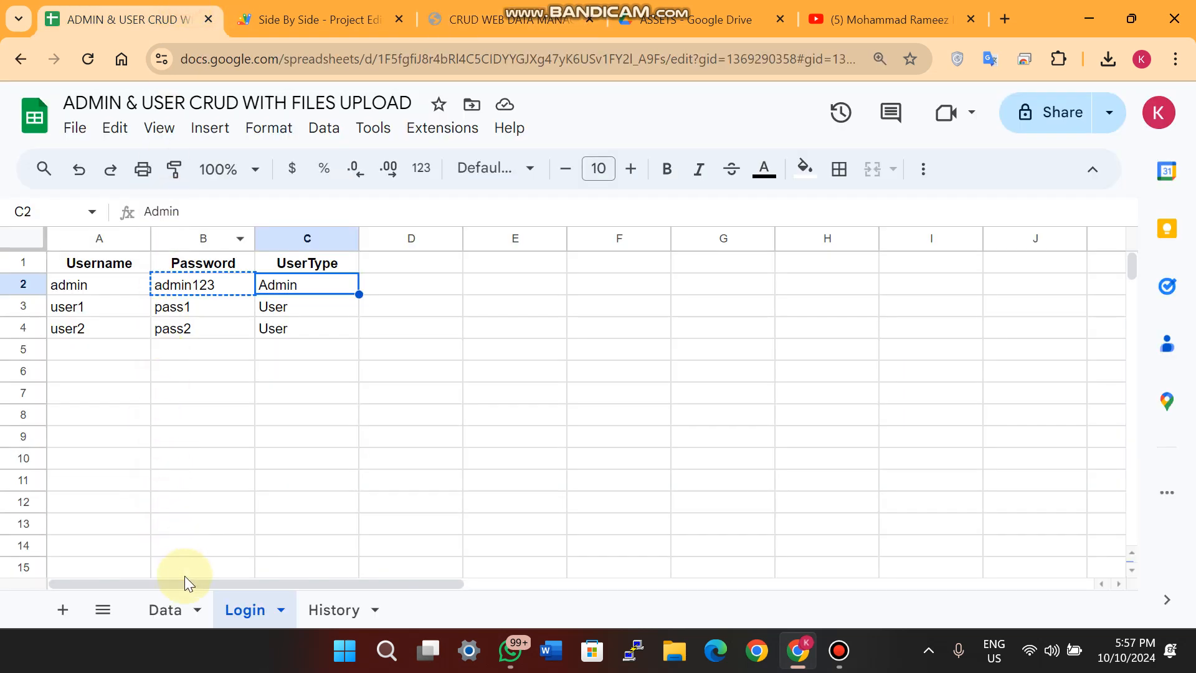
pyautogui.click(164, 609)
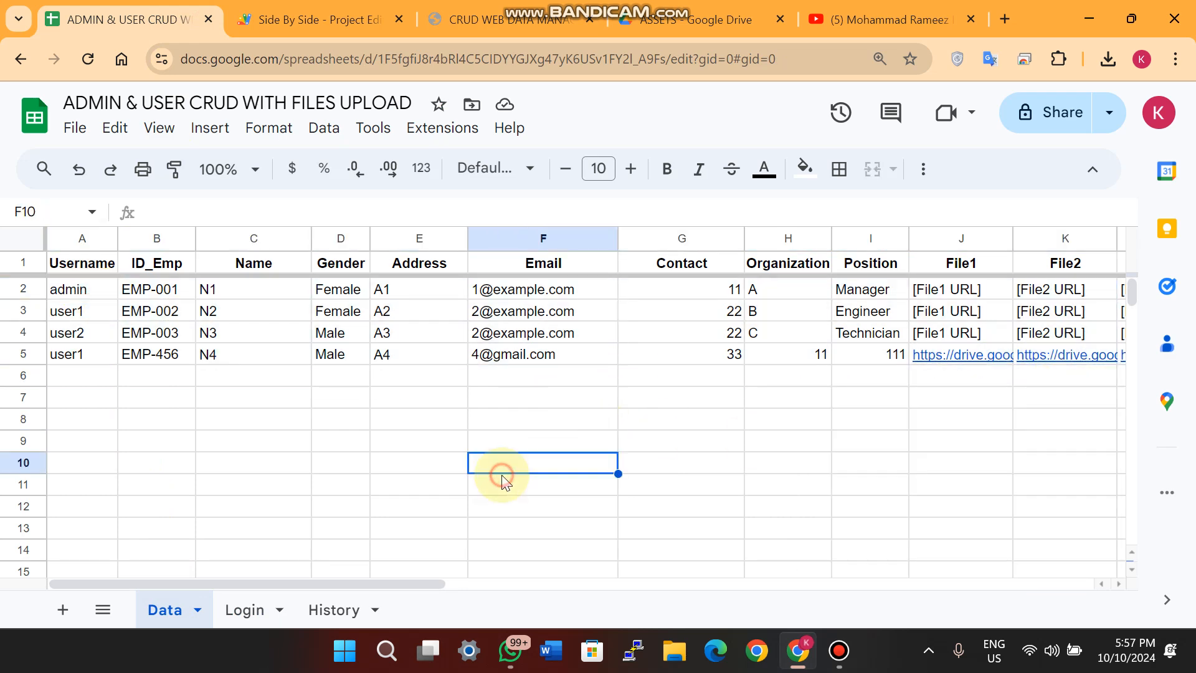
pyautogui.click(499, 19)
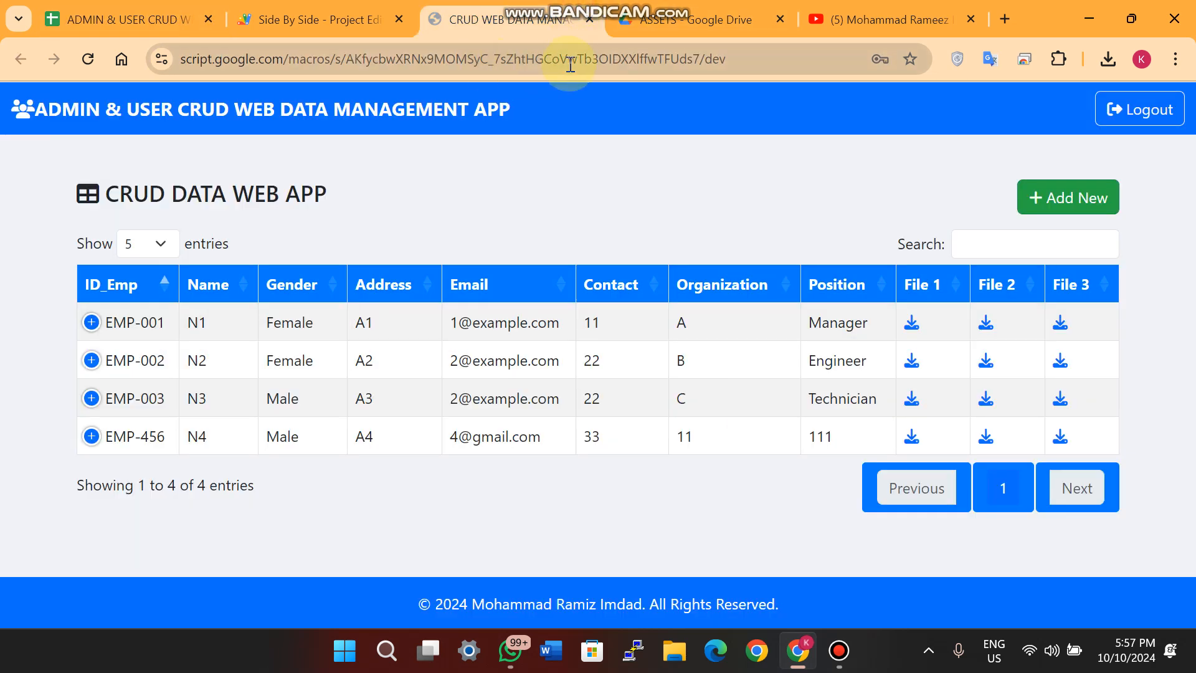
pyautogui.moveTo(838, 190)
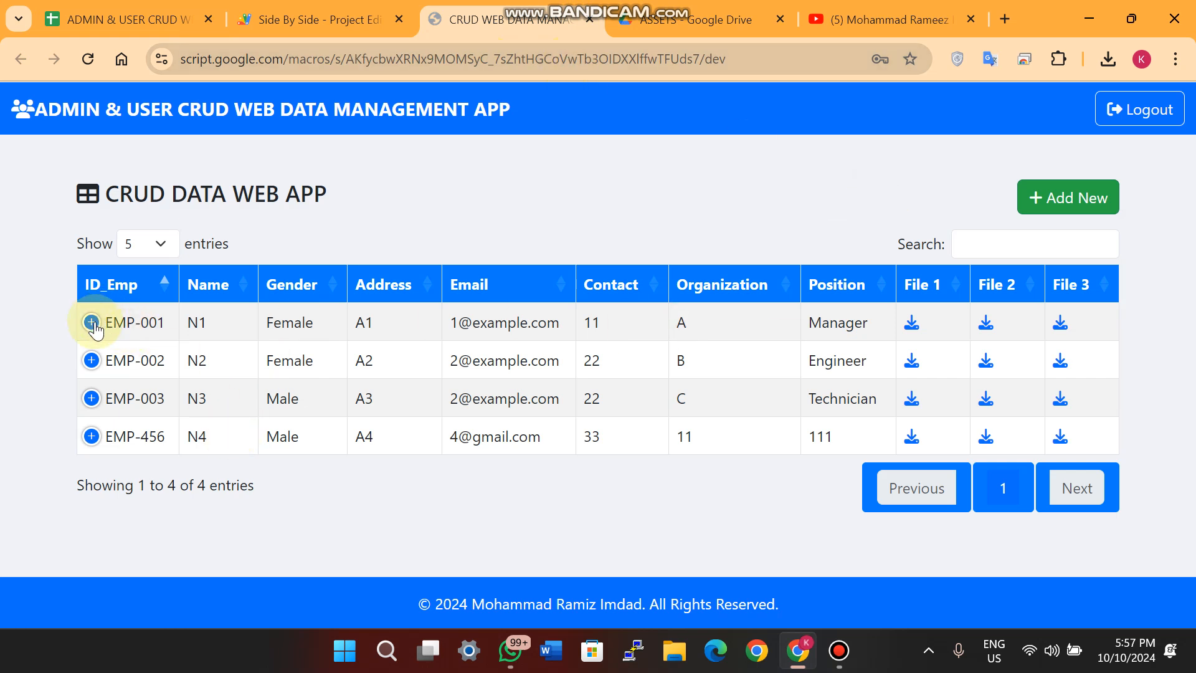
# Expand EMP-001, delete it with 'Yes, delete it!' and acknowledge the success message
pyautogui.click(91, 321)
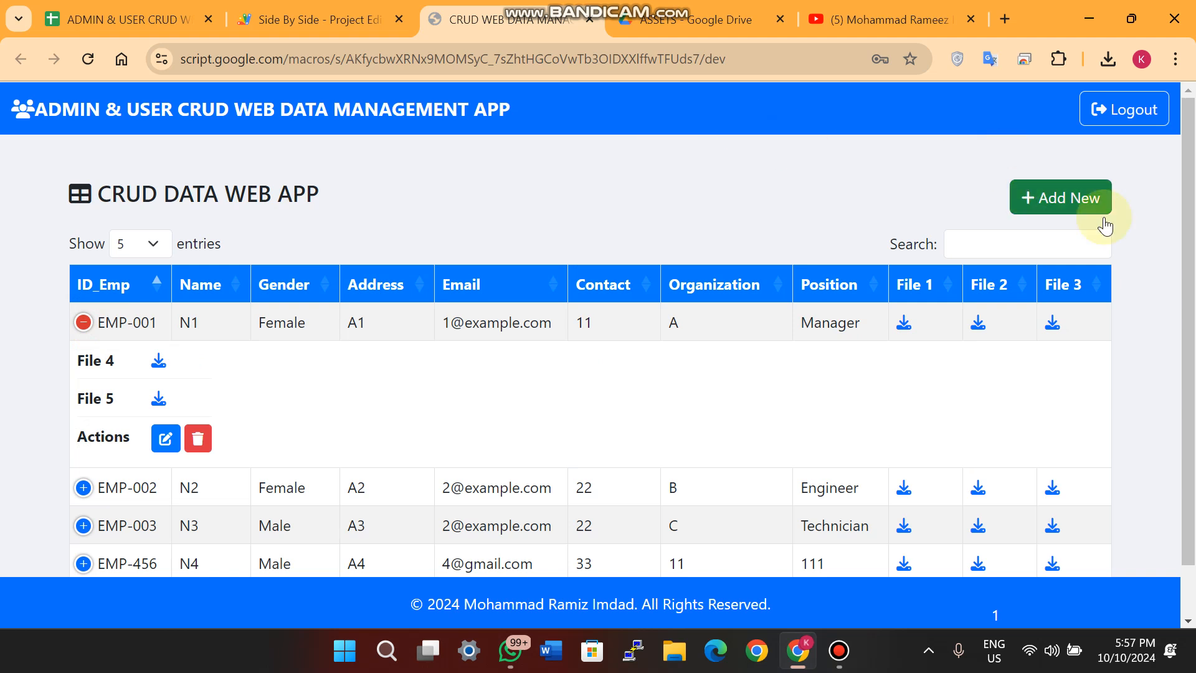
pyautogui.moveTo(1118, 331)
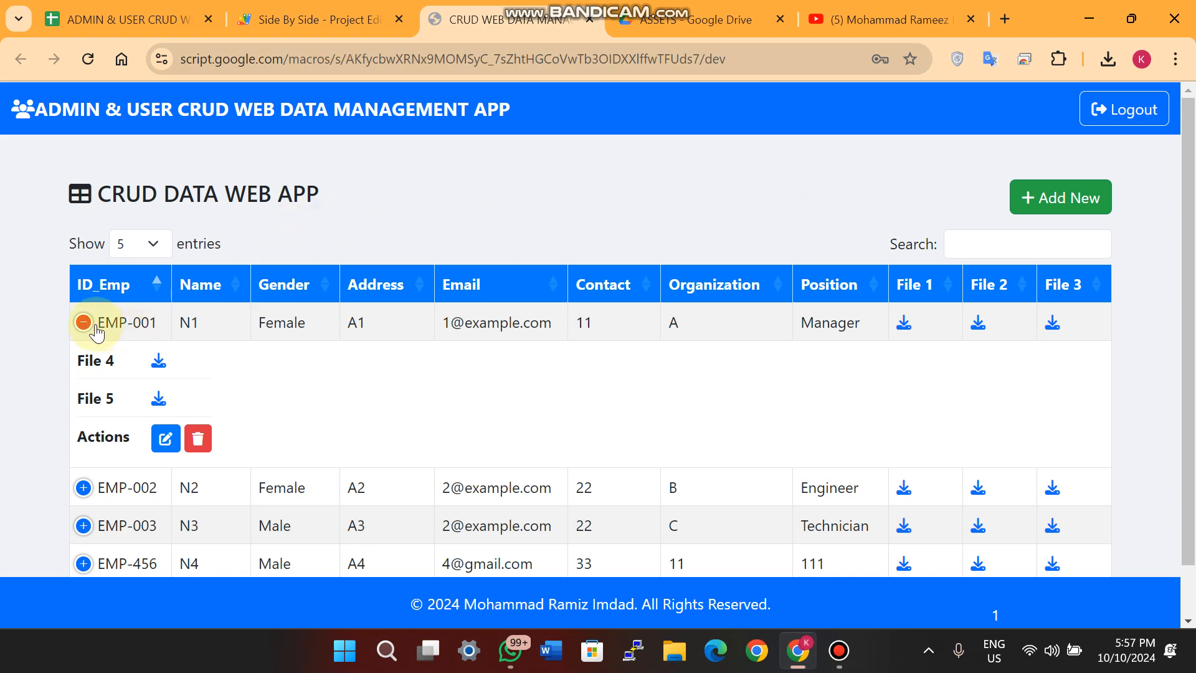
pyautogui.moveTo(158, 360)
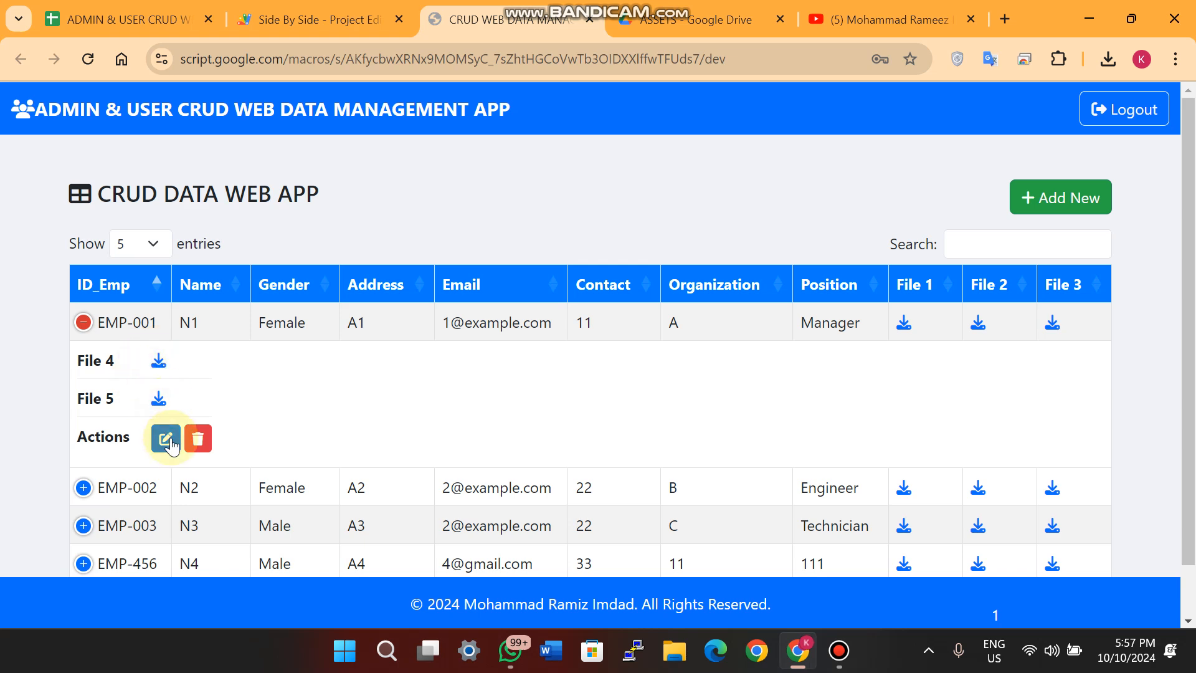
pyautogui.moveTo(198, 437)
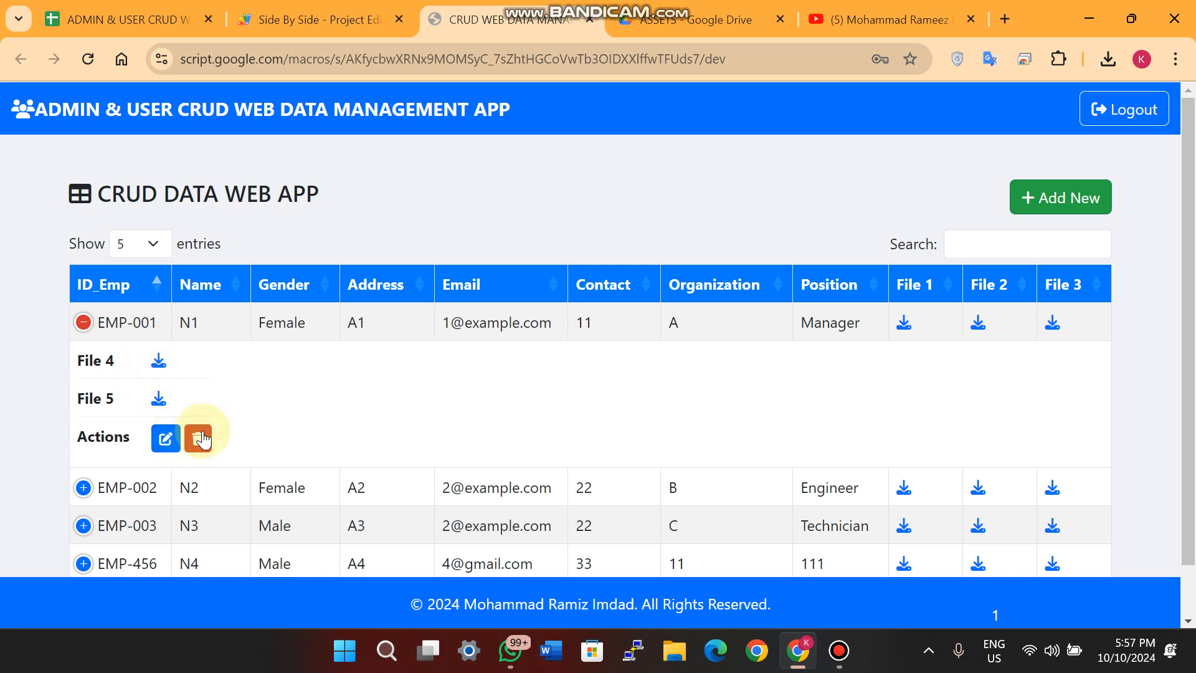
pyautogui.click(198, 437)
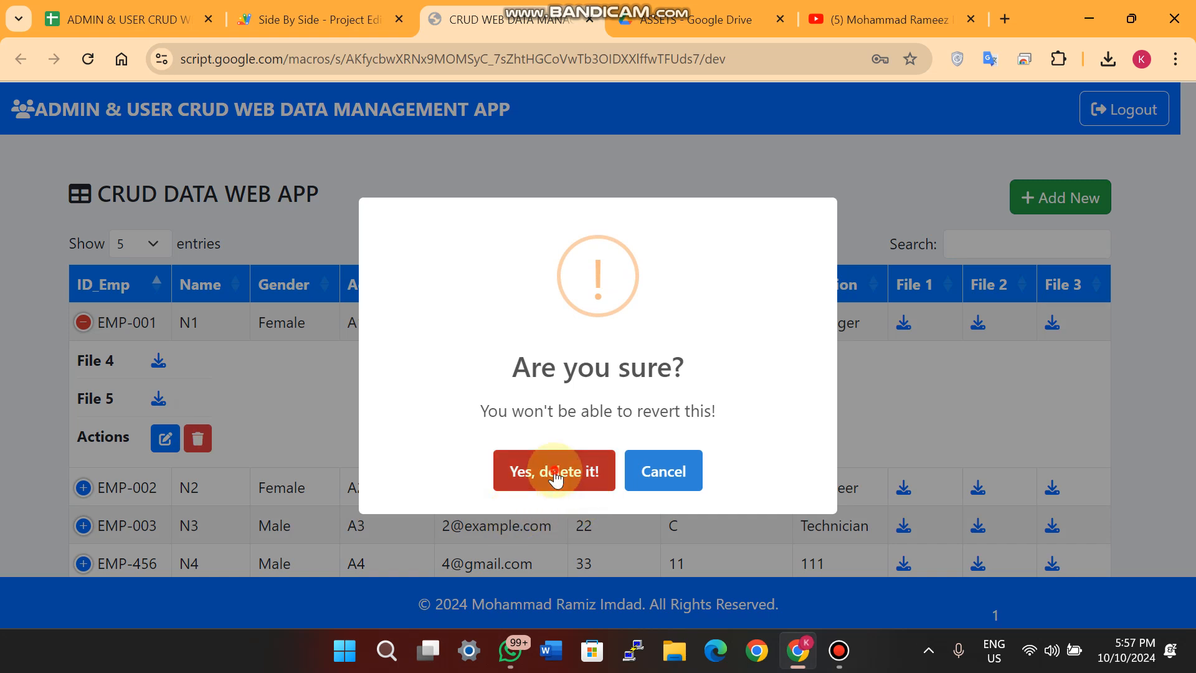
pyautogui.click(553, 471)
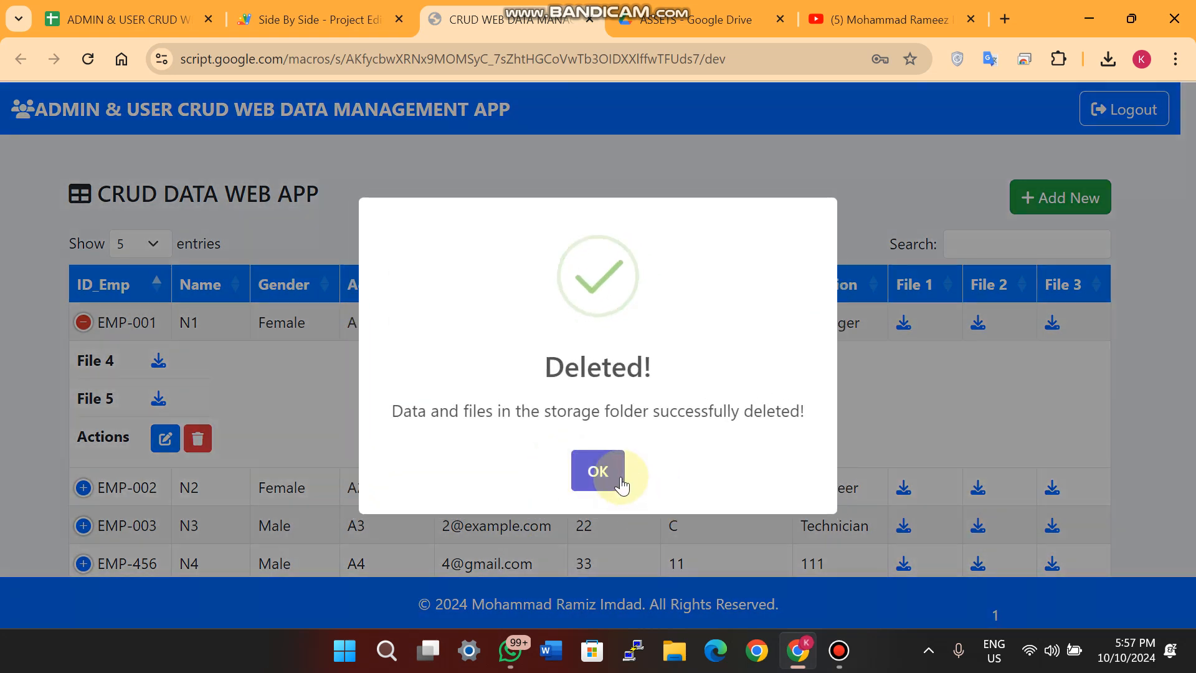
pyautogui.click(597, 471)
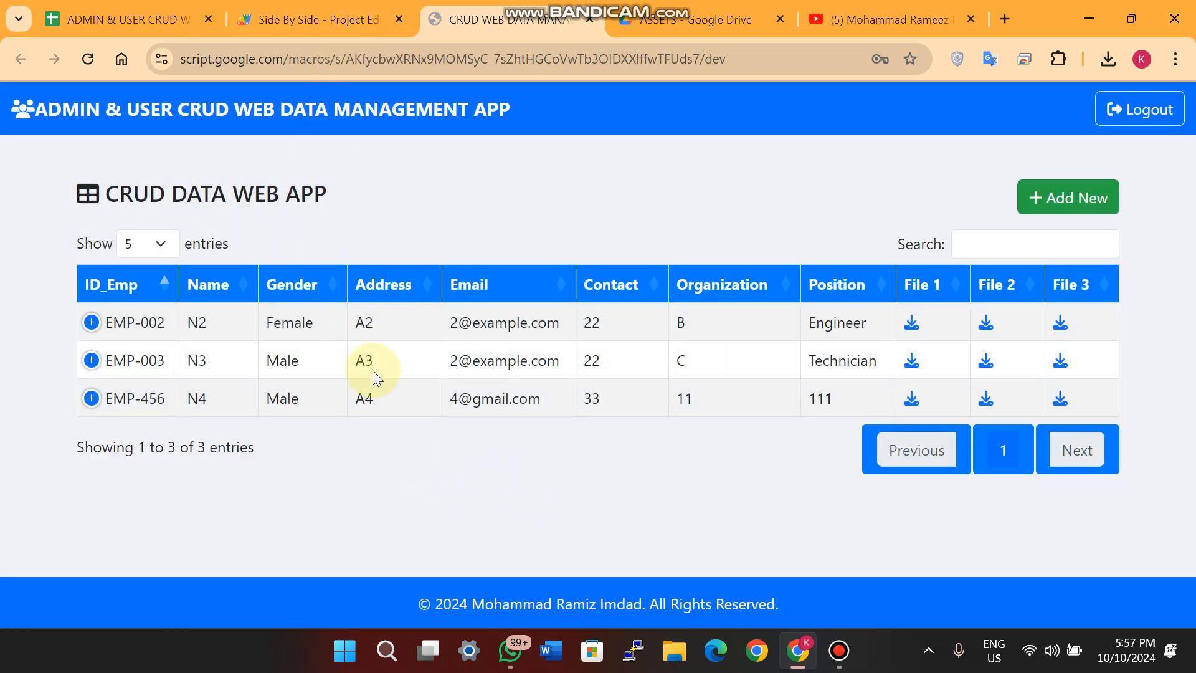
pyautogui.moveTo(476, 328)
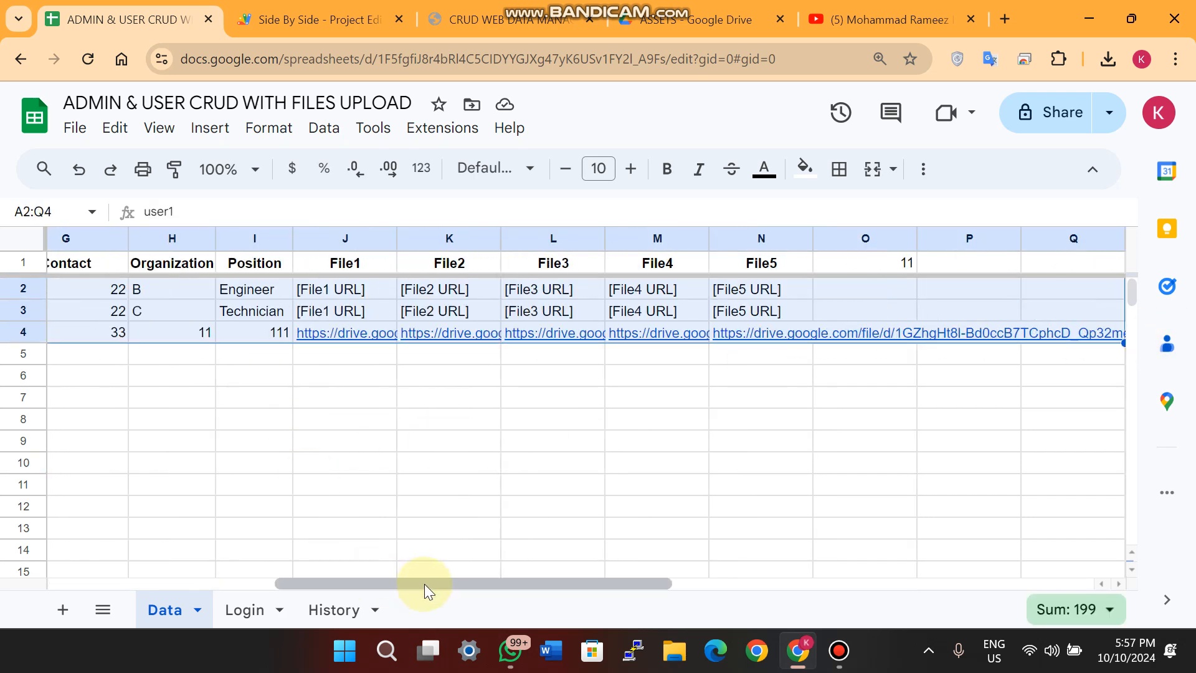
pyautogui.click(333, 609)
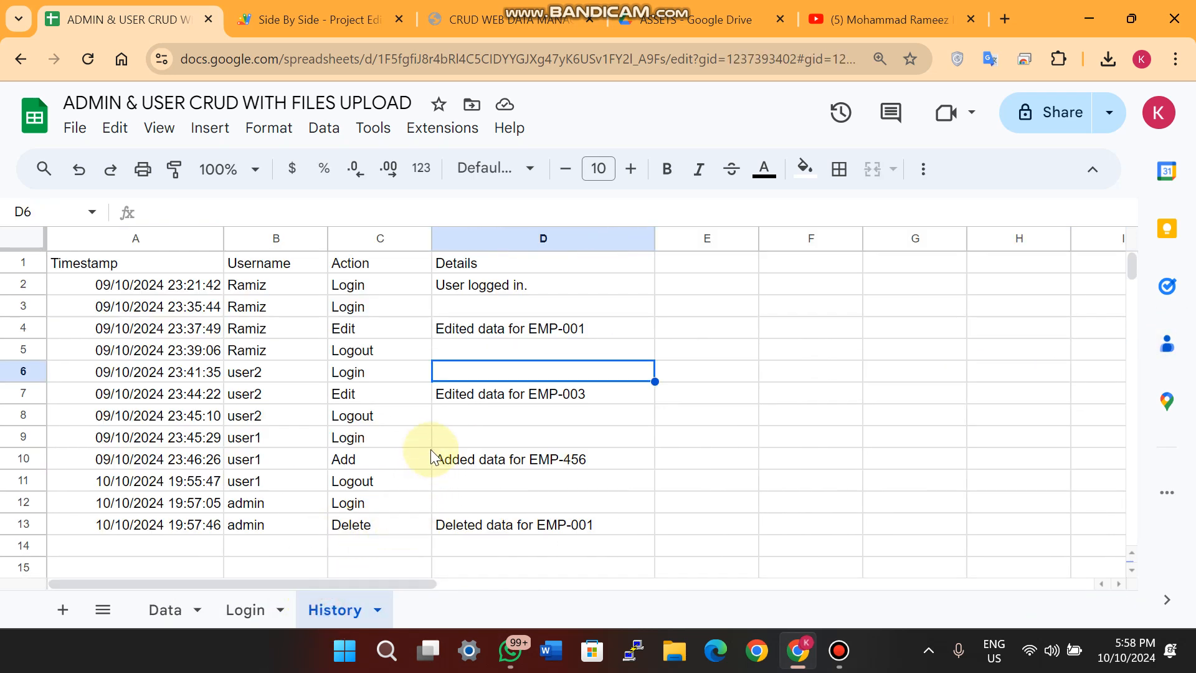
pyautogui.click(276, 502)
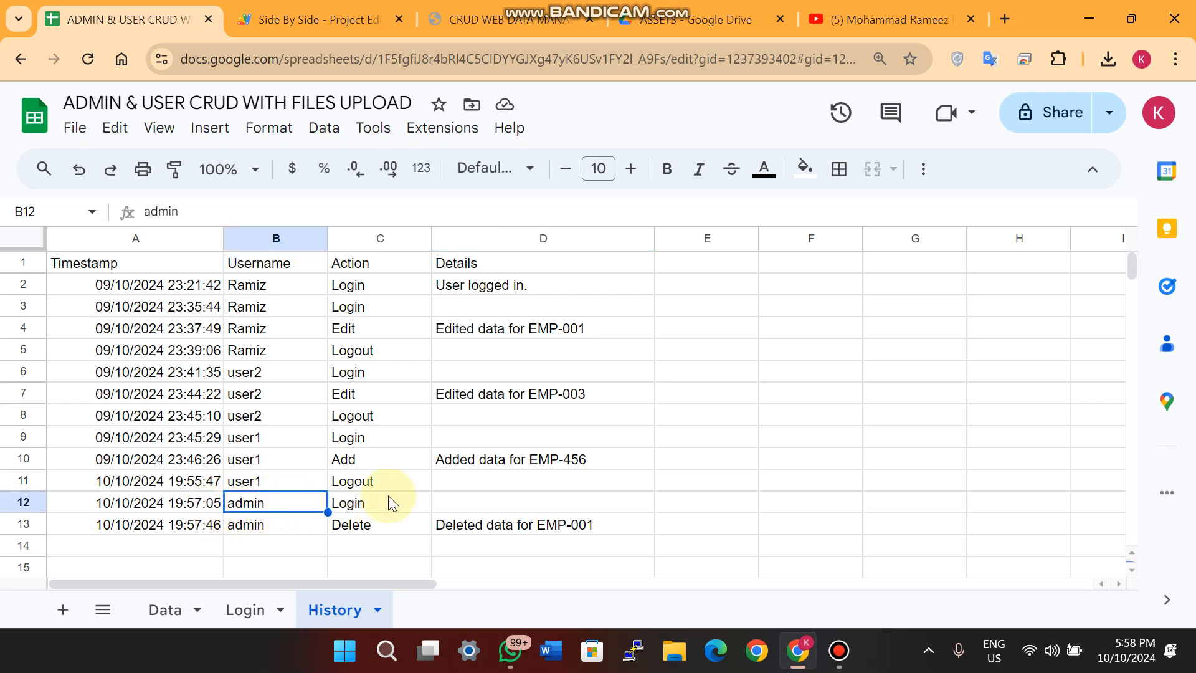
pyautogui.click(378, 524)
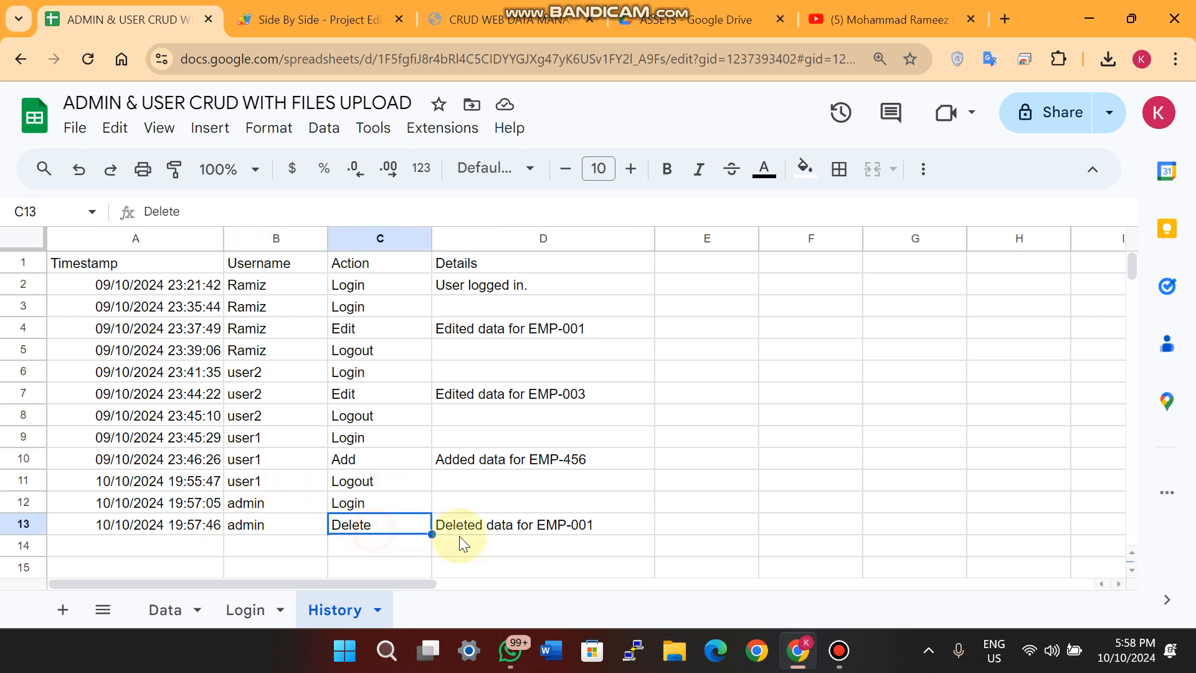
pyautogui.click(543, 524)
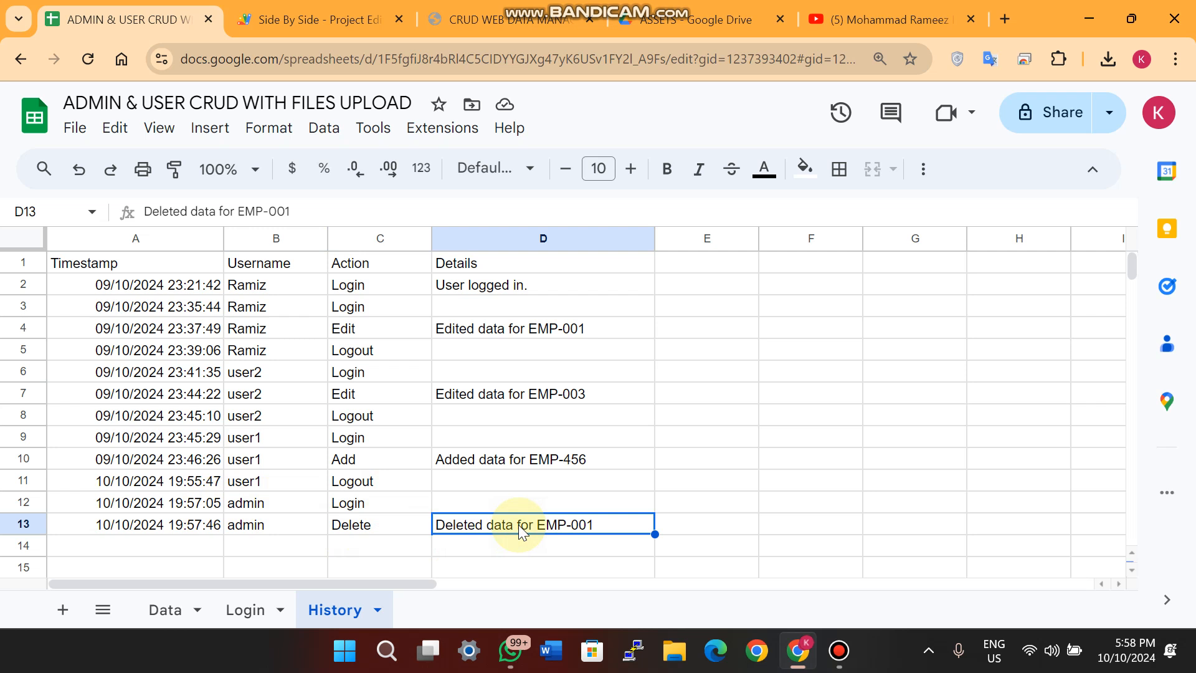
pyautogui.click(496, 18)
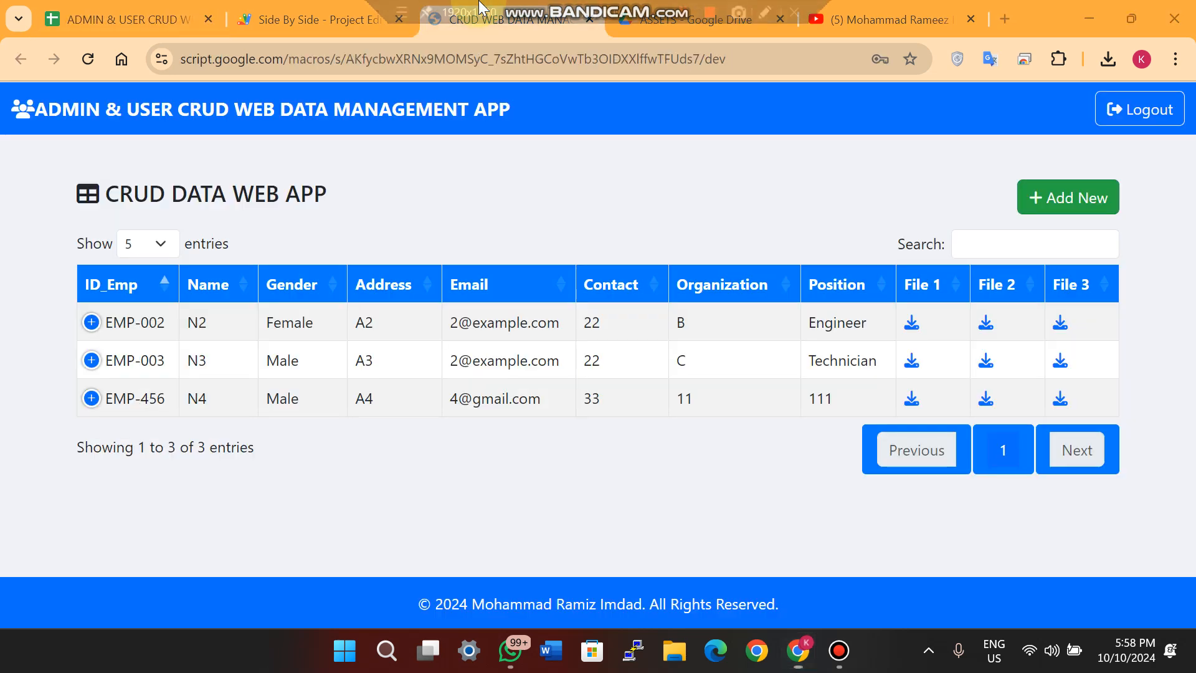
pyautogui.moveTo(1067, 197)
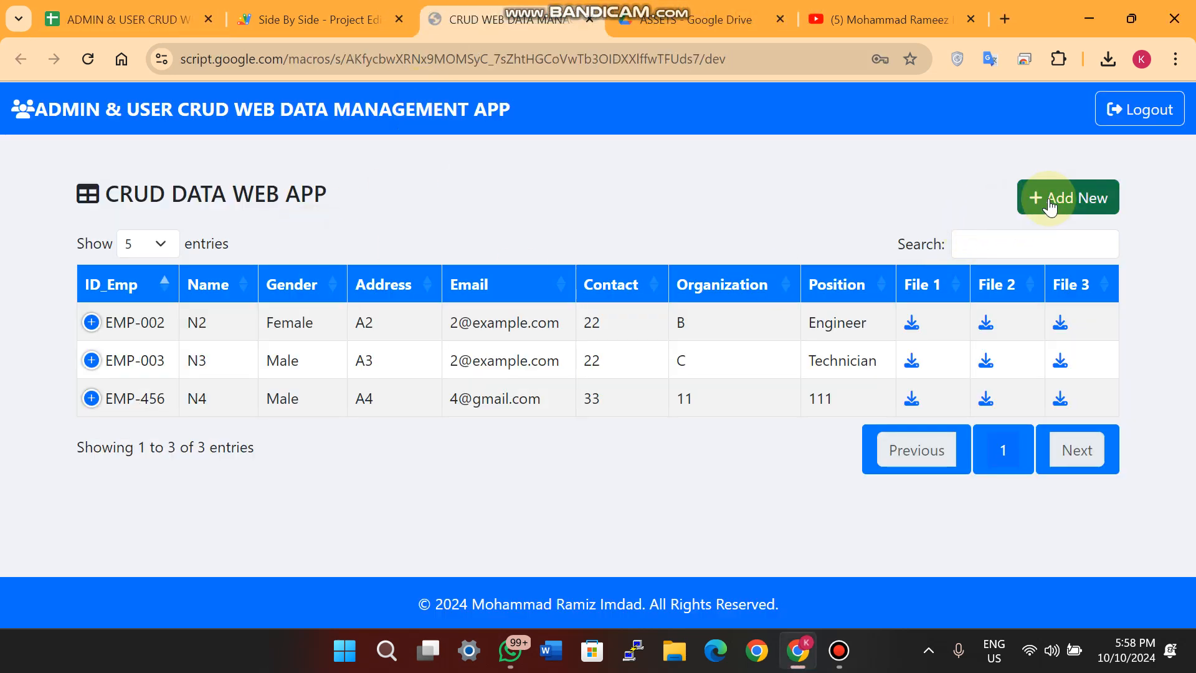
# Start a new employee with ID 005, name Ramiz and gender Male
pyautogui.click(1068, 197)
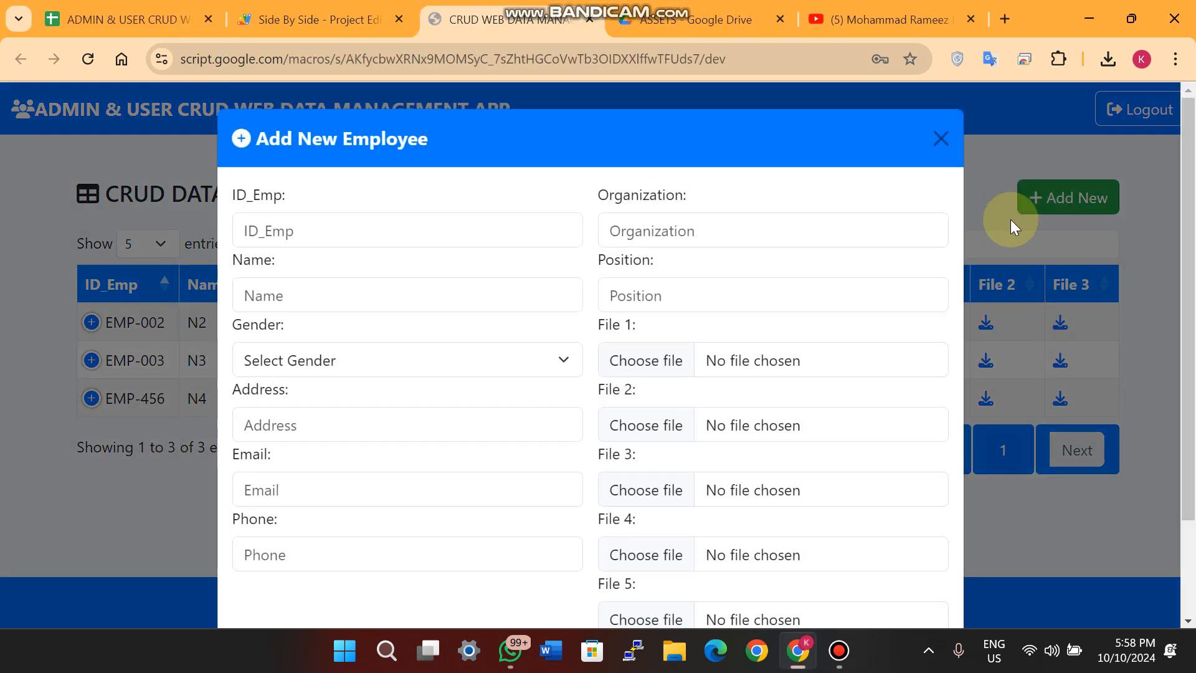
pyautogui.click(406, 229)
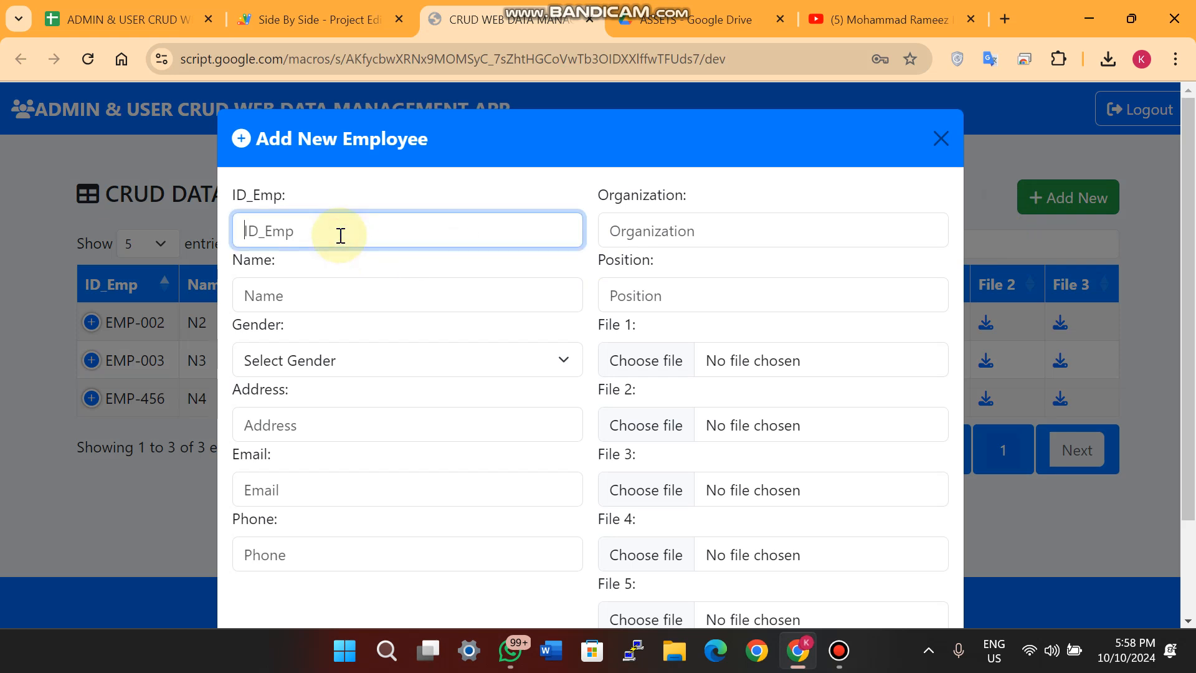
pyautogui.write('00')
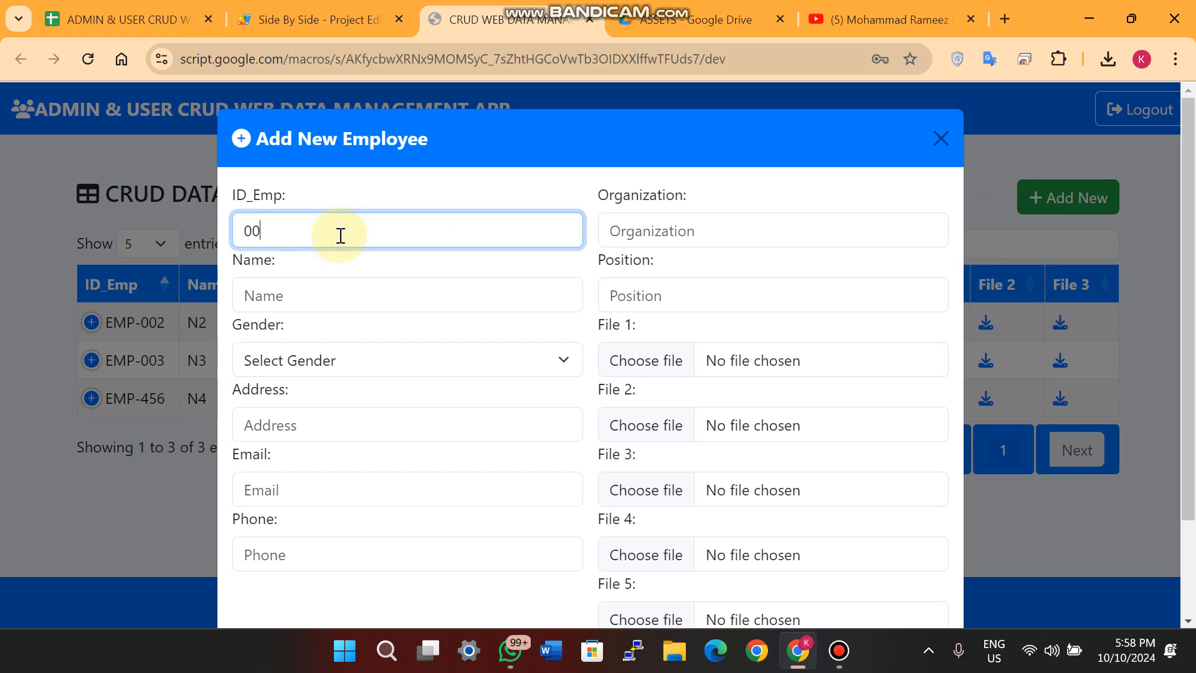
pyautogui.click(406, 296)
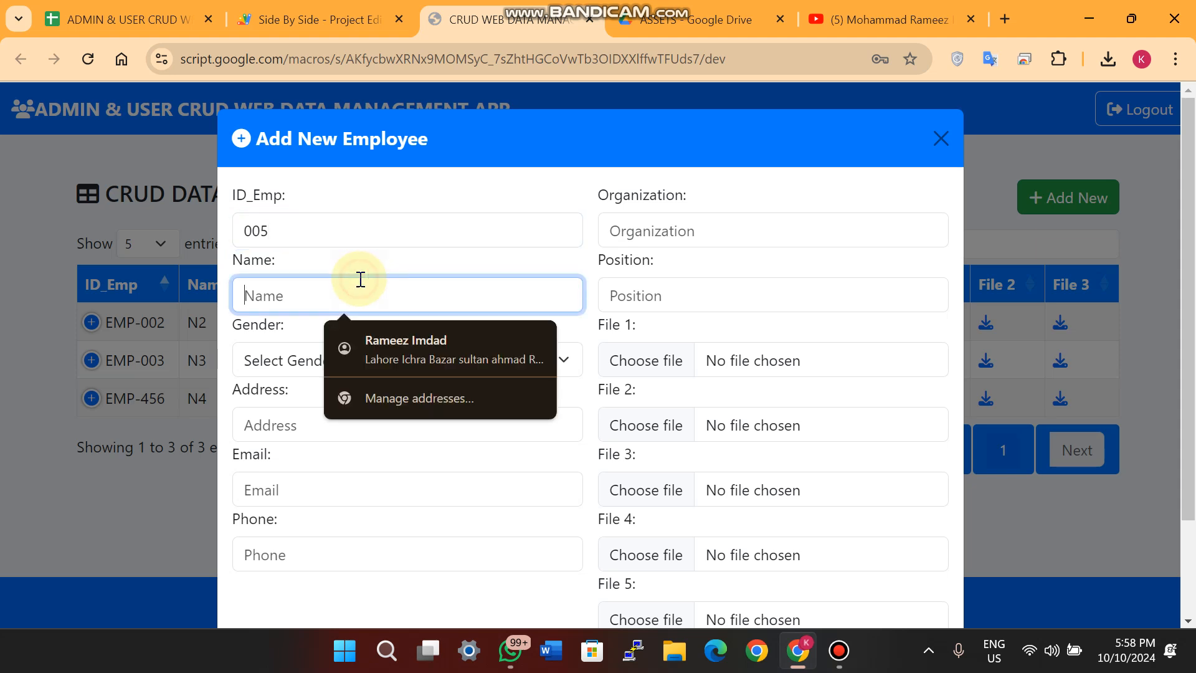
pyautogui.write('Ramiz')
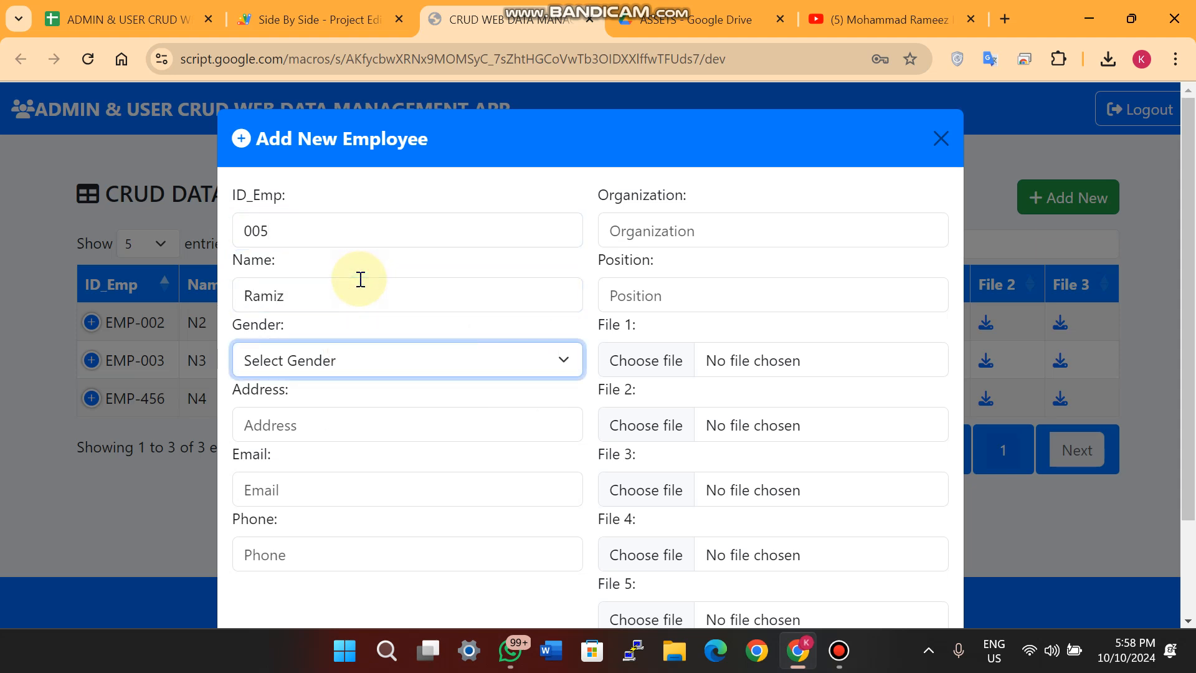
pyautogui.click(406, 359)
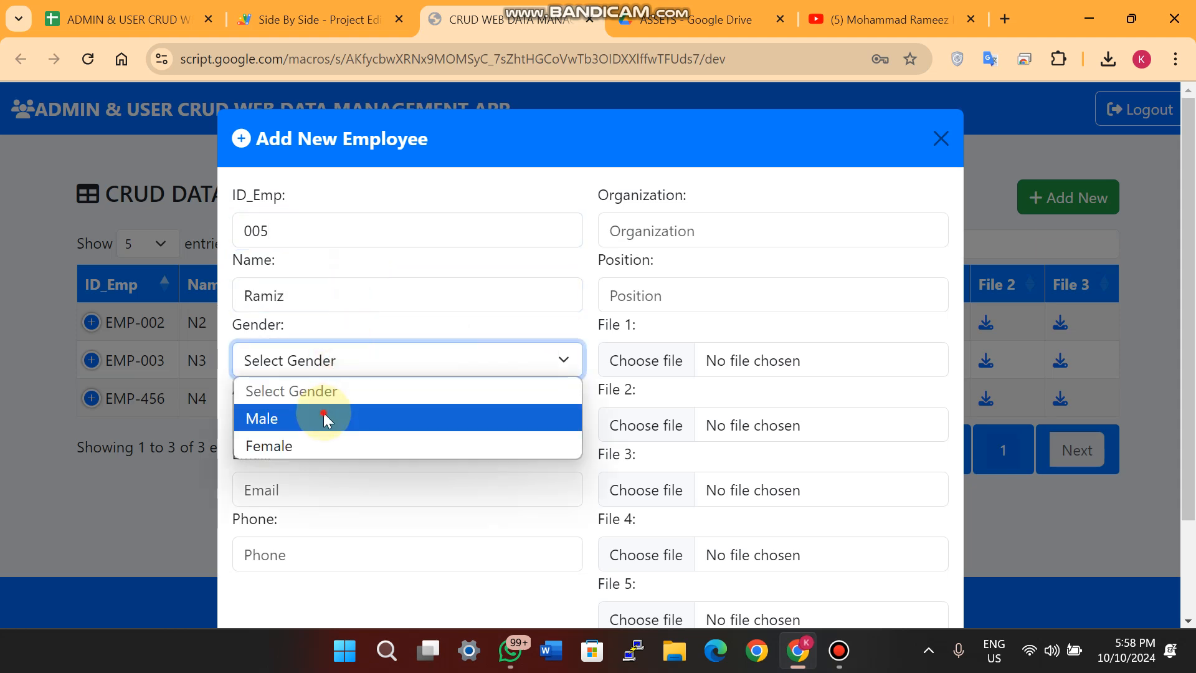
pyautogui.click(262, 419)
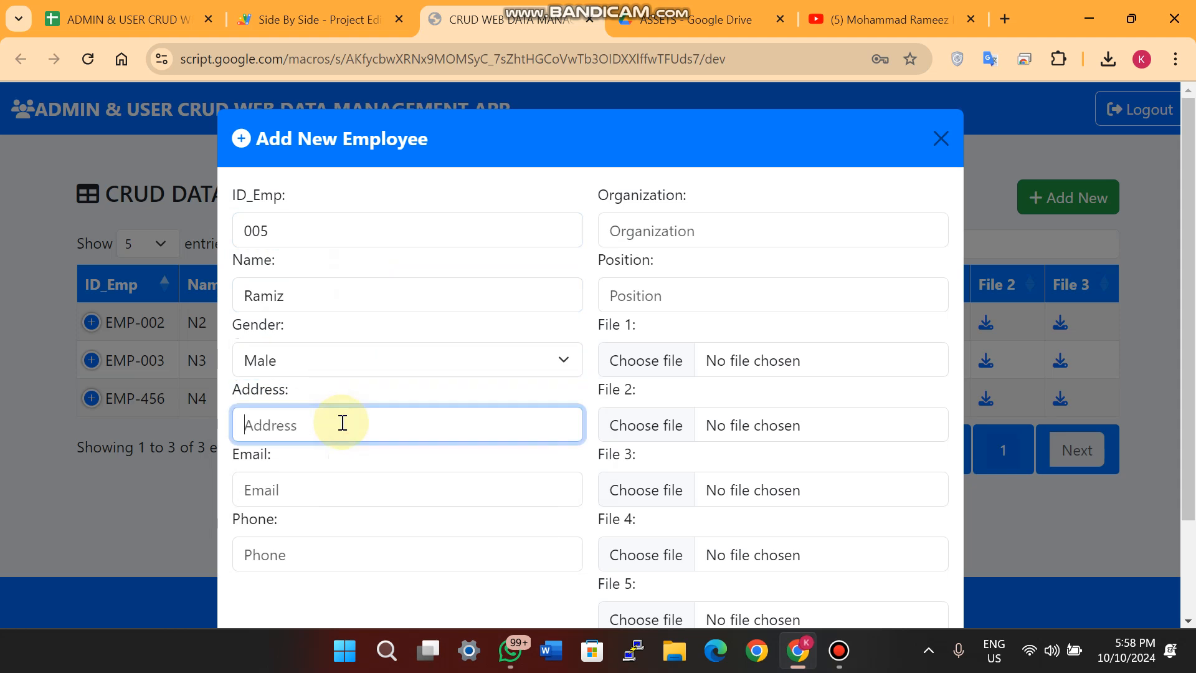
# Enter address Lahore and phone/organization/position values 11, 1111, 11111
pyautogui.write('Lahore')
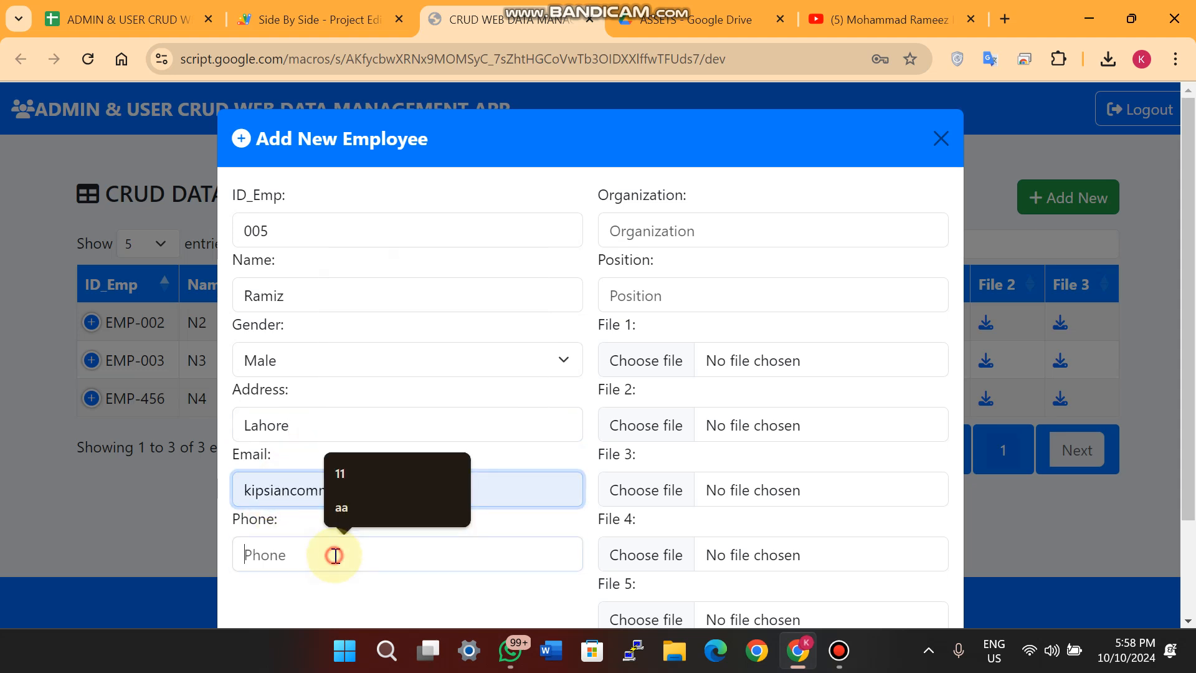
pyautogui.click(772, 229)
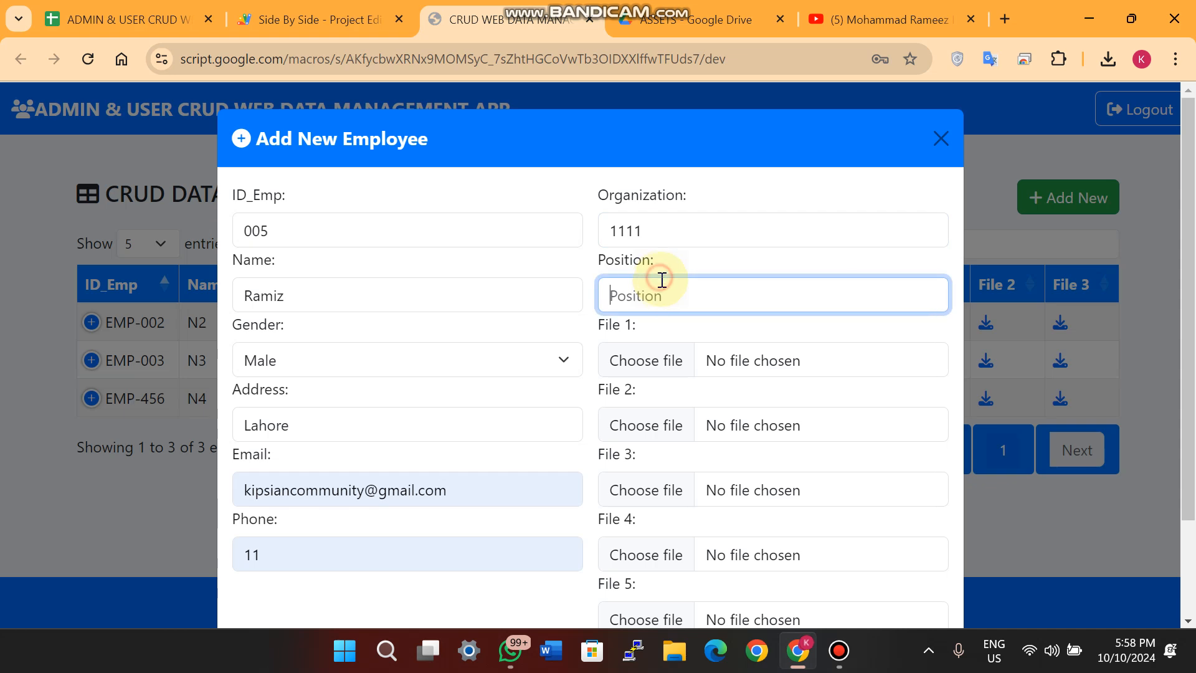
pyautogui.write('11111')
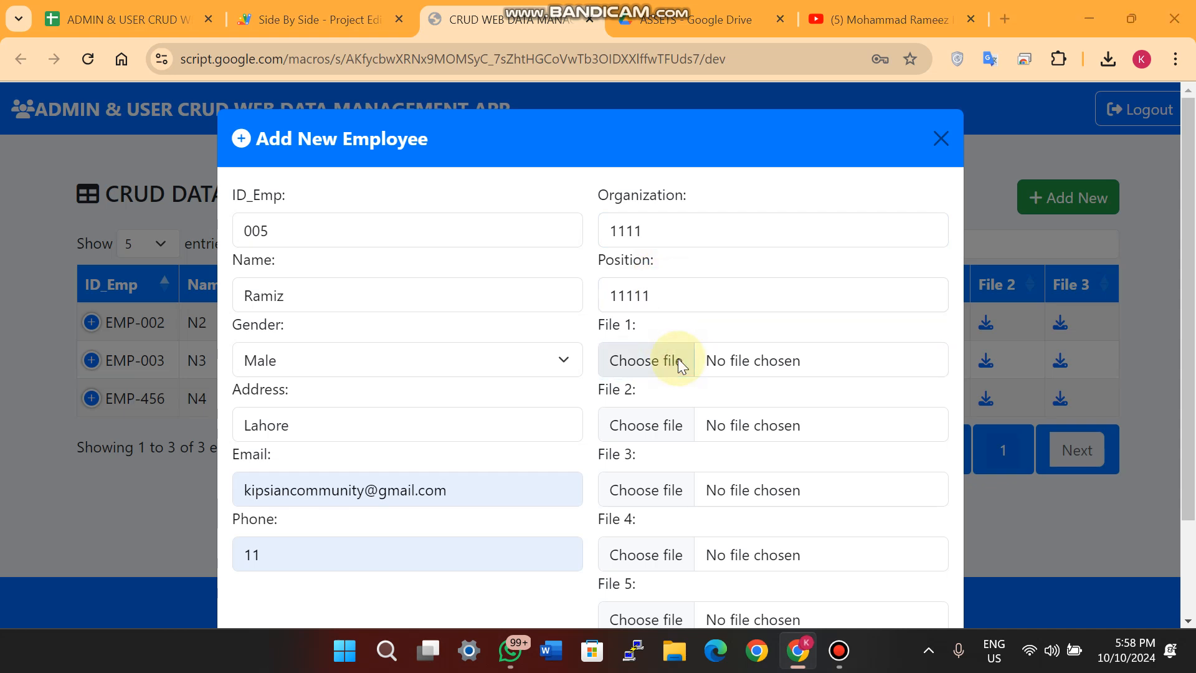
# Attach the sold-sticker, Gionee earphones, Type C Handsfree and transparent earbuds images to the file slots
pyautogui.click(645, 360)
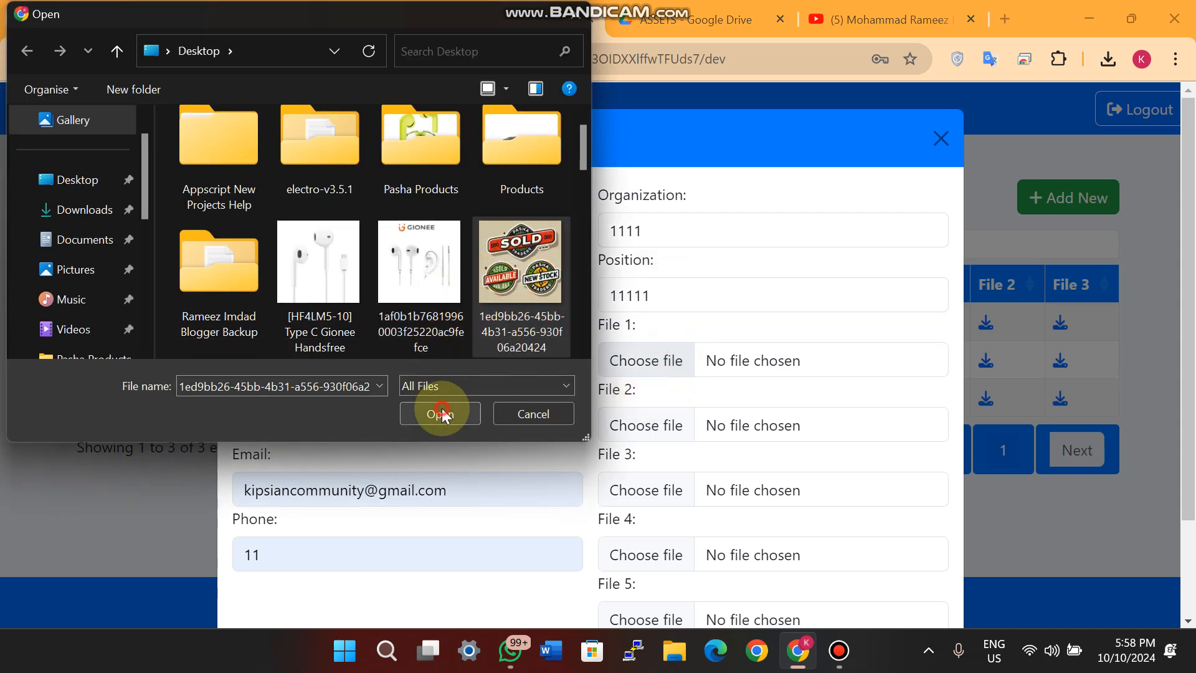
pyautogui.click(440, 414)
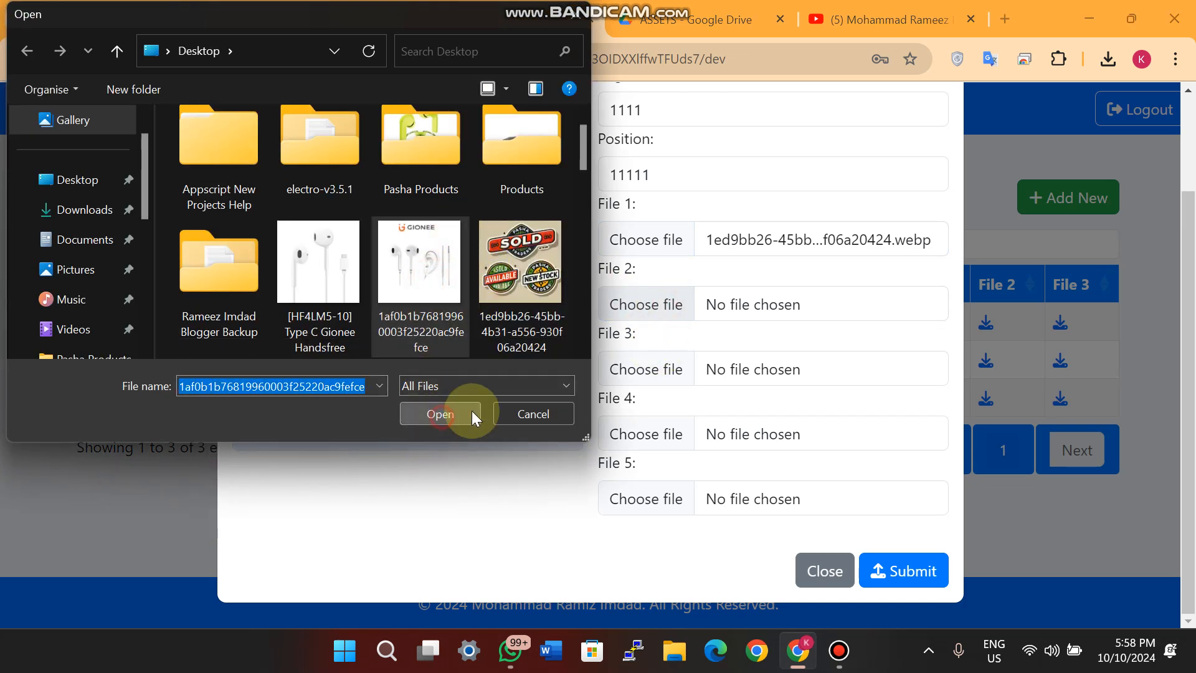
pyautogui.click(319, 261)
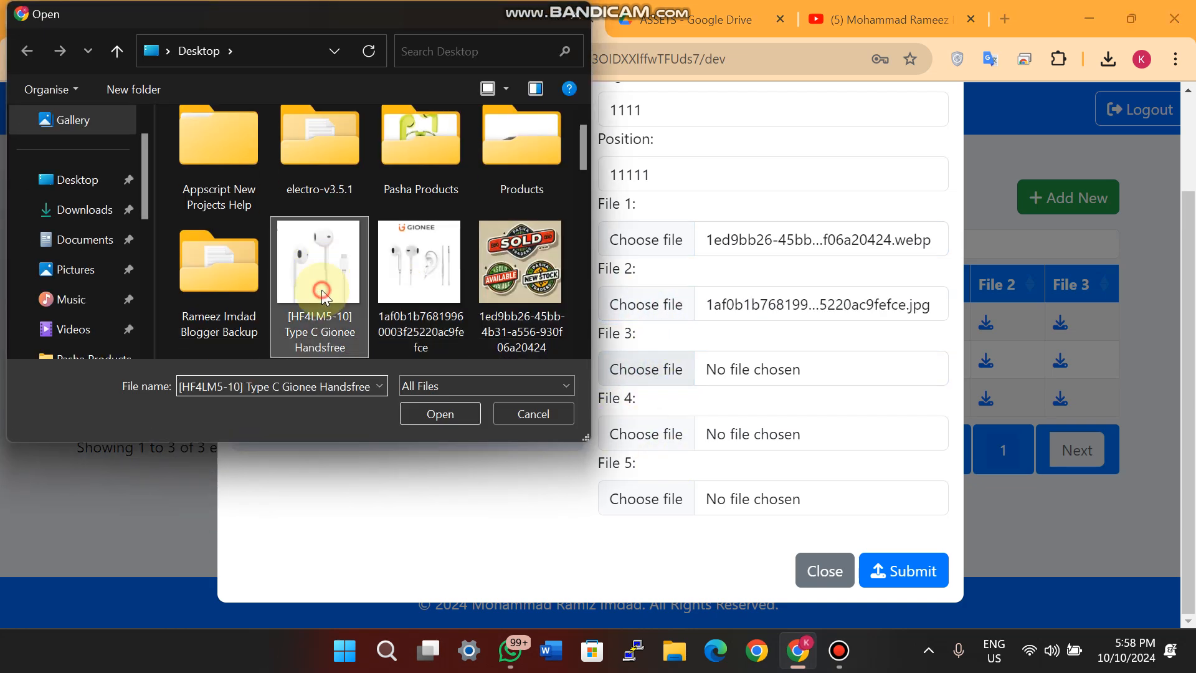
pyautogui.click(439, 414)
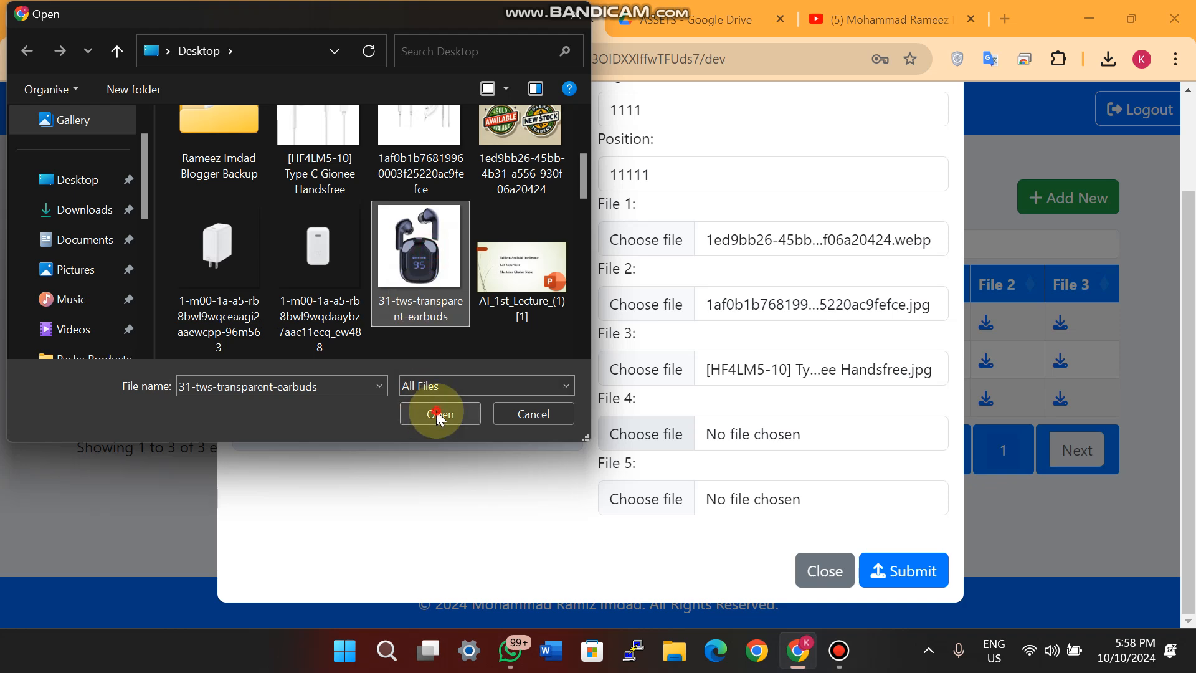
pyautogui.click(439, 414)
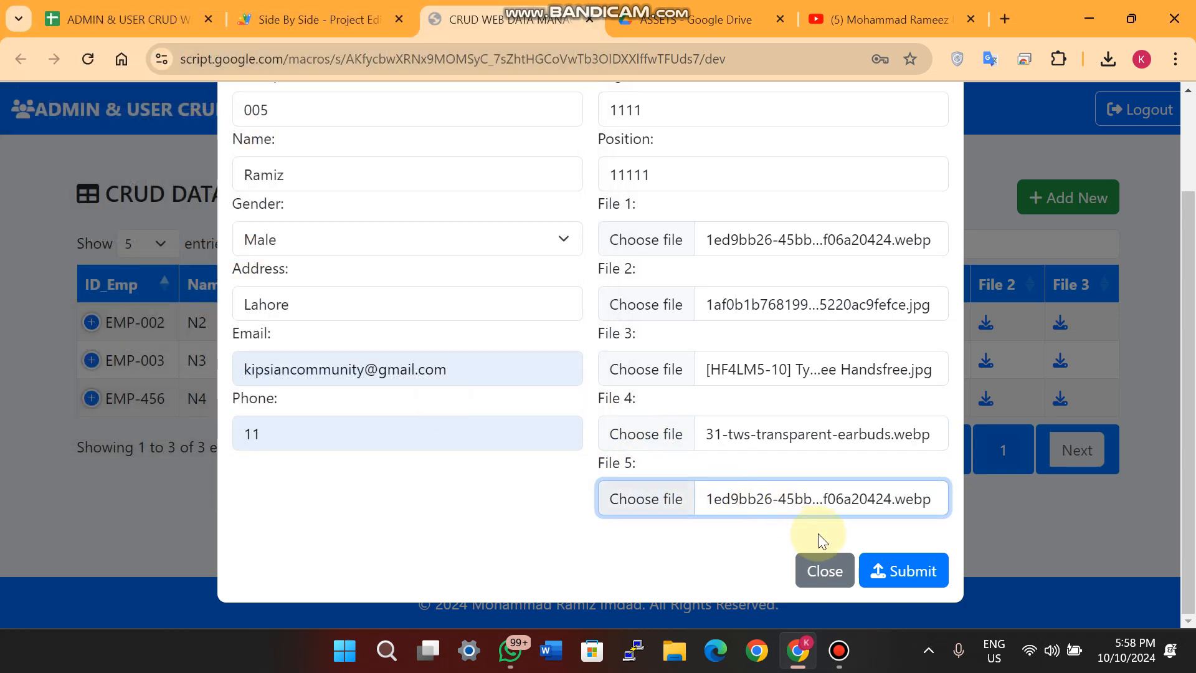
pyautogui.moveTo(844, 555)
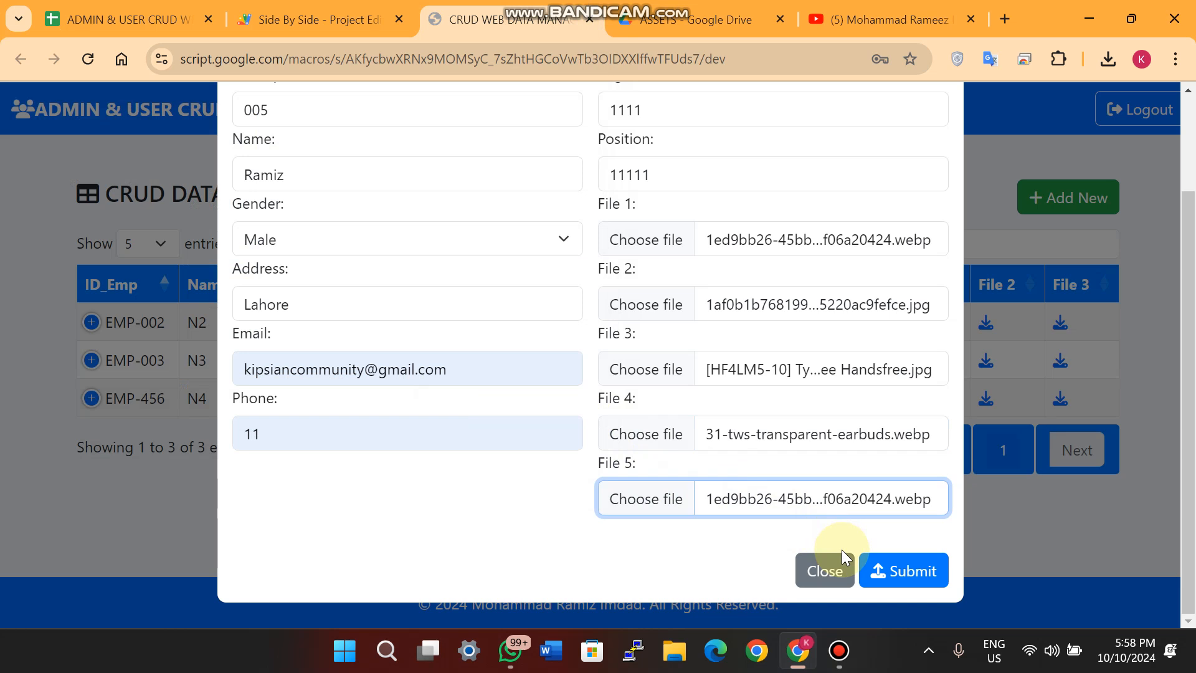
pyautogui.moveTo(843, 538)
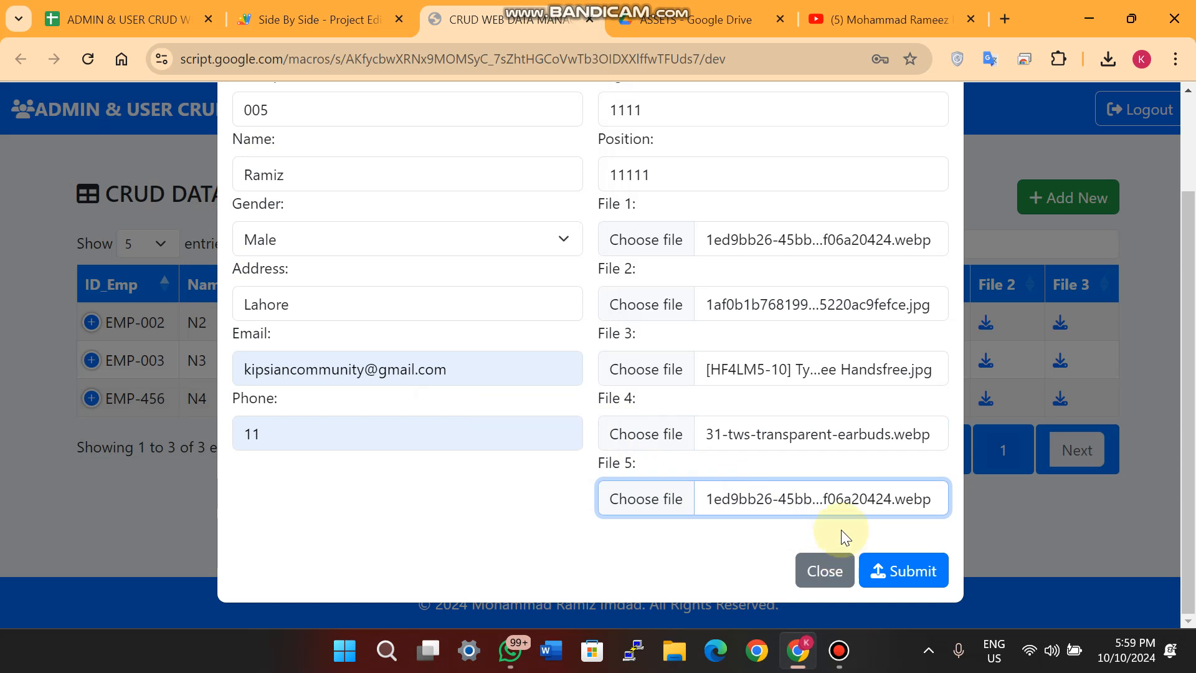
pyautogui.moveTo(904, 570)
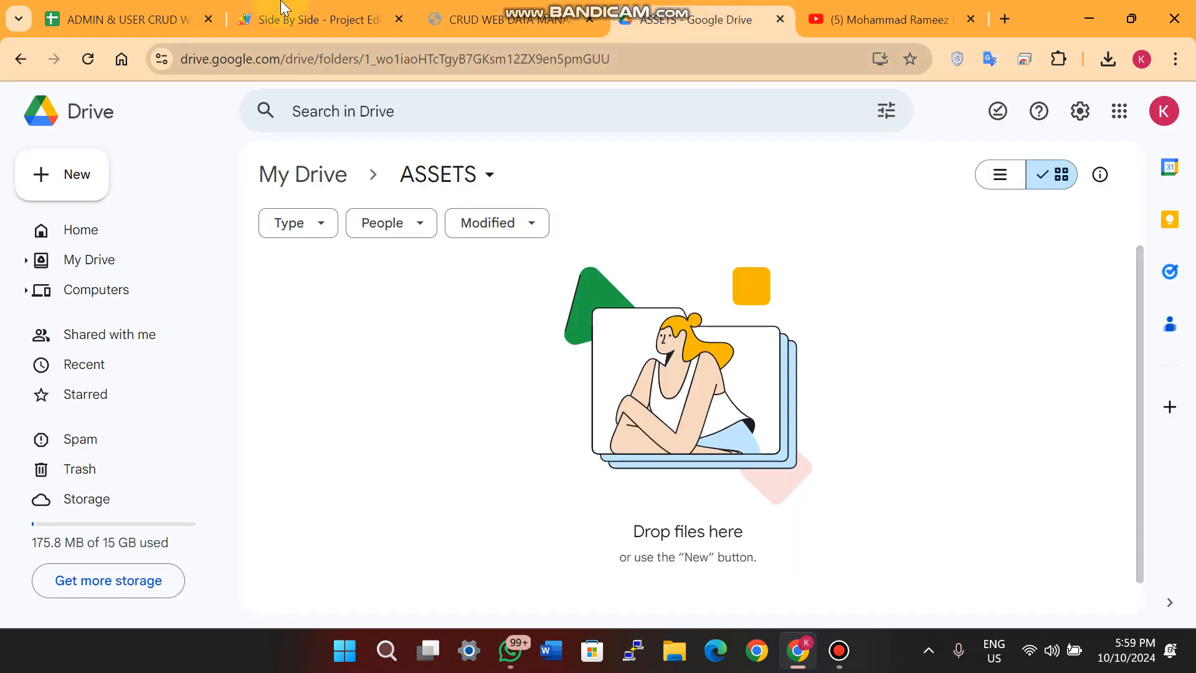
# Scroll through code.gs in the Side By Side script project, then view the ASSETS Drive folder
pyautogui.click(312, 18)
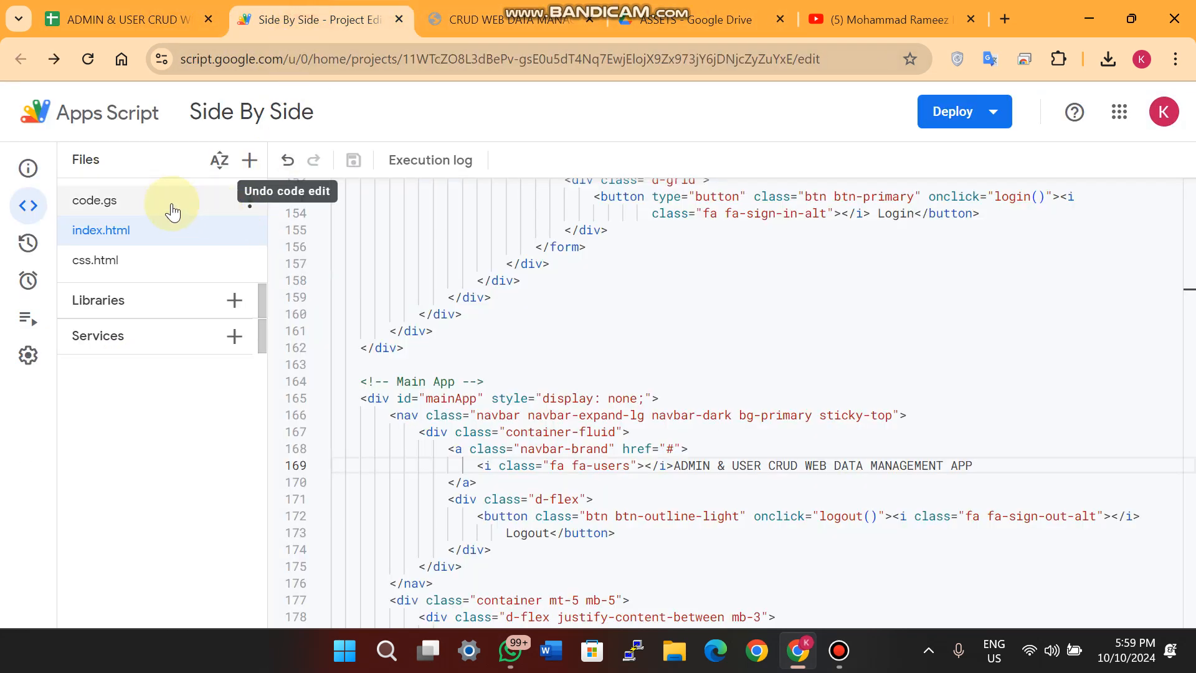
pyautogui.click(95, 199)
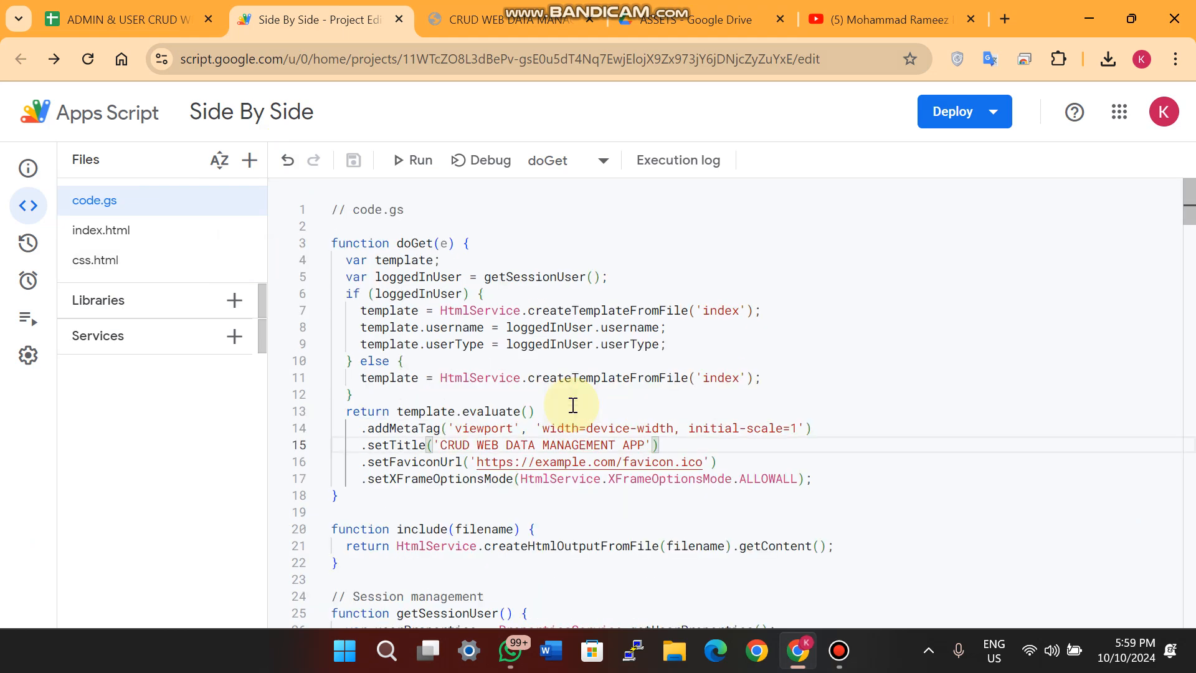
pyautogui.scroll(-3)
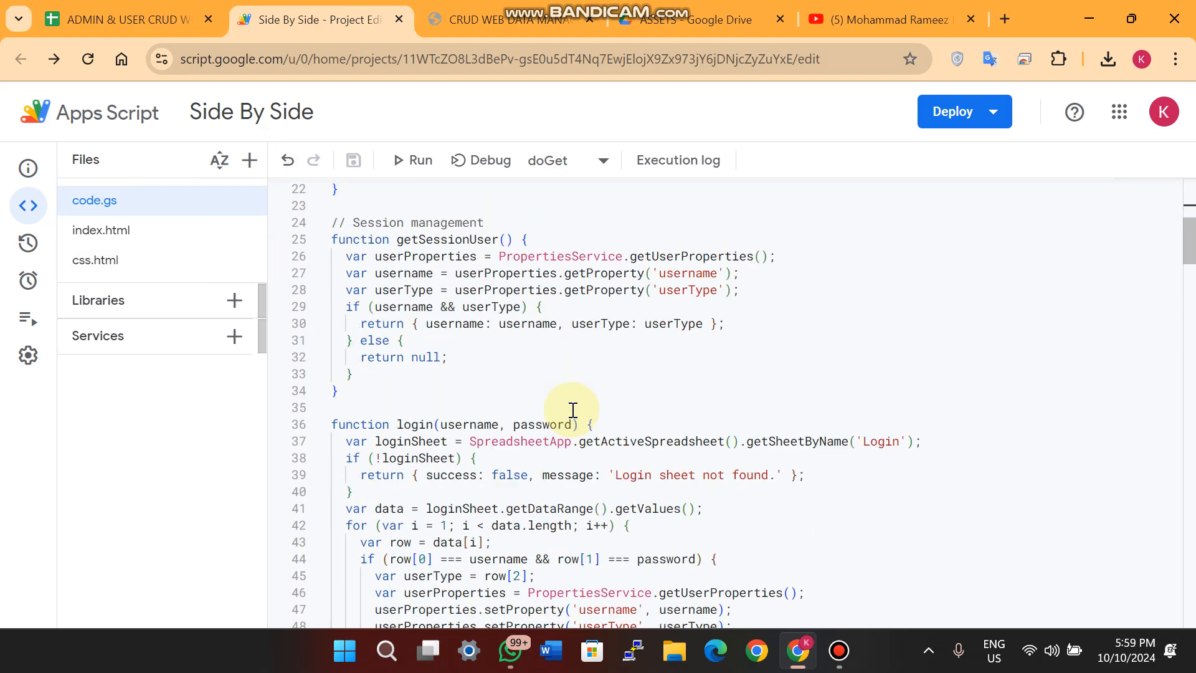
pyautogui.scroll(-3)
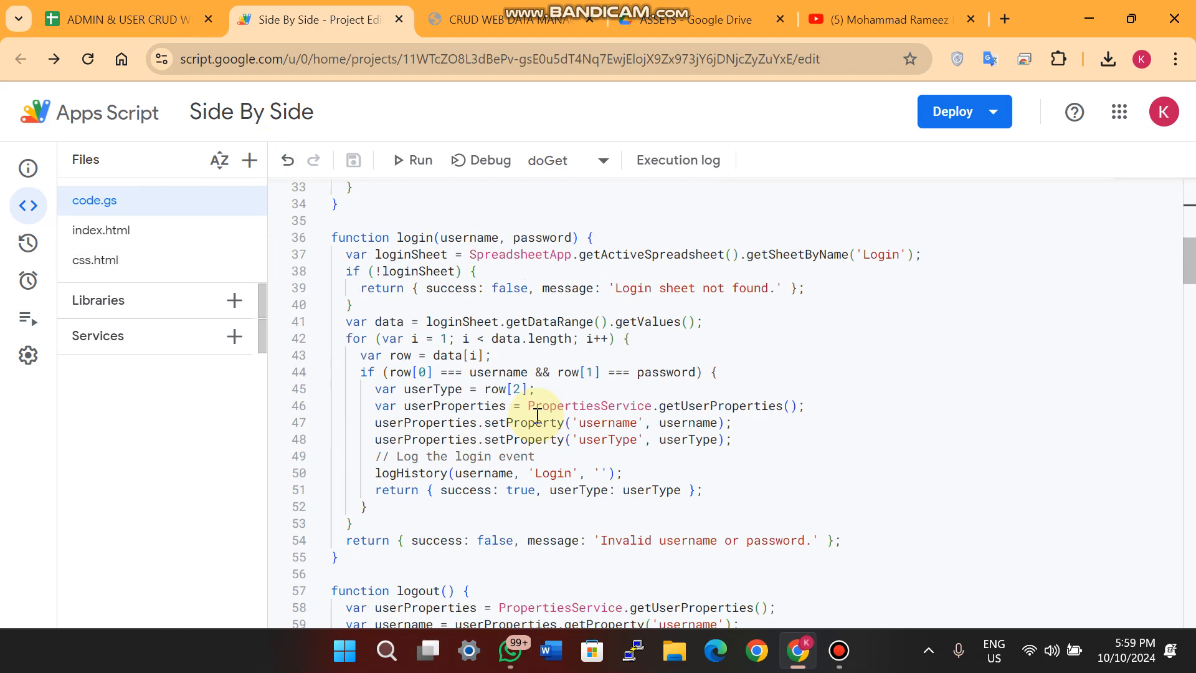
pyautogui.click(679, 19)
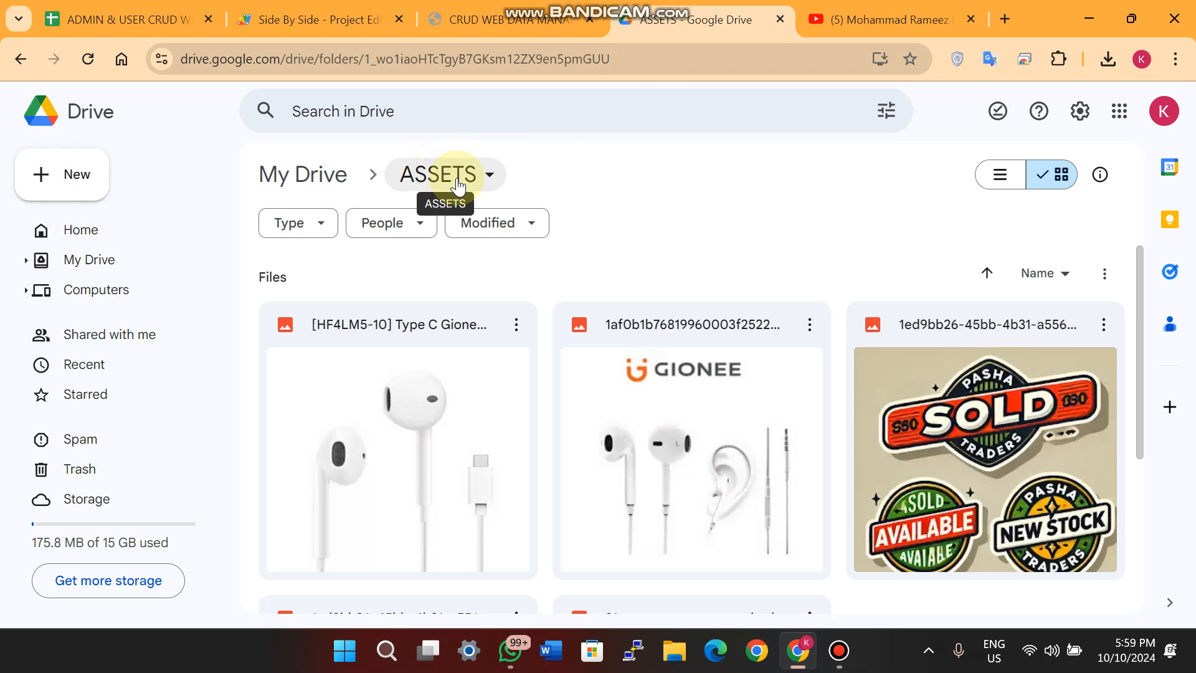
pyautogui.moveTo(503, 144)
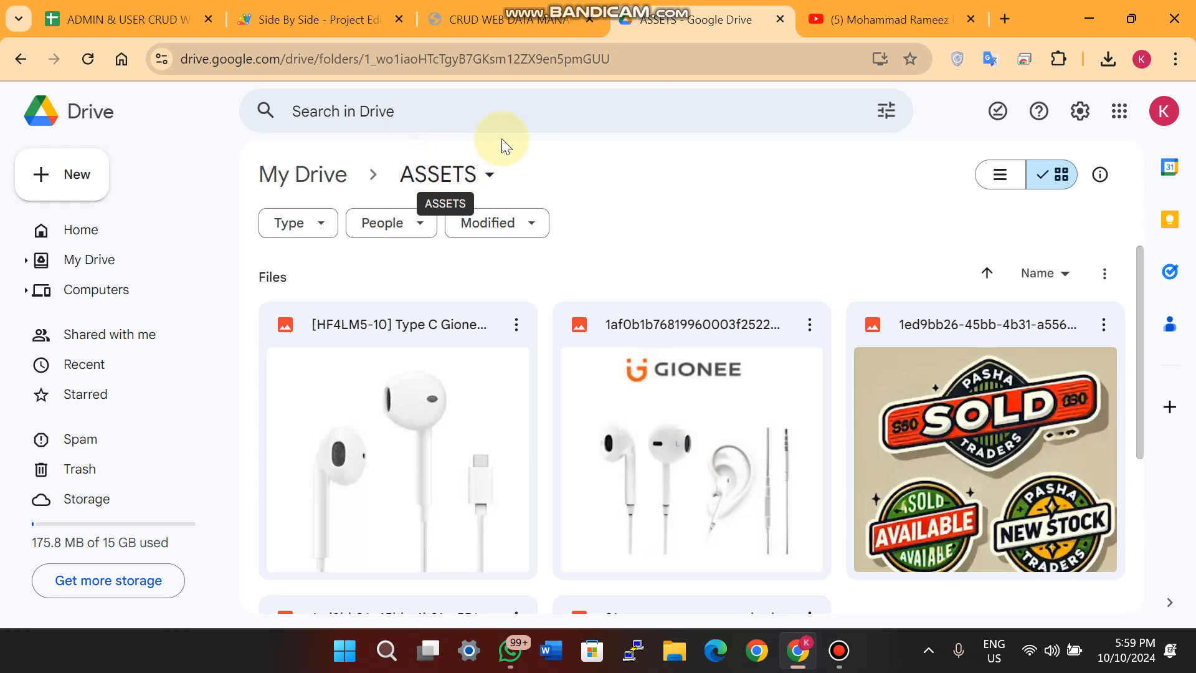
# Check the new spreadsheet row and ASSETS folder images, then return to the employee web app
pyautogui.click(122, 19)
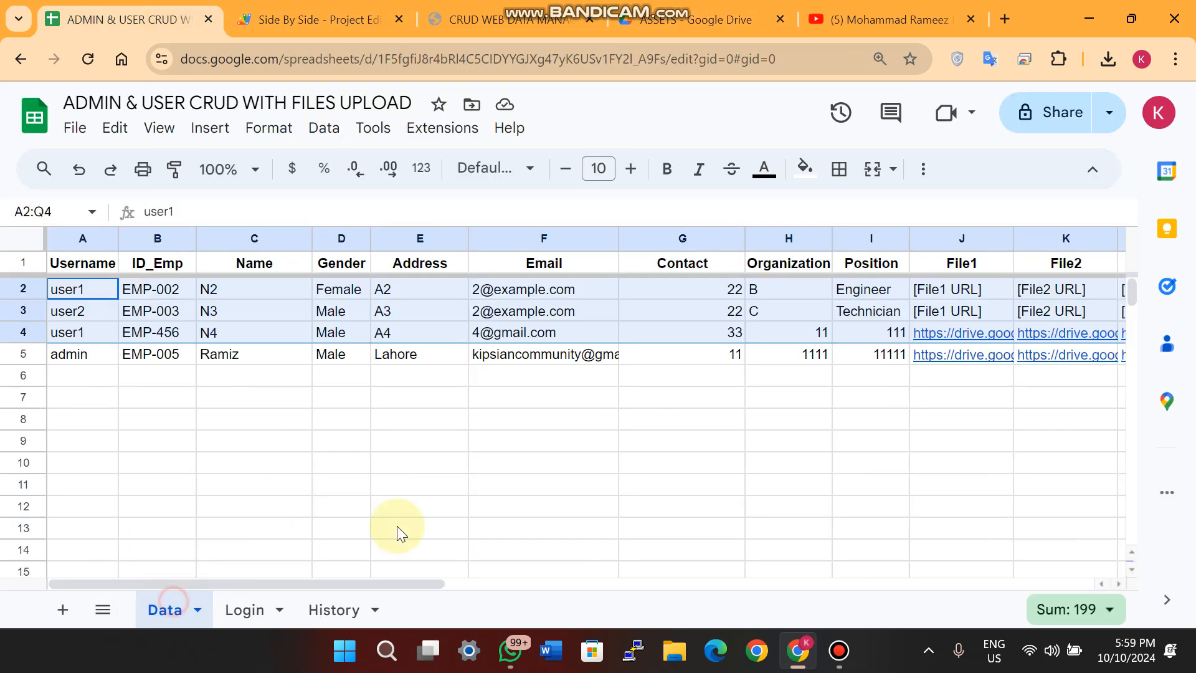
pyautogui.click(671, 19)
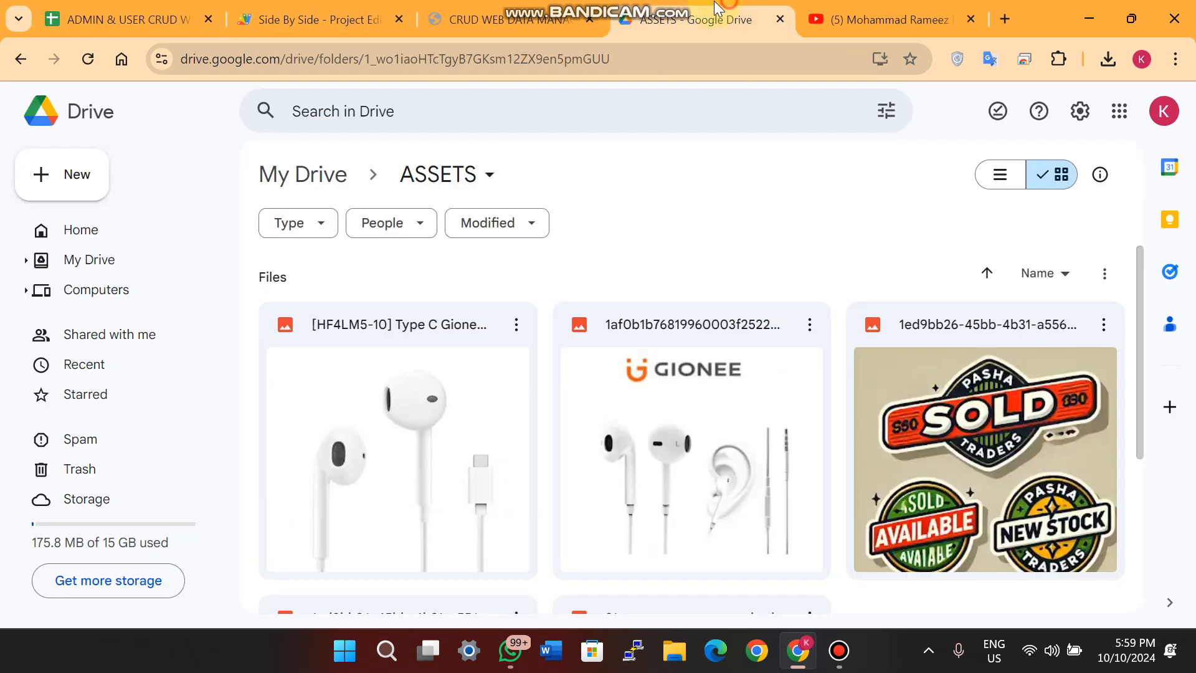
pyautogui.click(503, 18)
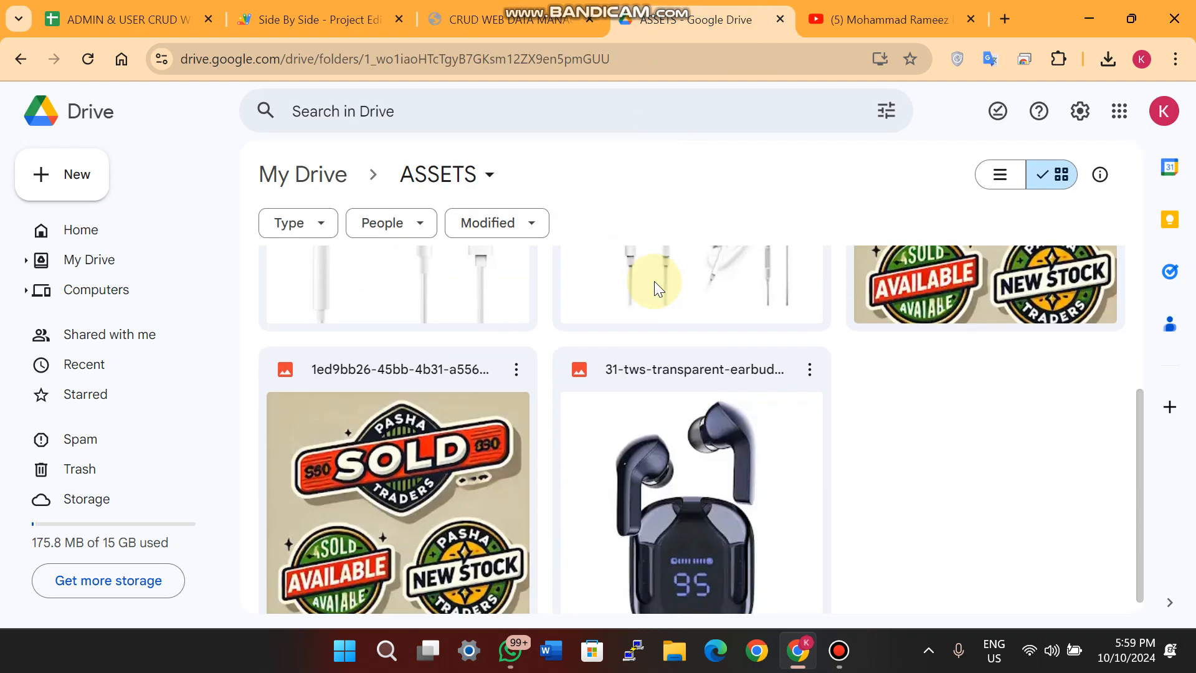
pyautogui.scroll(-3)
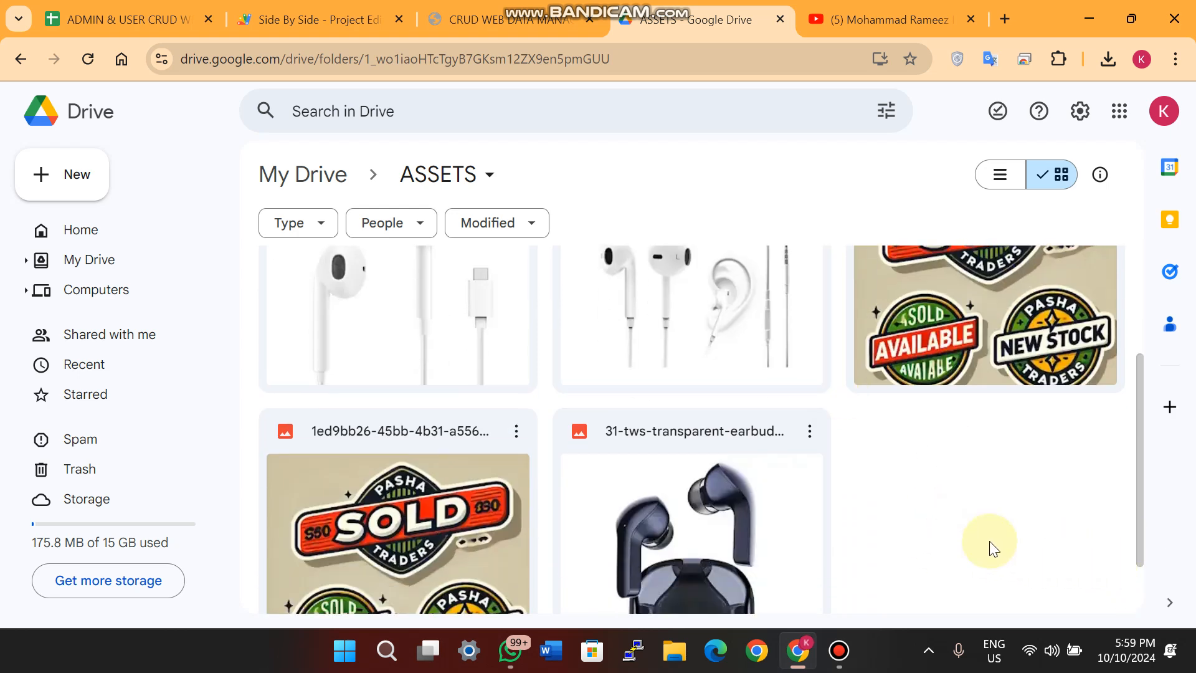
pyautogui.click(312, 19)
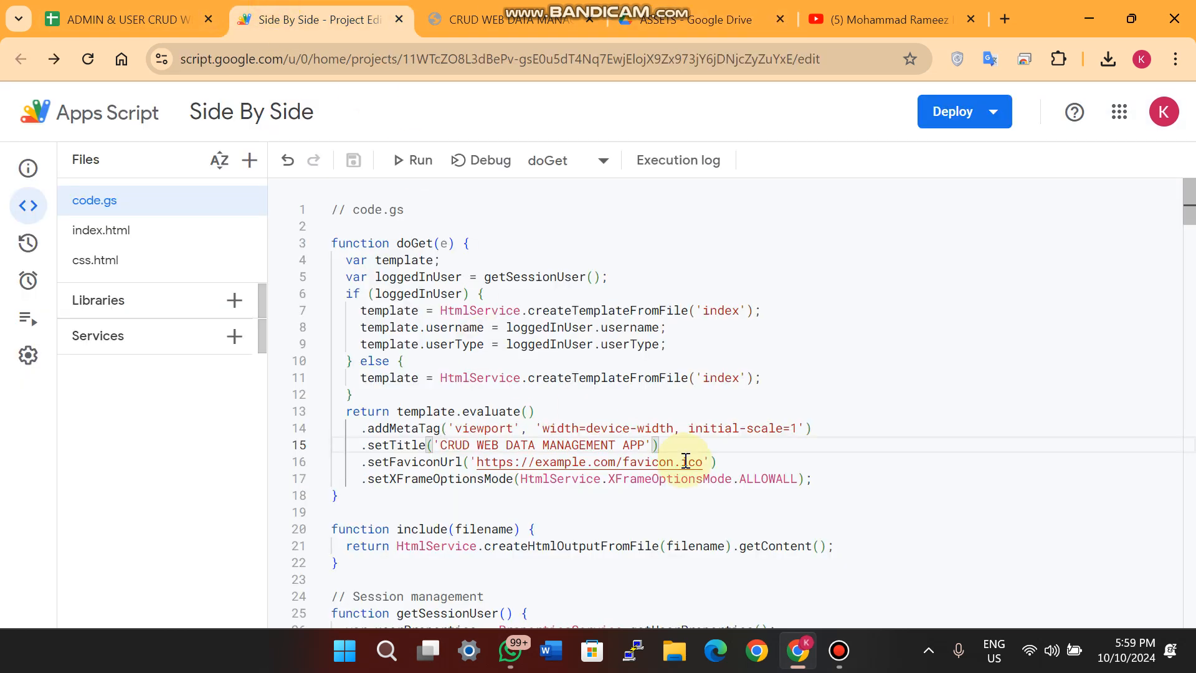
pyautogui.click(510, 19)
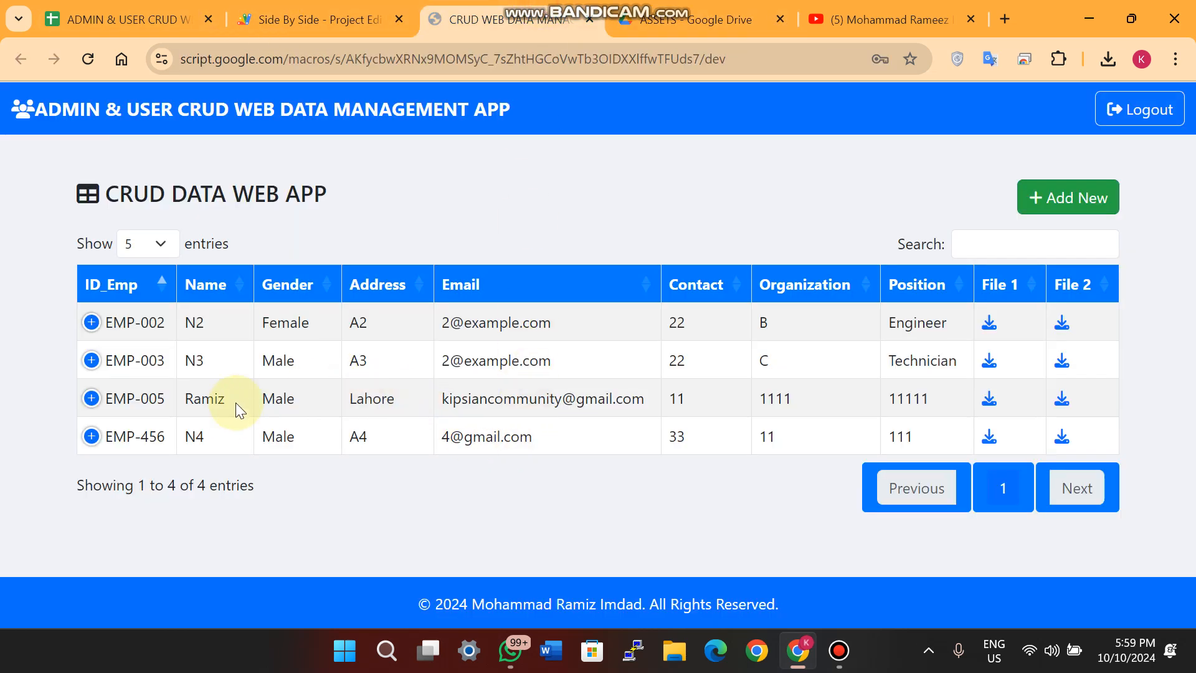
pyautogui.moveTo(168, 467)
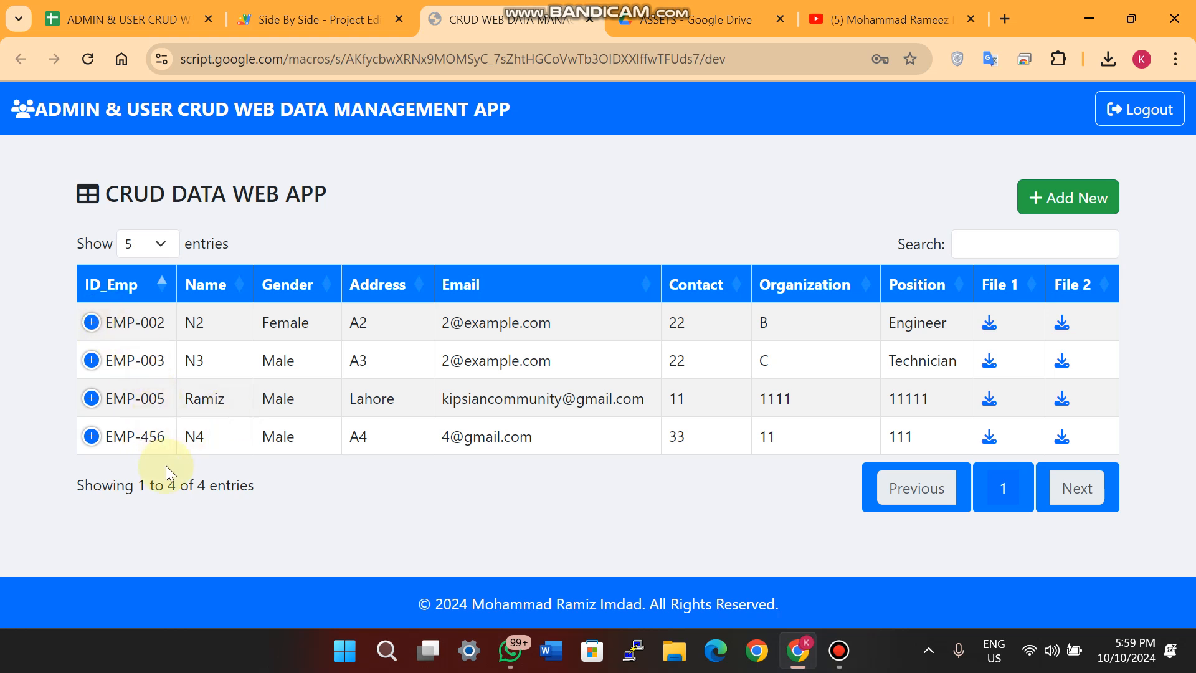
pyautogui.moveTo(567, 461)
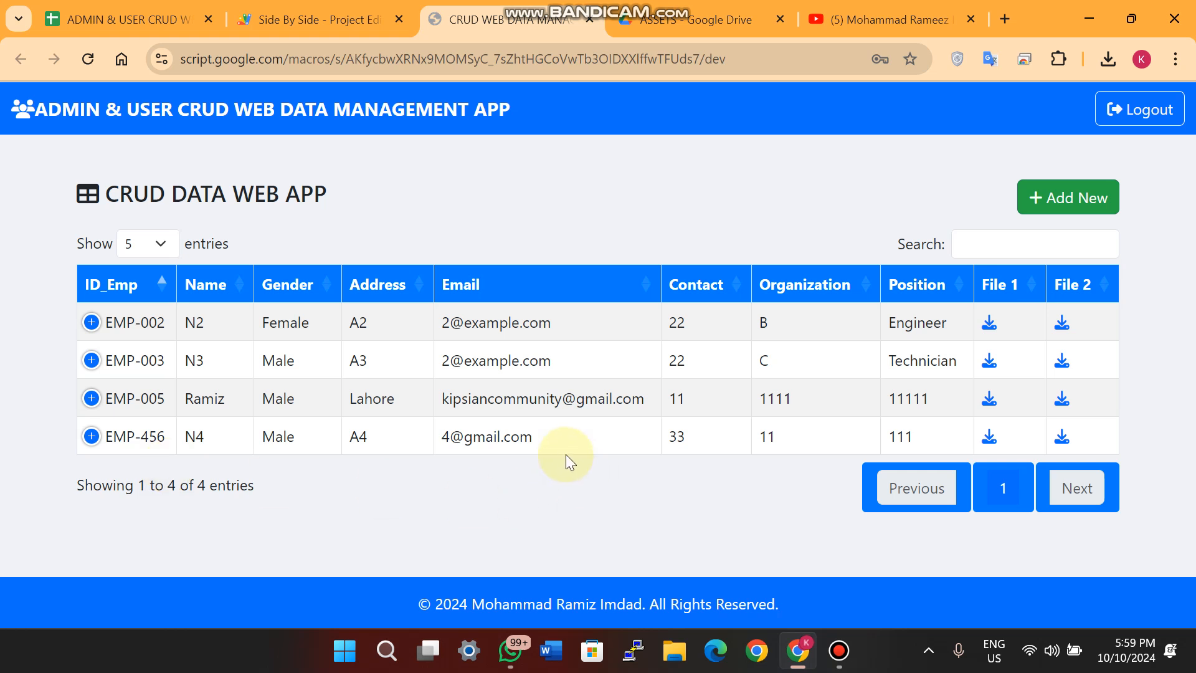
pyautogui.moveTo(624, 443)
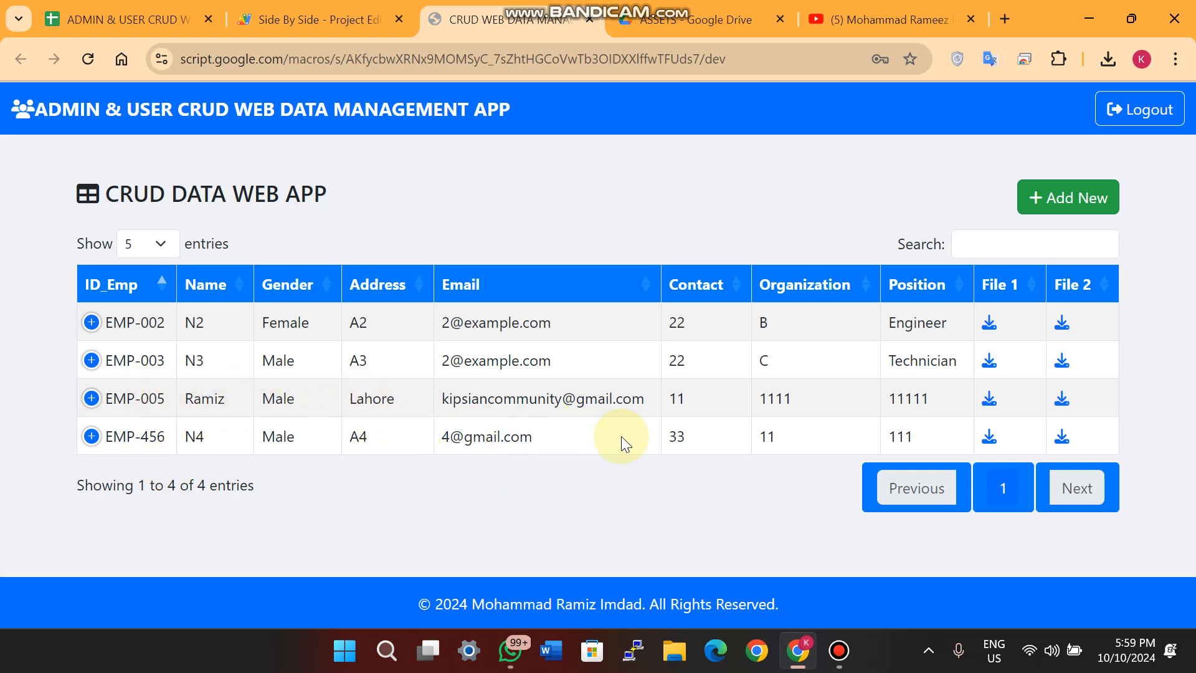
pyautogui.moveTo(959, 420)
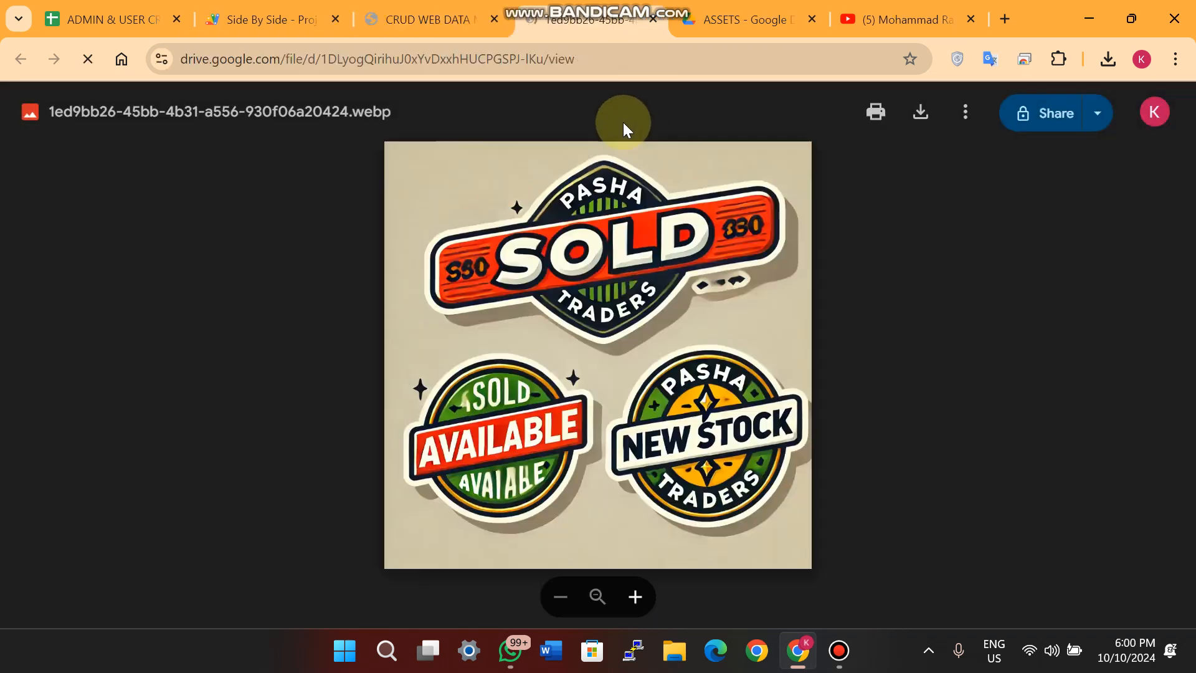
# Return to the web app's employee table listing four records
pyautogui.click(431, 19)
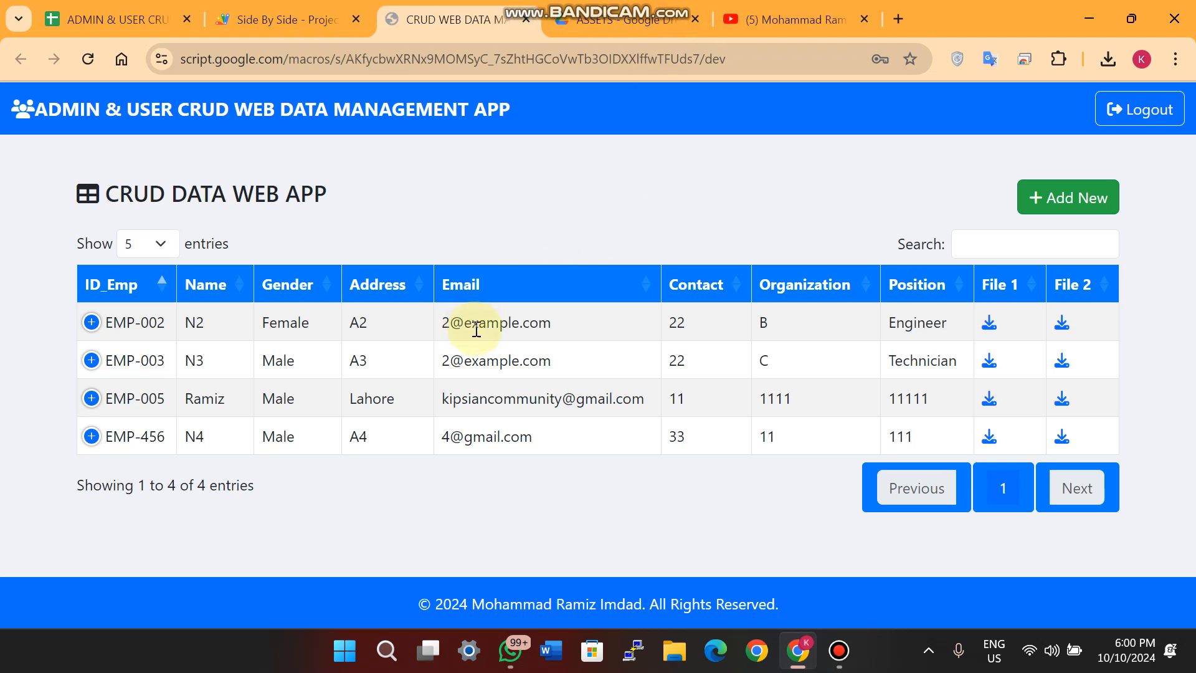
pyautogui.moveTo(90, 399)
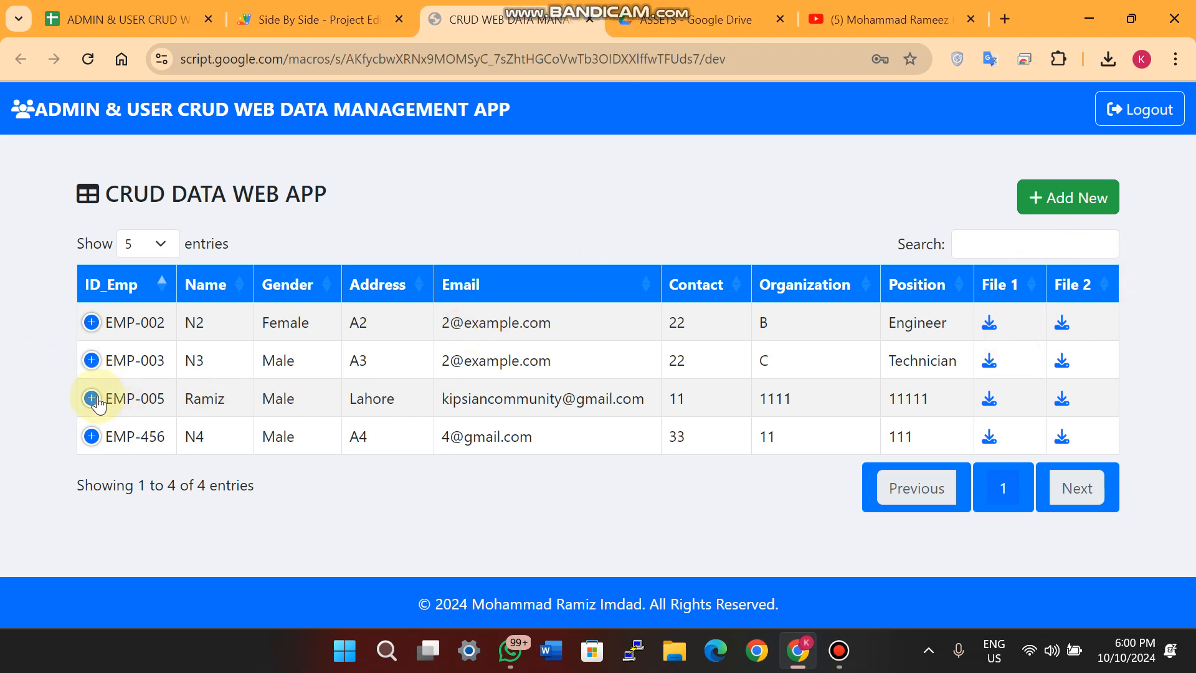
# Expand EMP-005's details, then EMP-003's to reveal Files 3–5 and actions
pyautogui.click(90, 398)
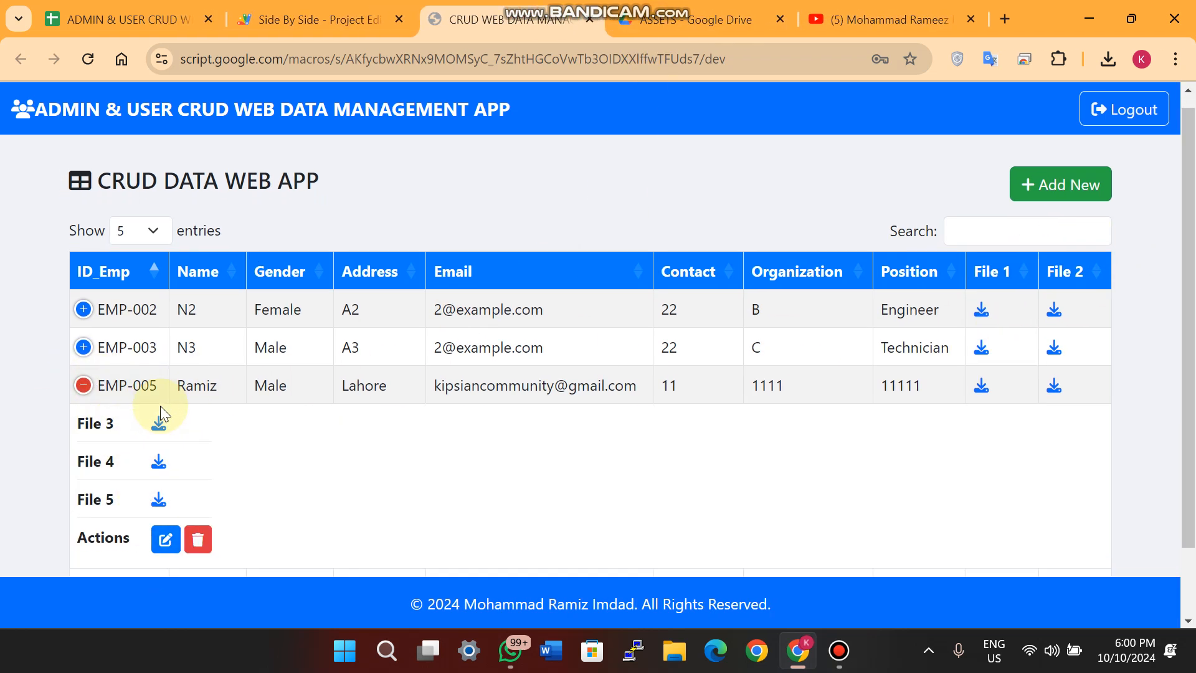
pyautogui.scroll(-3)
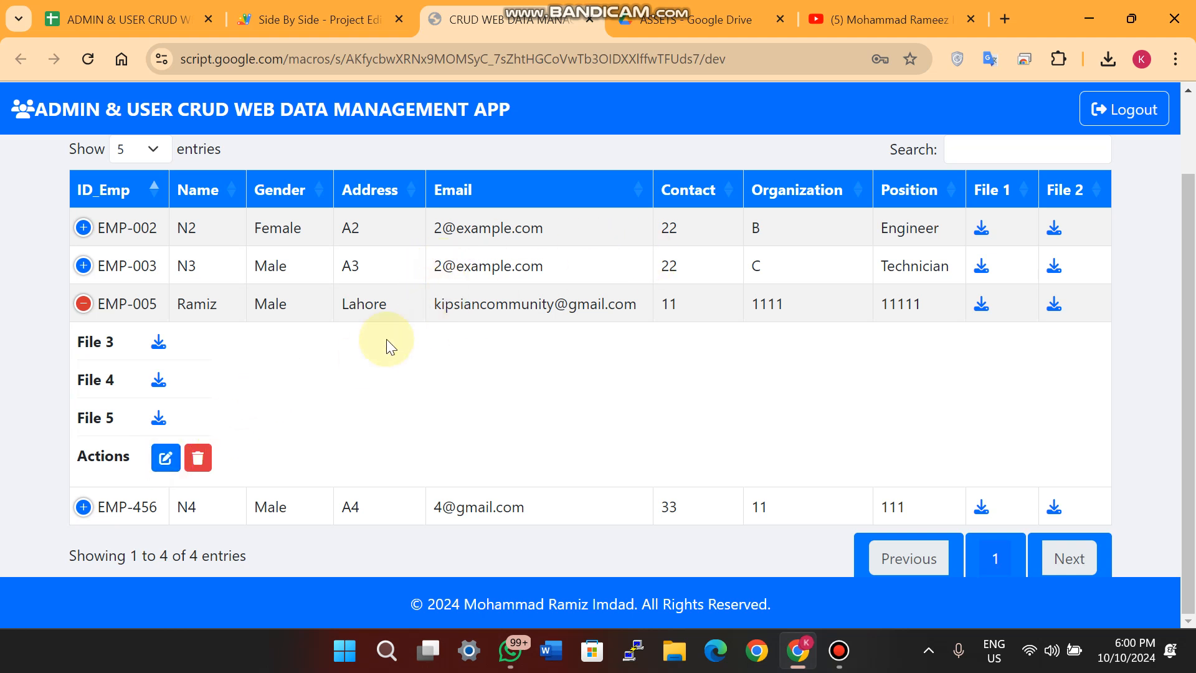
pyautogui.moveTo(166, 457)
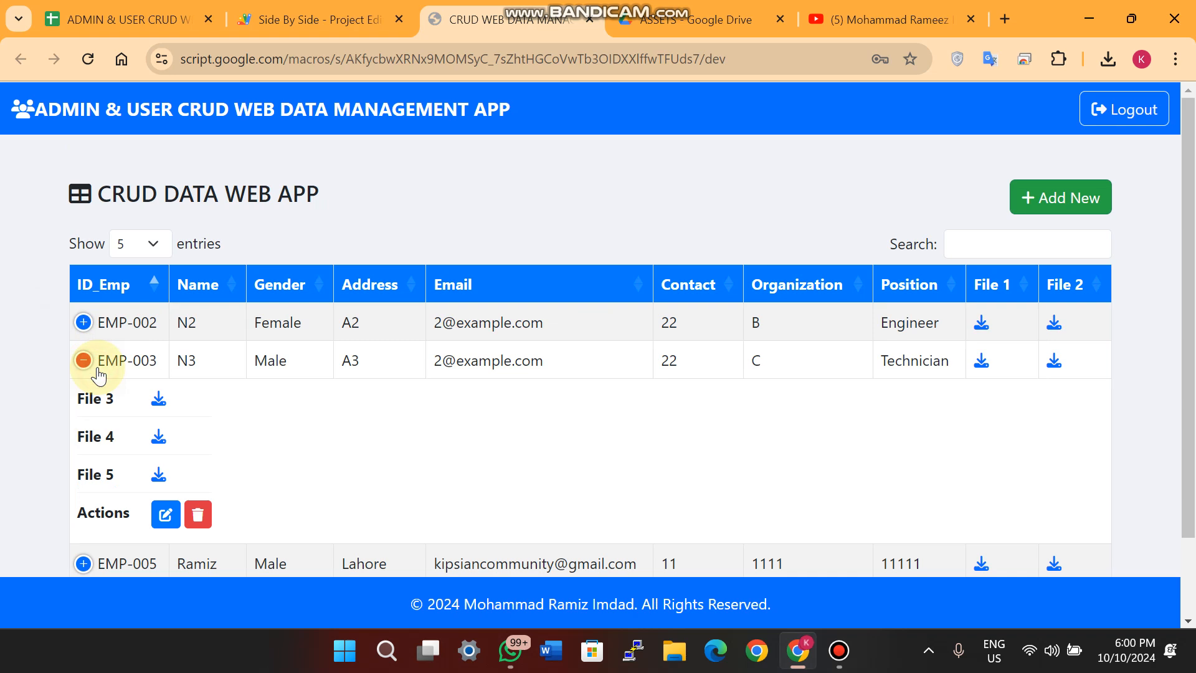
pyautogui.scroll(-3)
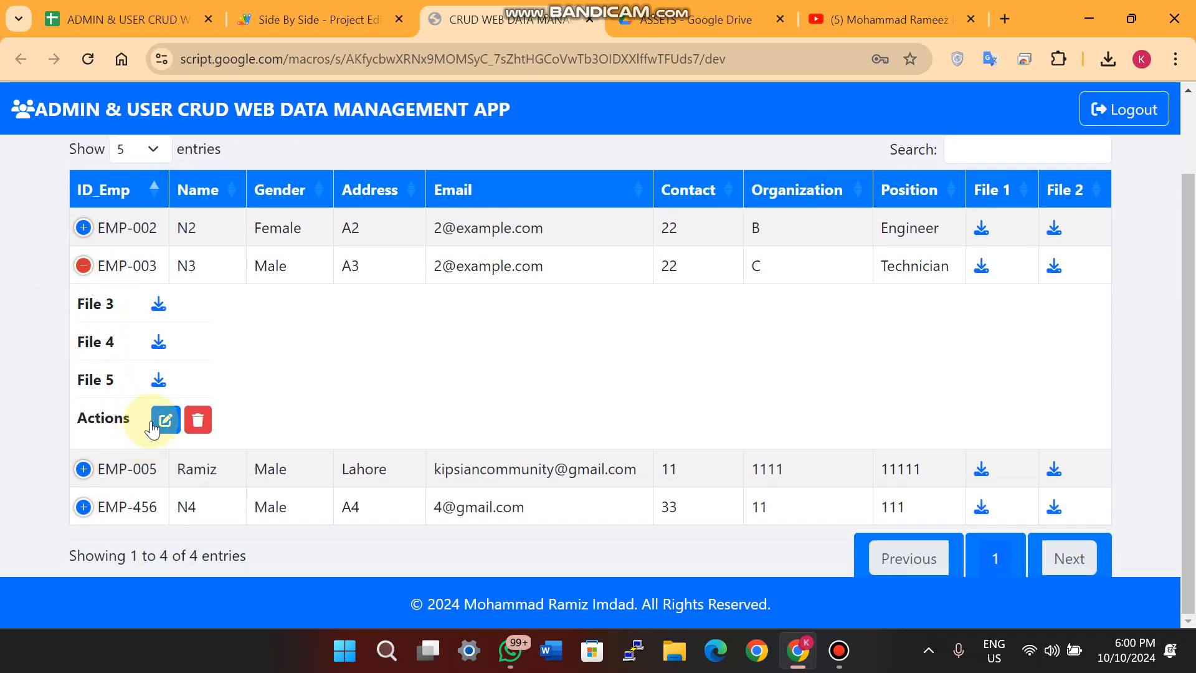
# Set EMP-003's gender to Female, save the edit and confirm the success message
pyautogui.click(164, 420)
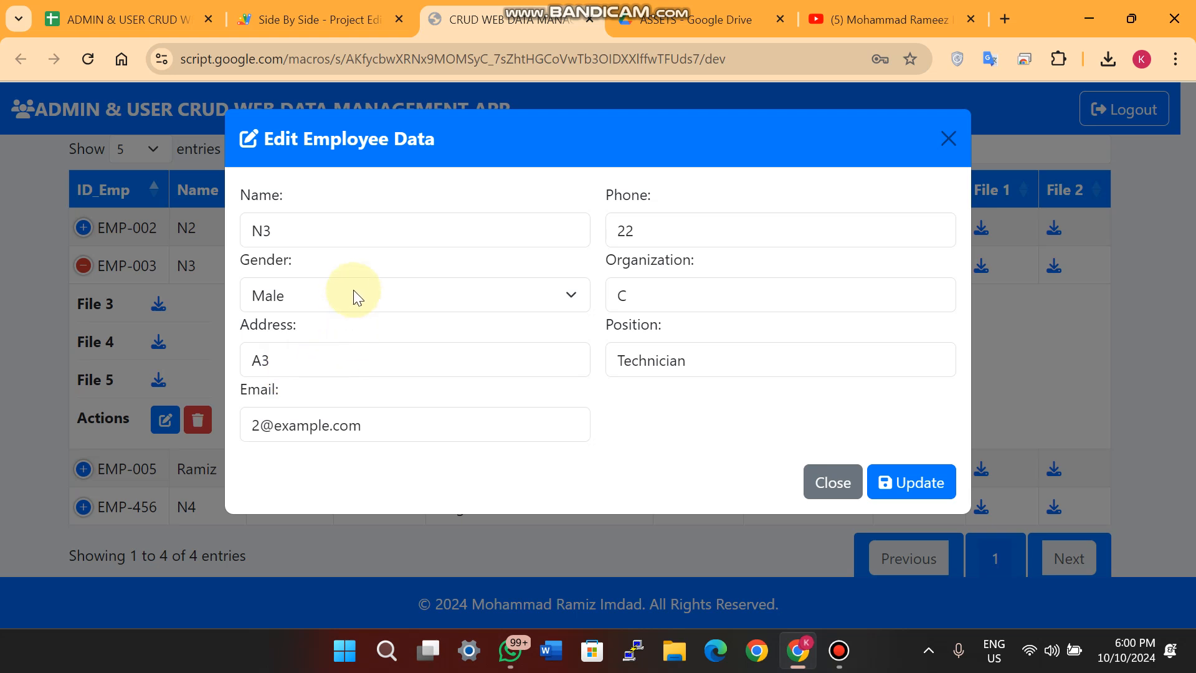
pyautogui.click(413, 294)
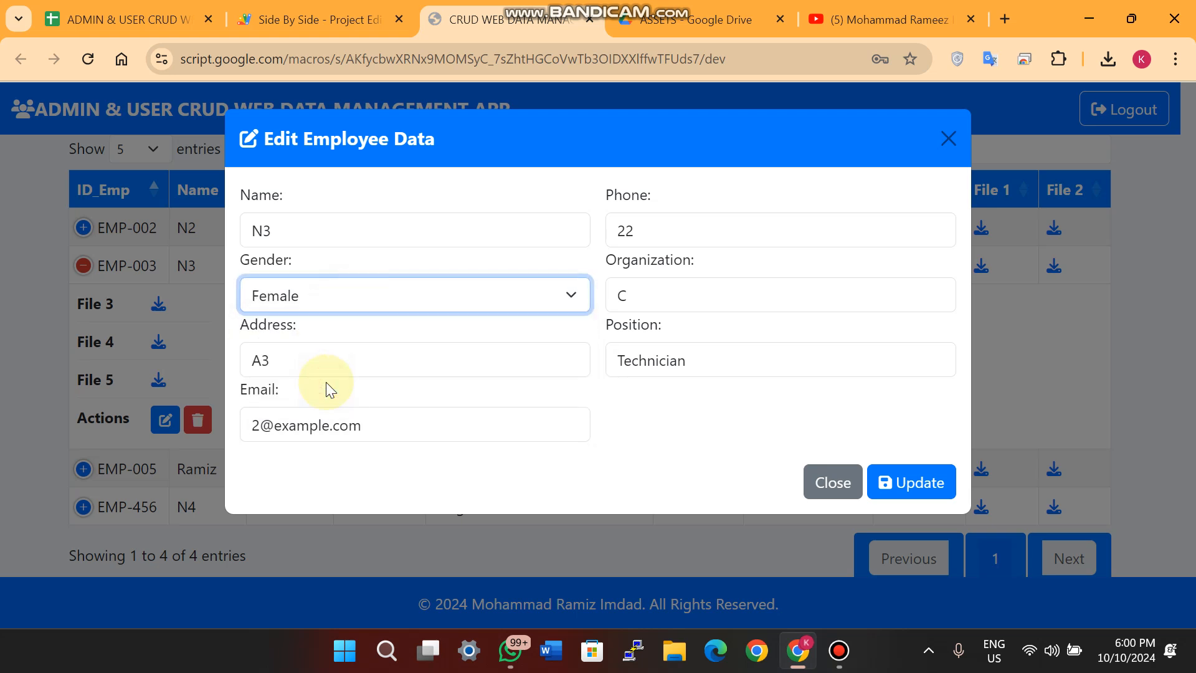
pyautogui.moveTo(979, 410)
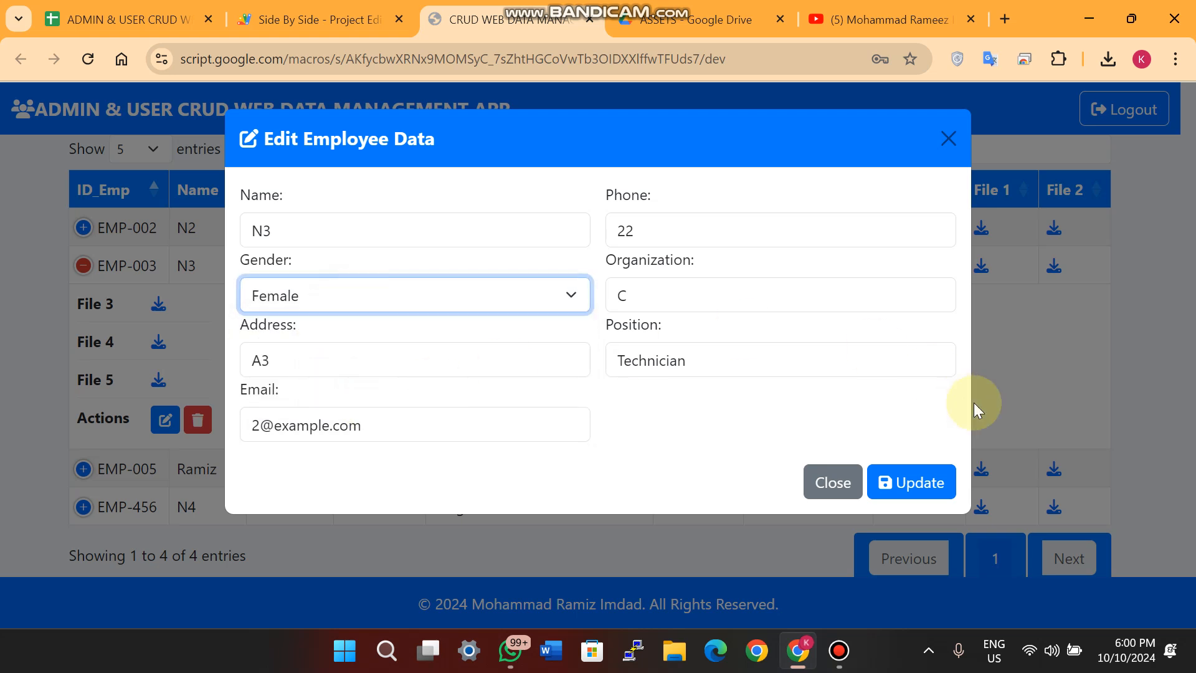
pyautogui.click(911, 481)
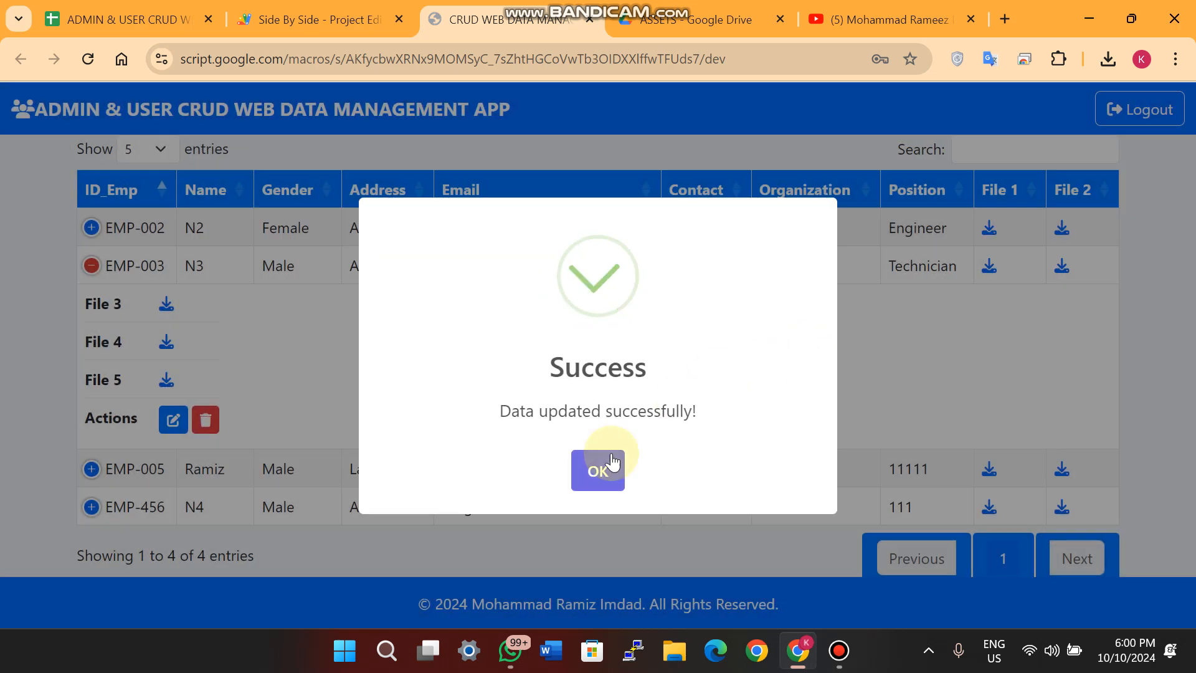
pyautogui.click(596, 469)
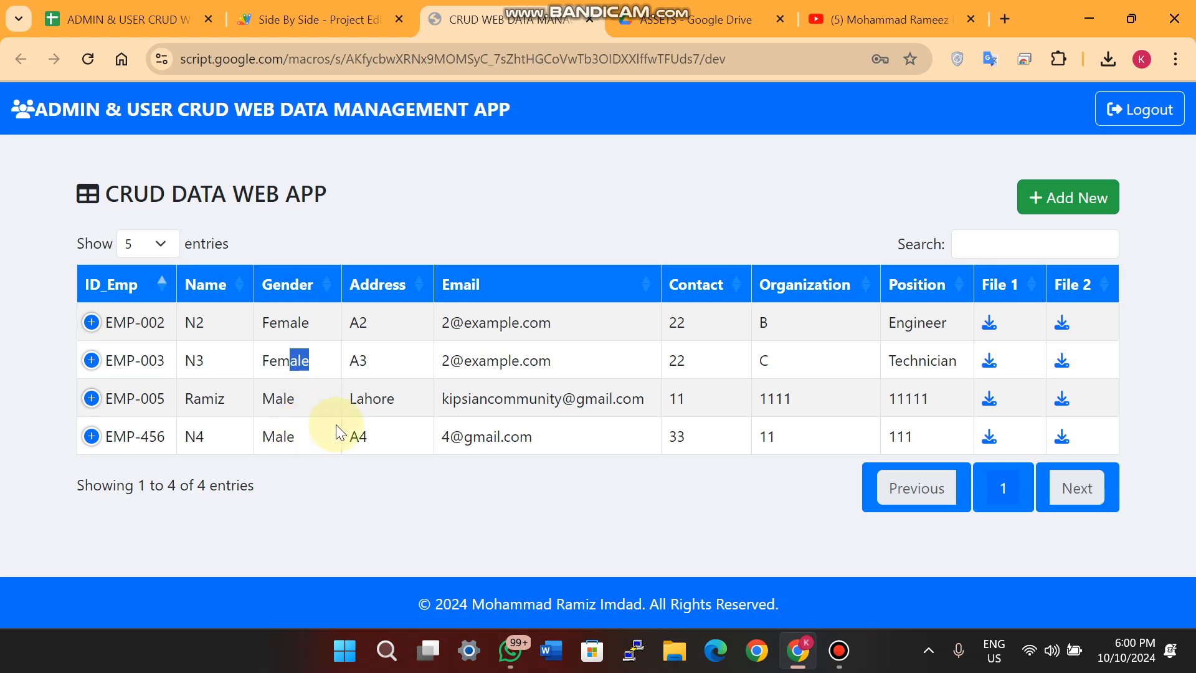
pyautogui.moveTo(361, 438)
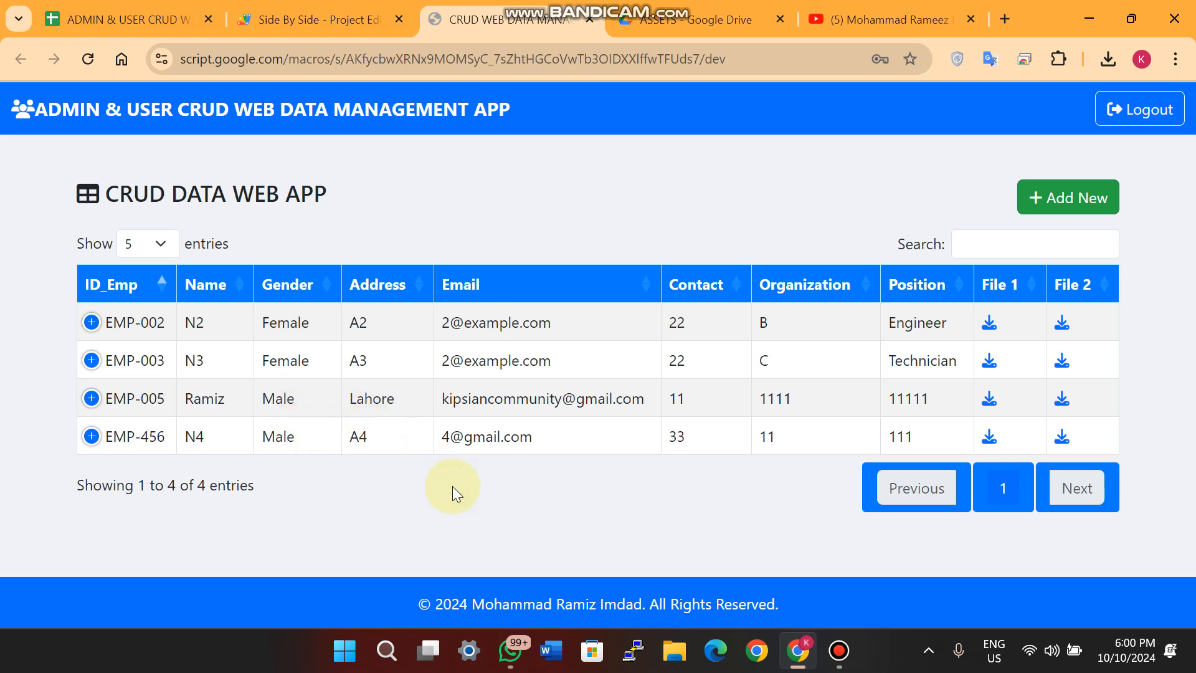
pyautogui.moveTo(425, 248)
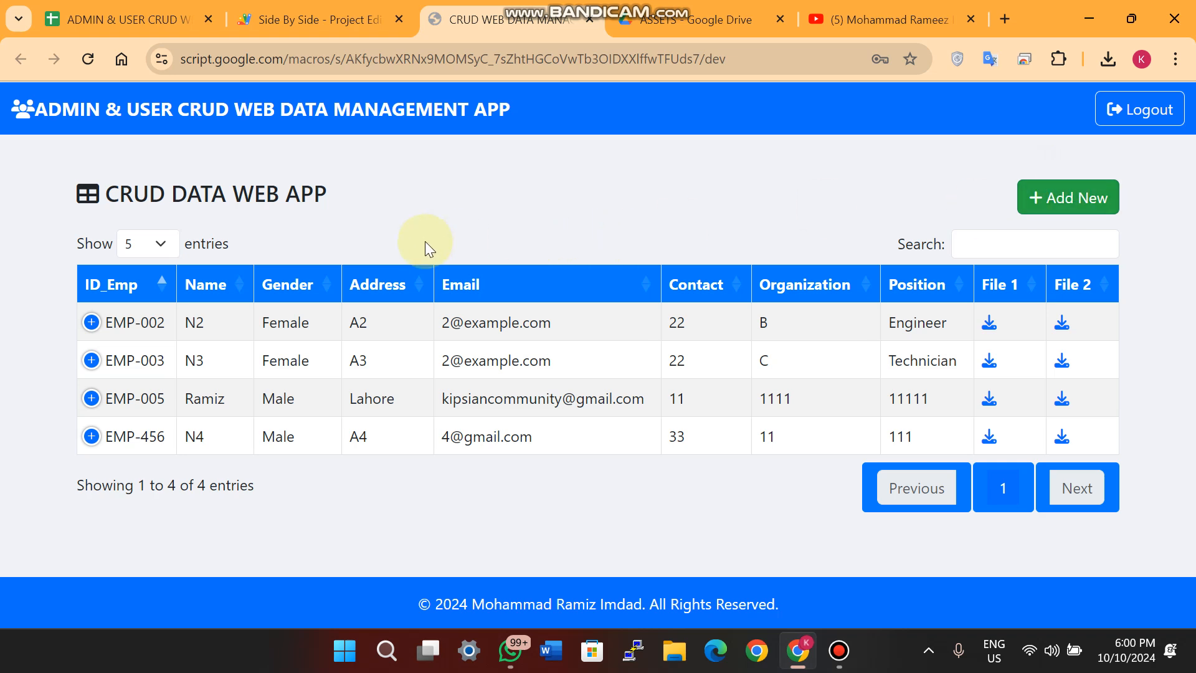
pyautogui.click(123, 18)
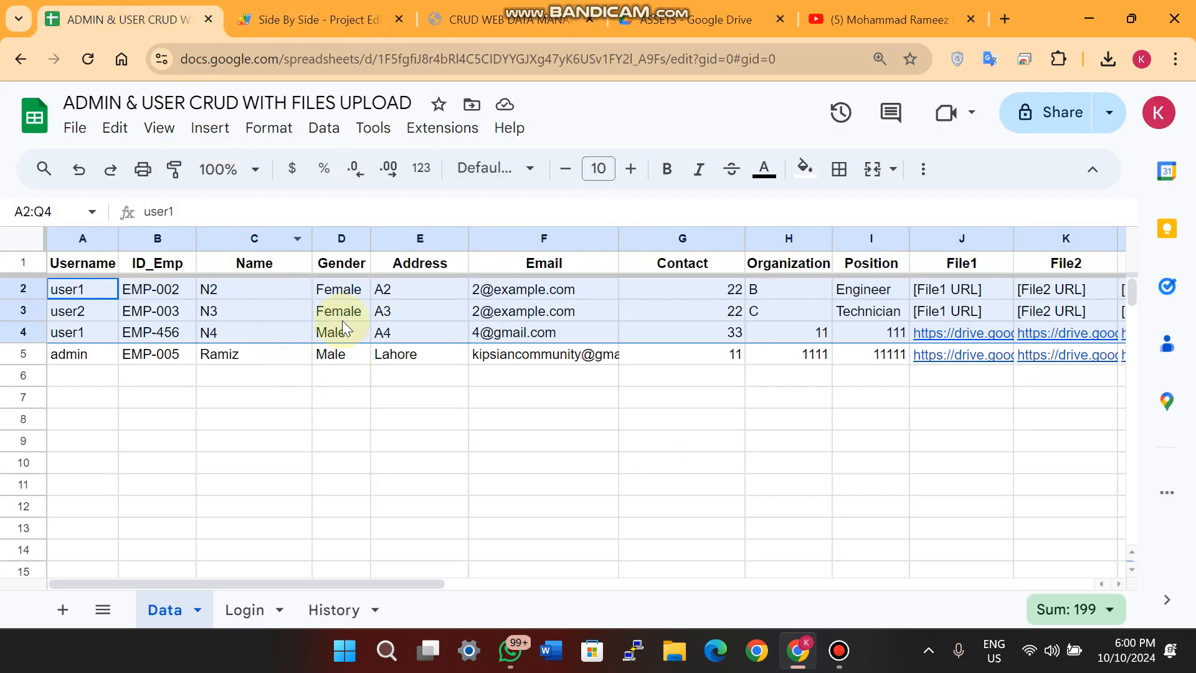
# Verify D3 reads Female and review the EMP-003 Edit and EMP-005 Add entries in History
pyautogui.click(342, 310)
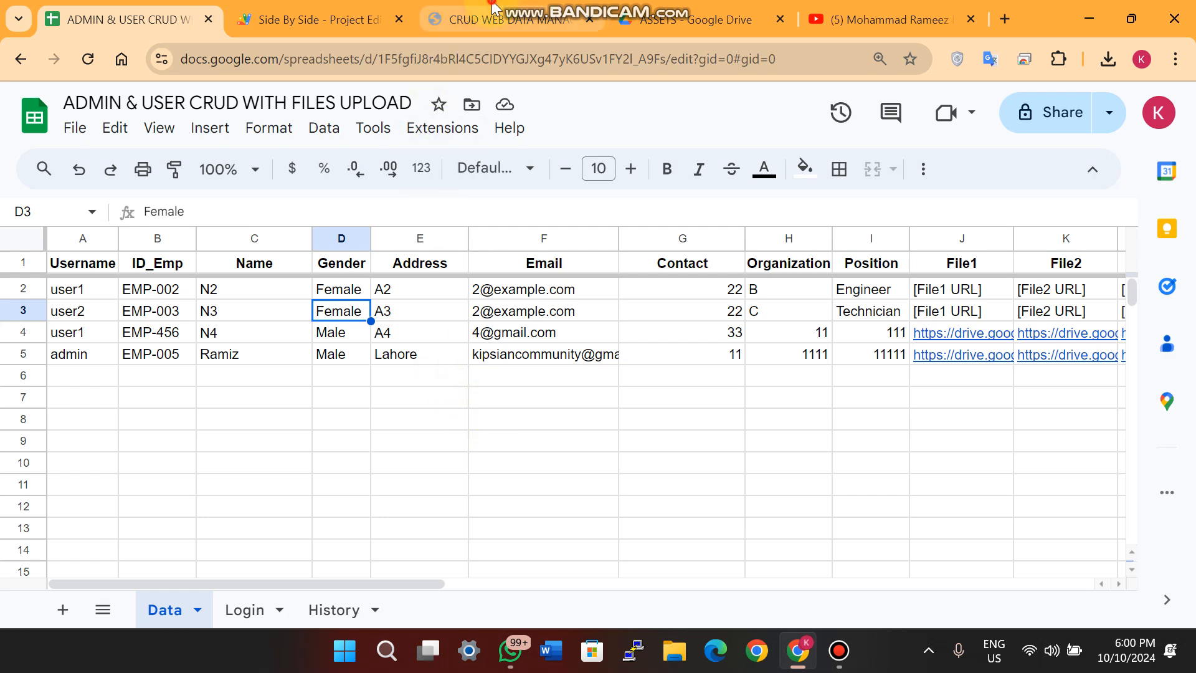
pyautogui.click(332, 610)
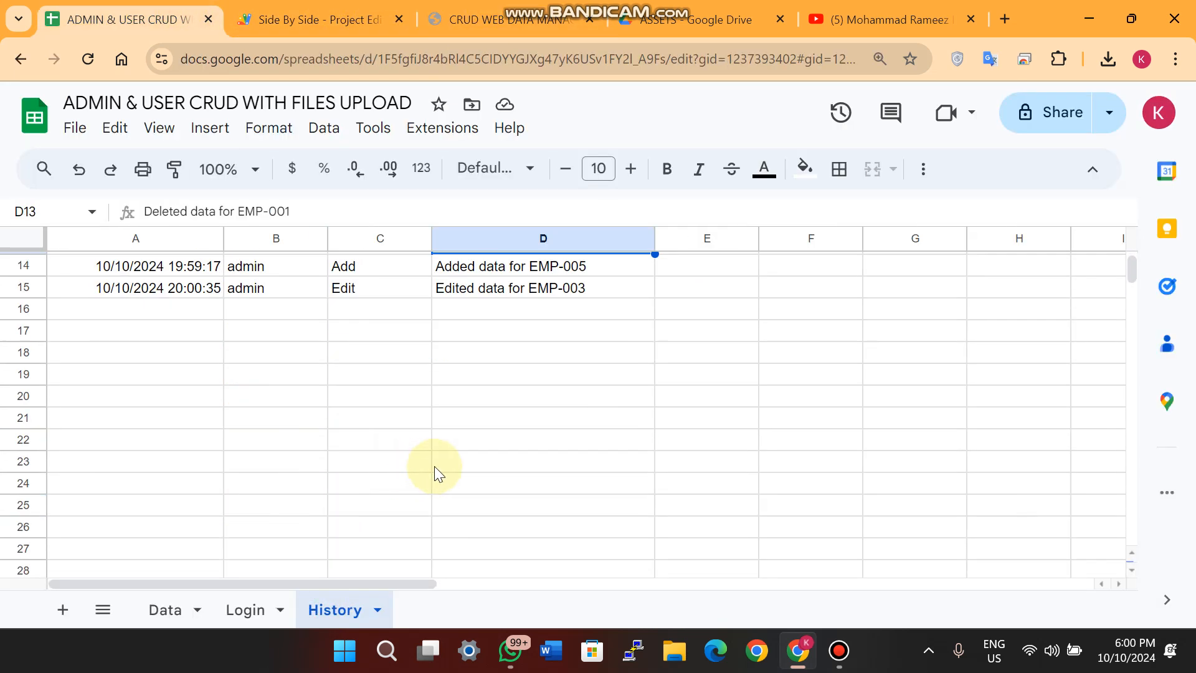
pyautogui.click(379, 381)
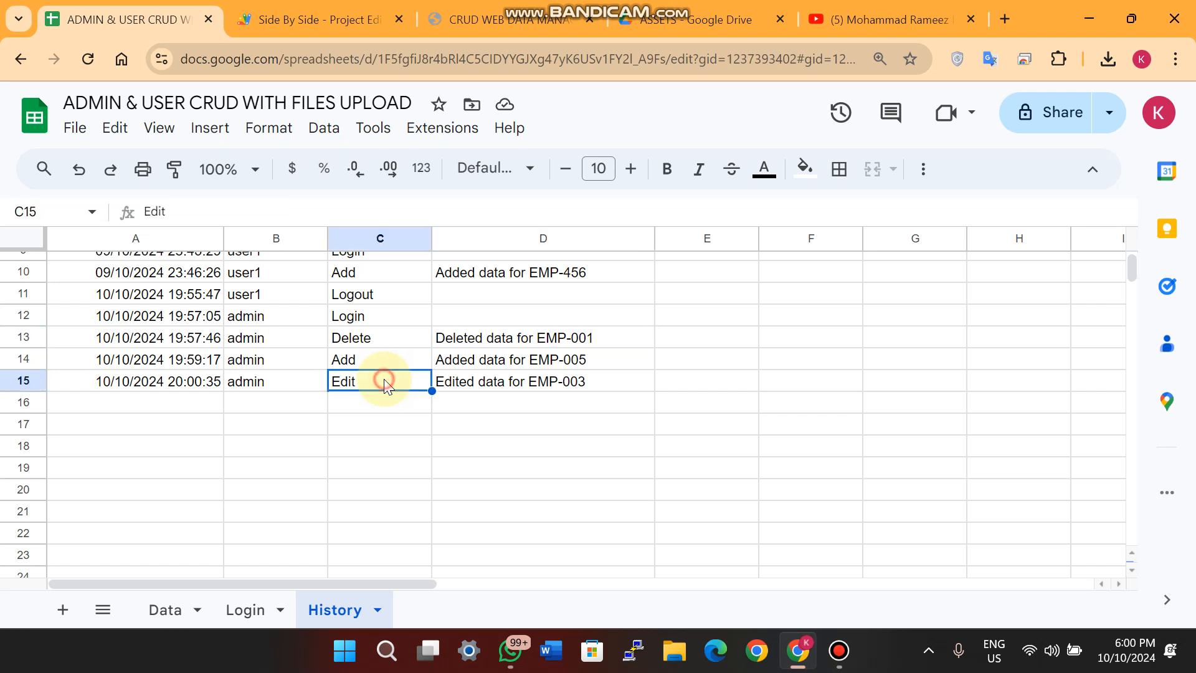
pyautogui.click(543, 381)
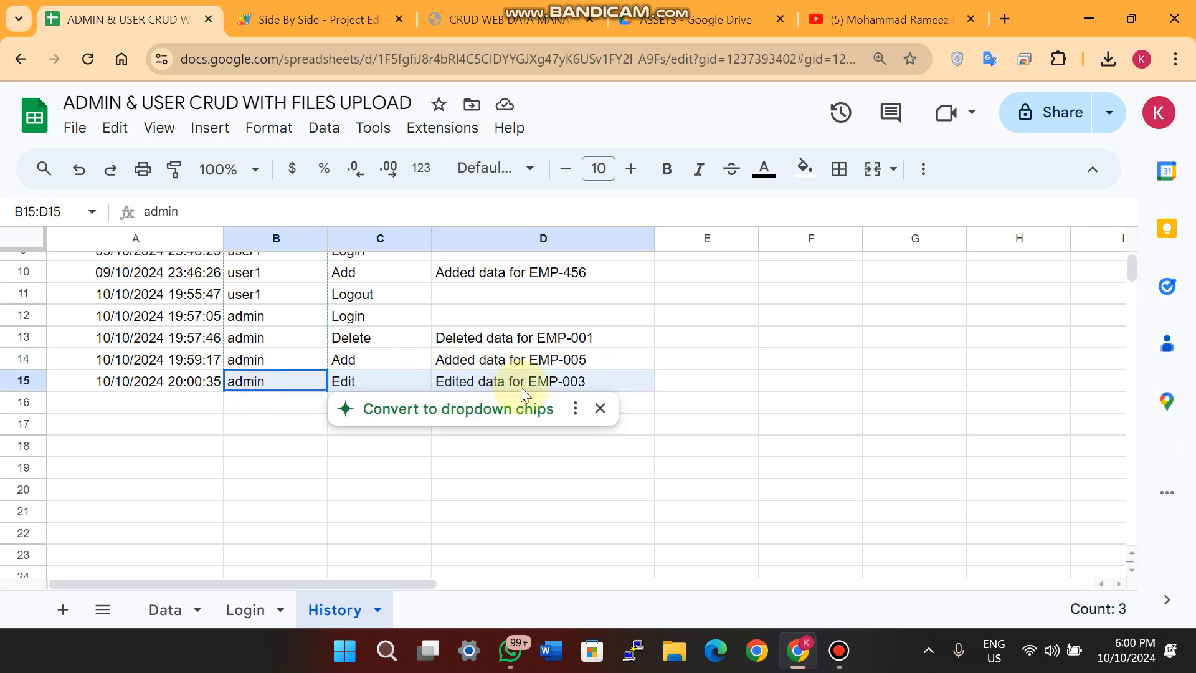
pyautogui.click(275, 359)
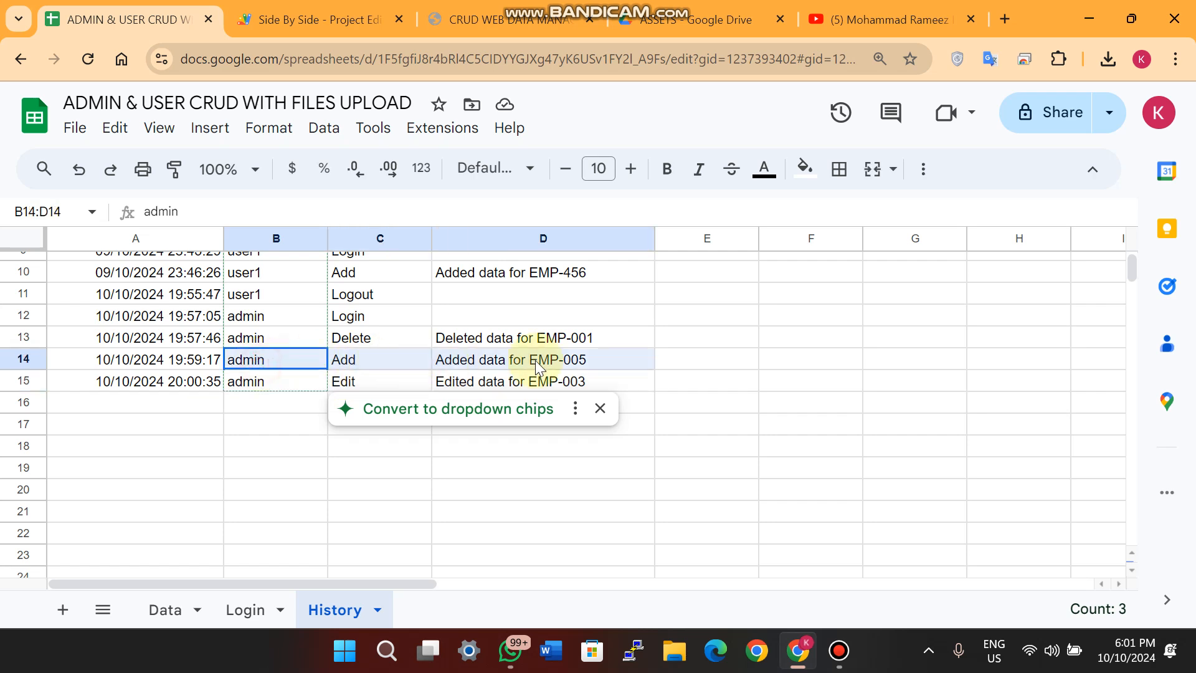
# Log the admin account out of the CRUD web app
pyautogui.click(503, 19)
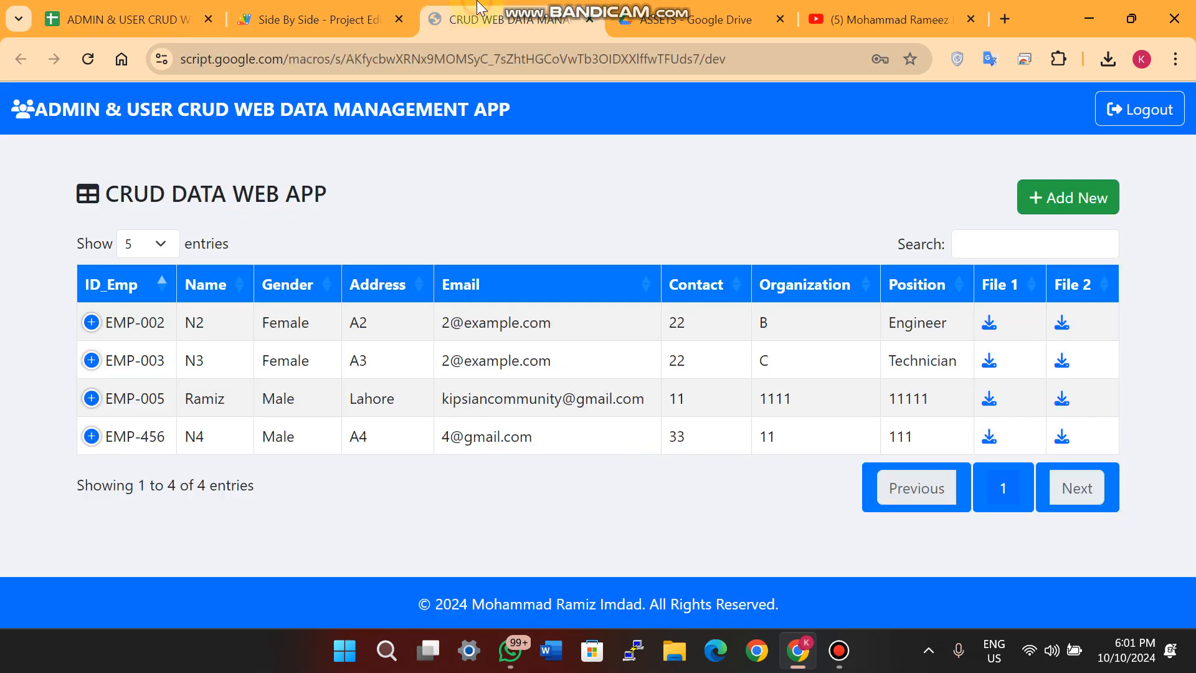
pyautogui.moveTo(1129, 165)
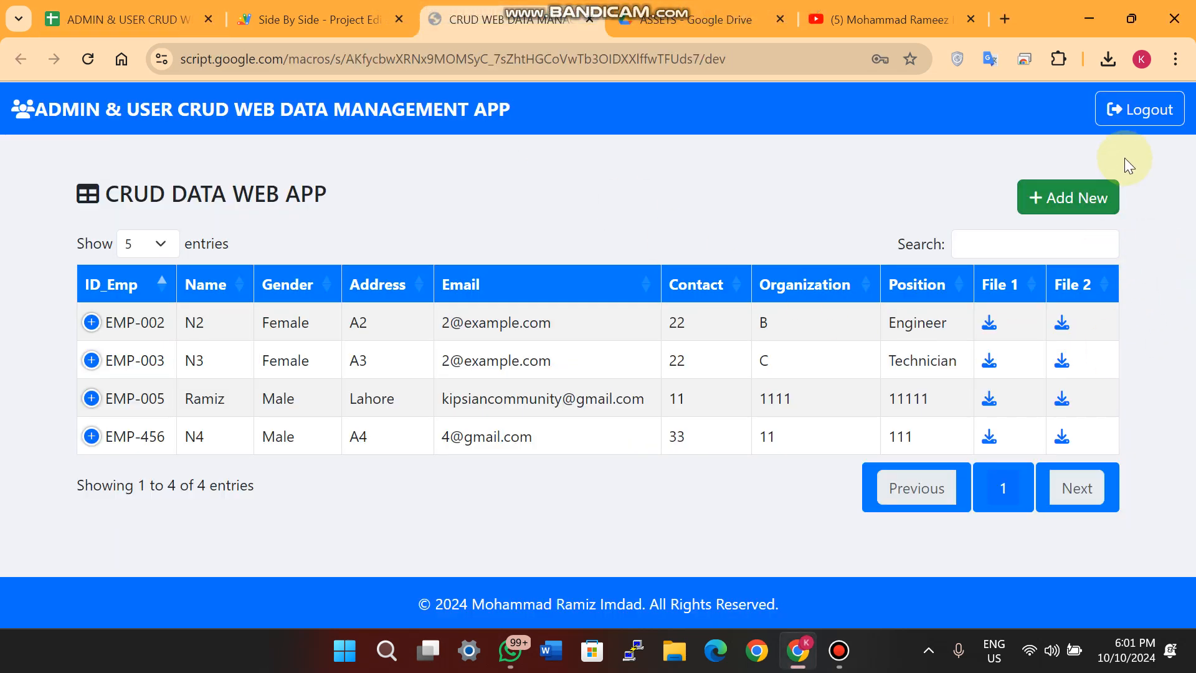
pyautogui.click(1140, 108)
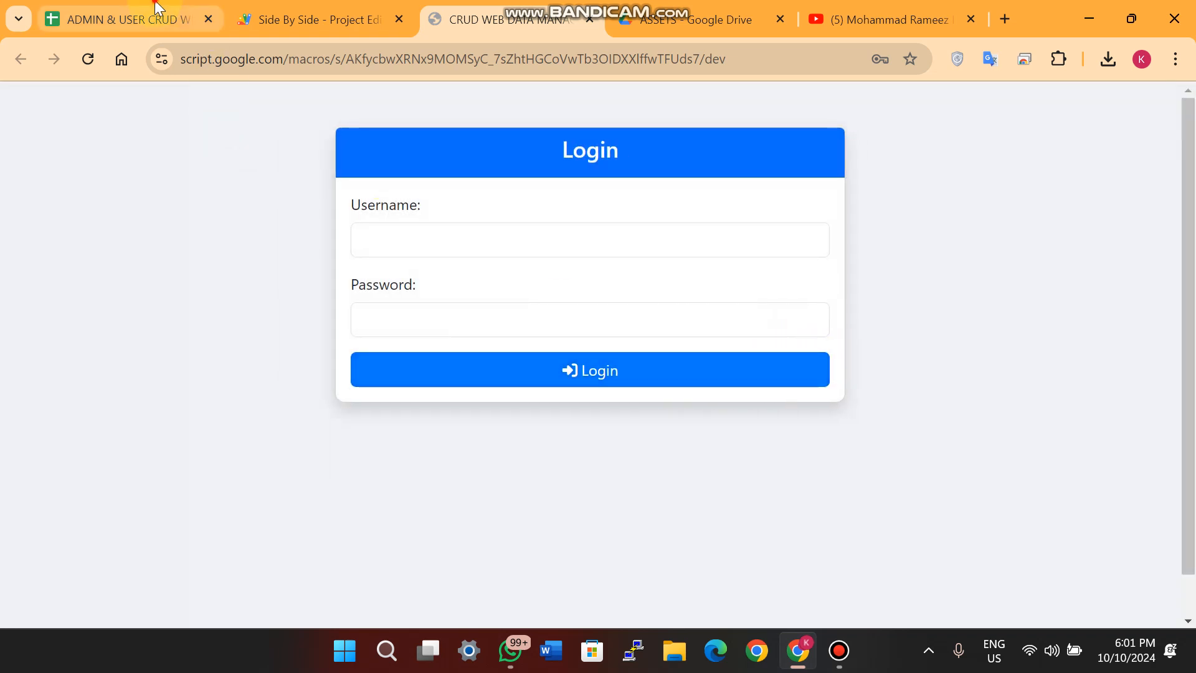
# Review admin's Logout entry in History, then select user1's username in the Login sheet
pyautogui.click(122, 19)
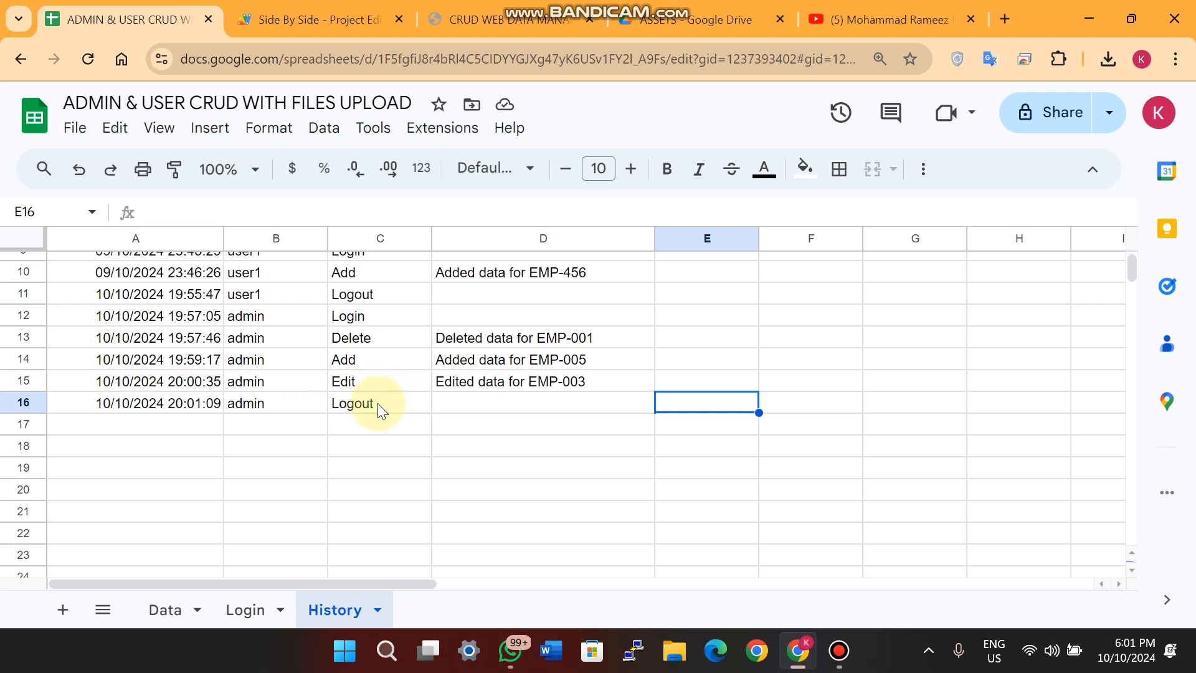
pyautogui.click(245, 403)
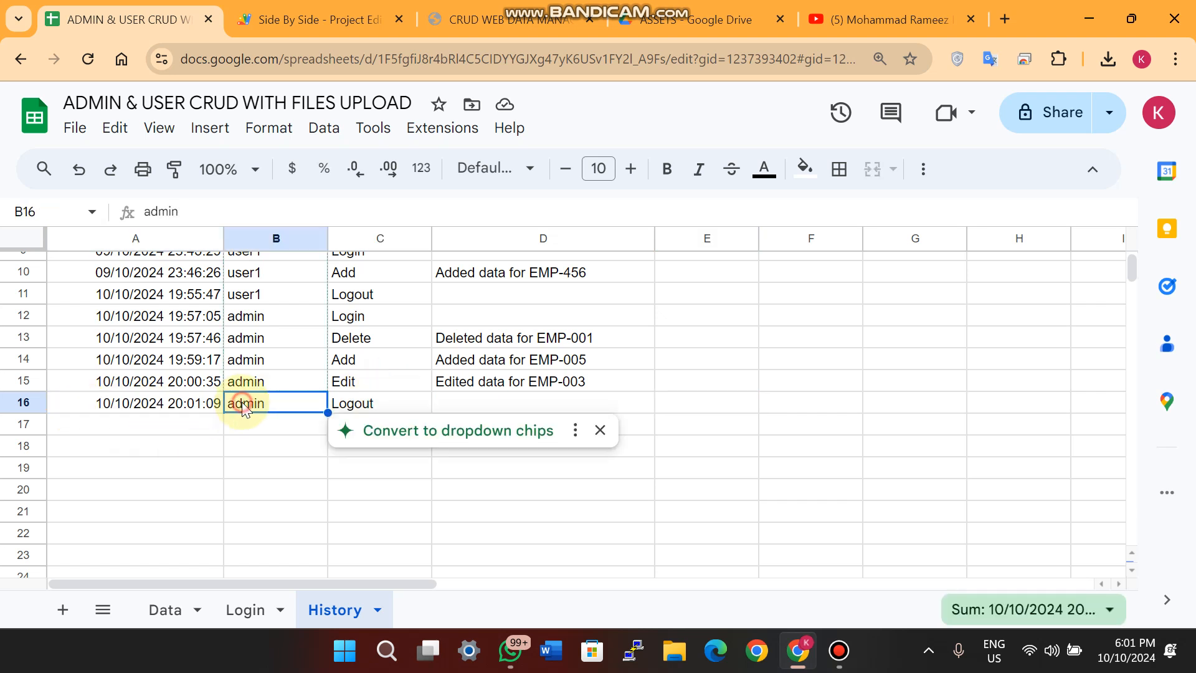
pyautogui.click(134, 402)
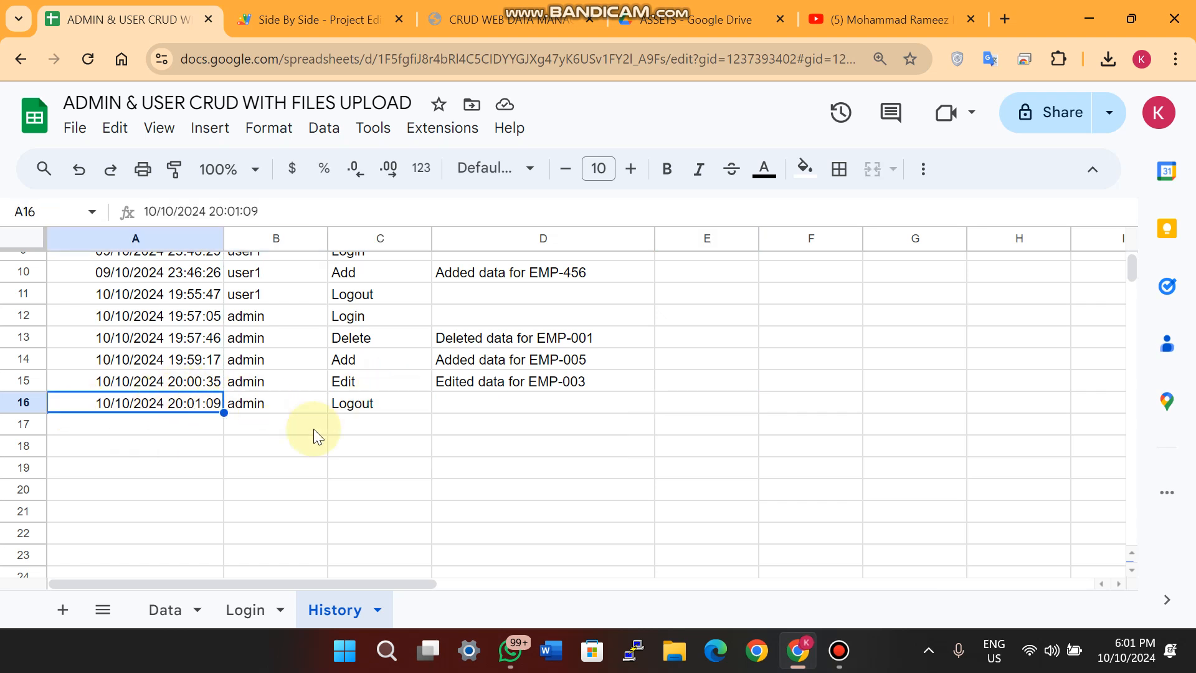
pyautogui.click(164, 609)
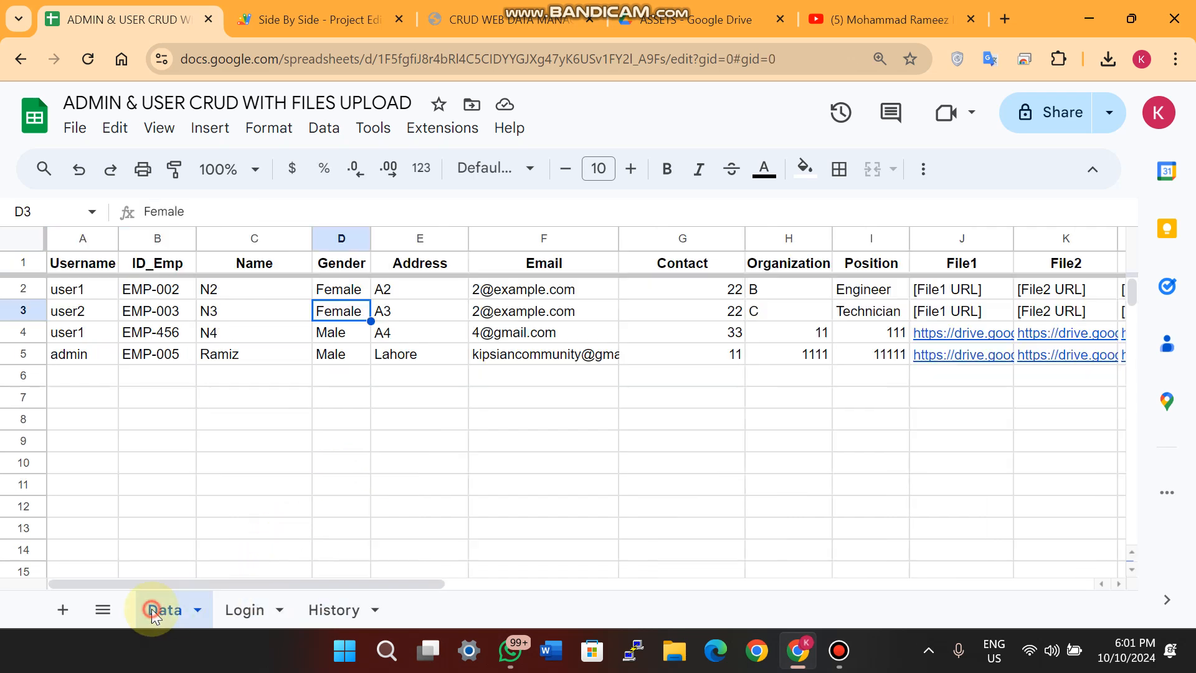
pyautogui.click(243, 609)
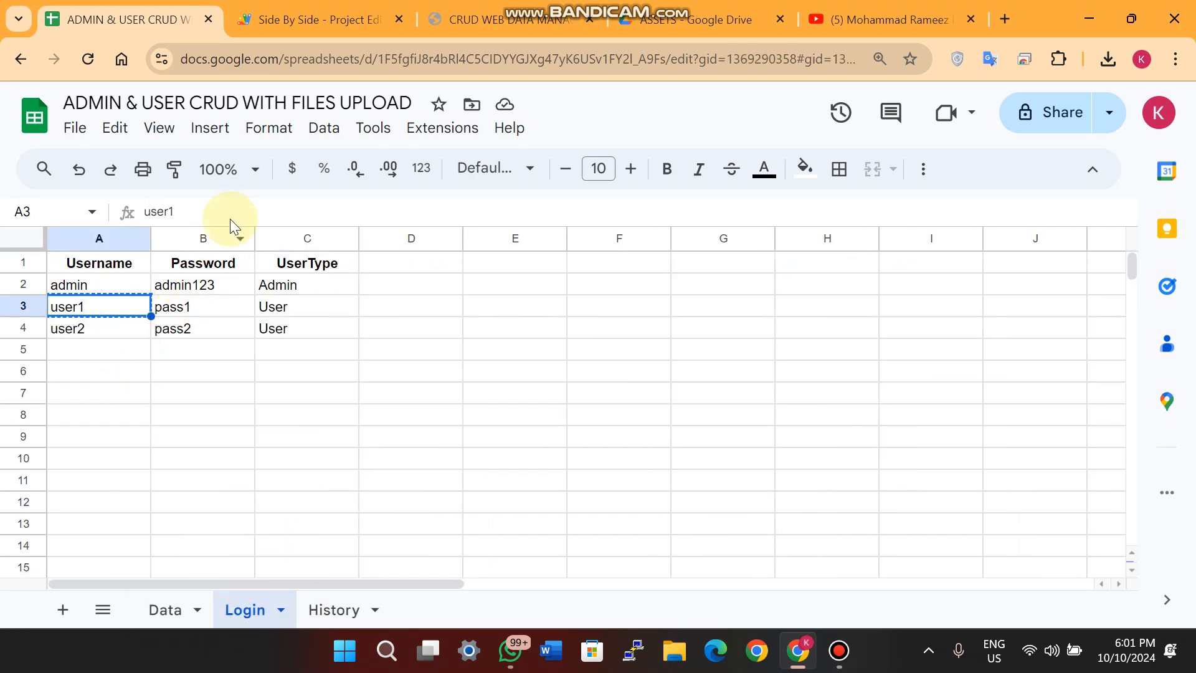
pyautogui.click(500, 19)
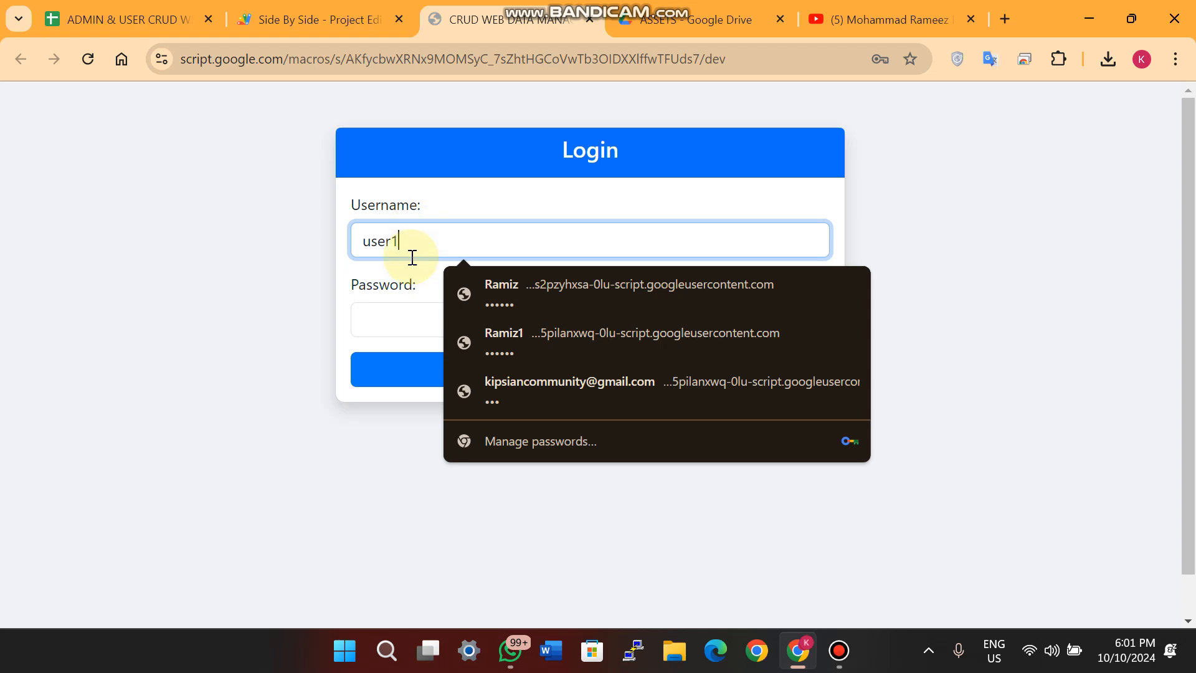
pyautogui.click(122, 18)
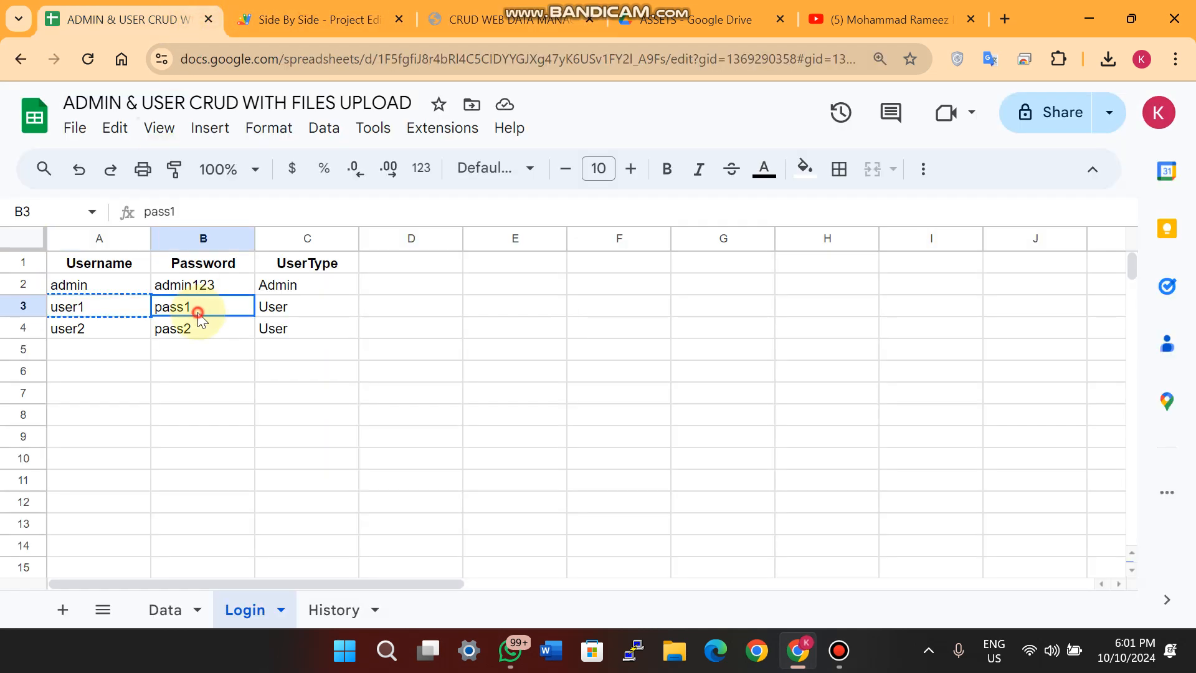
pyautogui.click(507, 18)
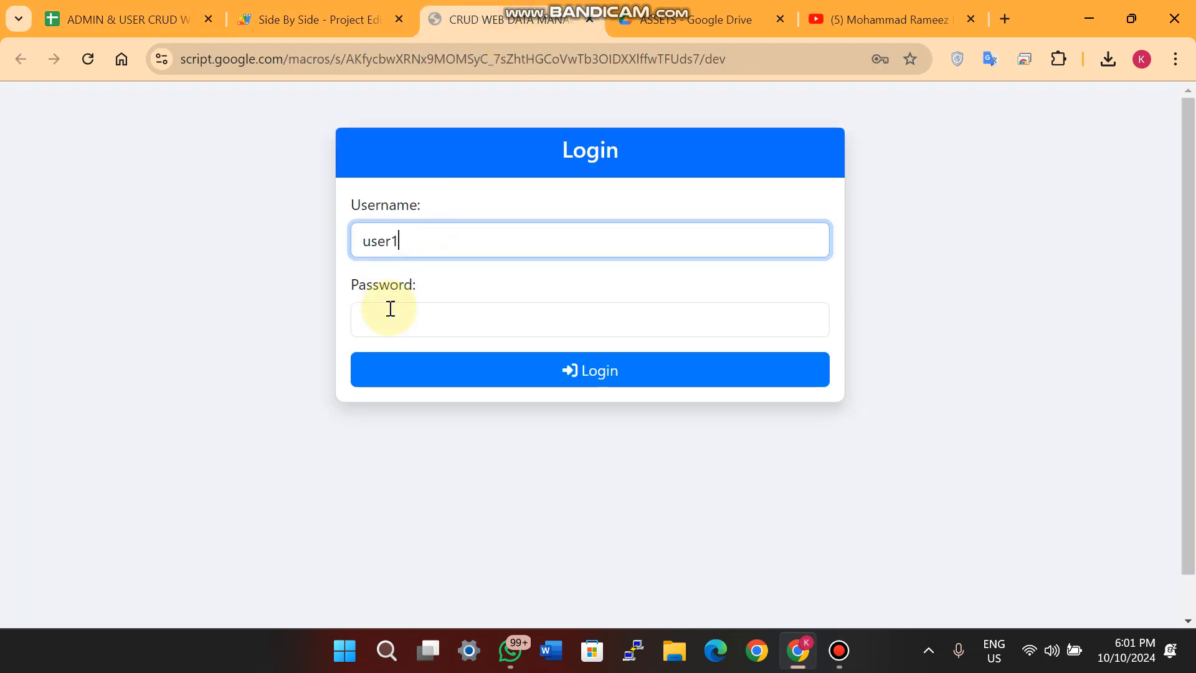
pyautogui.click(590, 370)
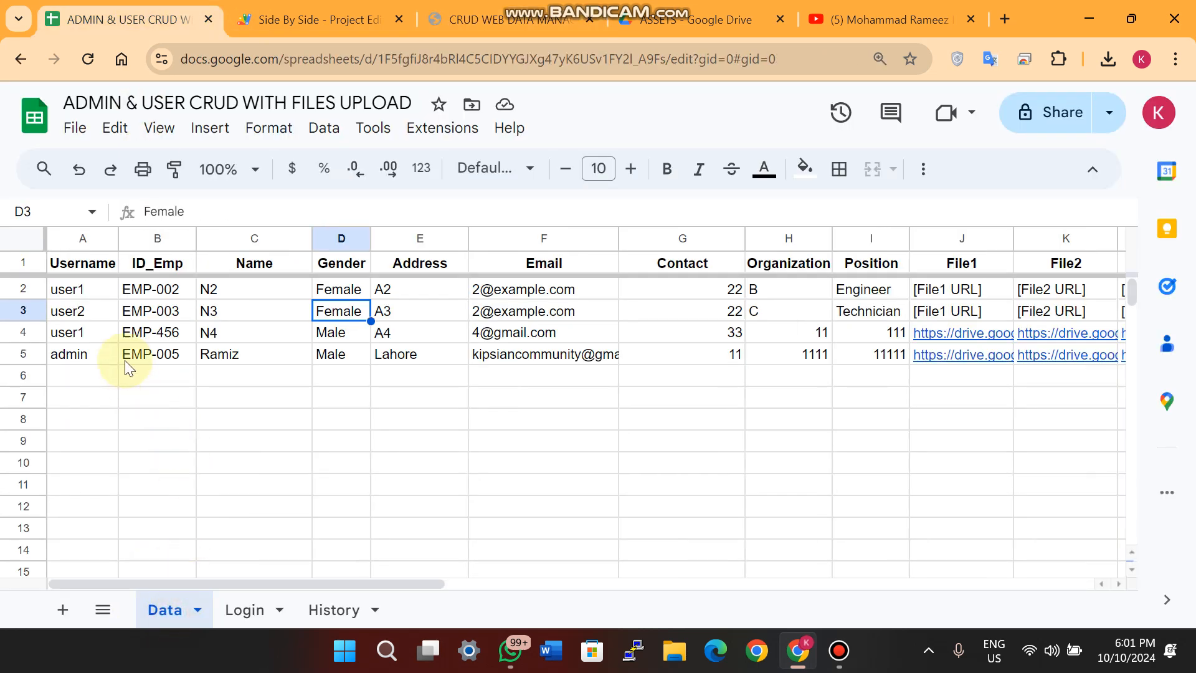
# Compare user1's Data sheet rows EMP-002 and EMP-456 with the records the app lists for user1
pyautogui.click(23, 288)
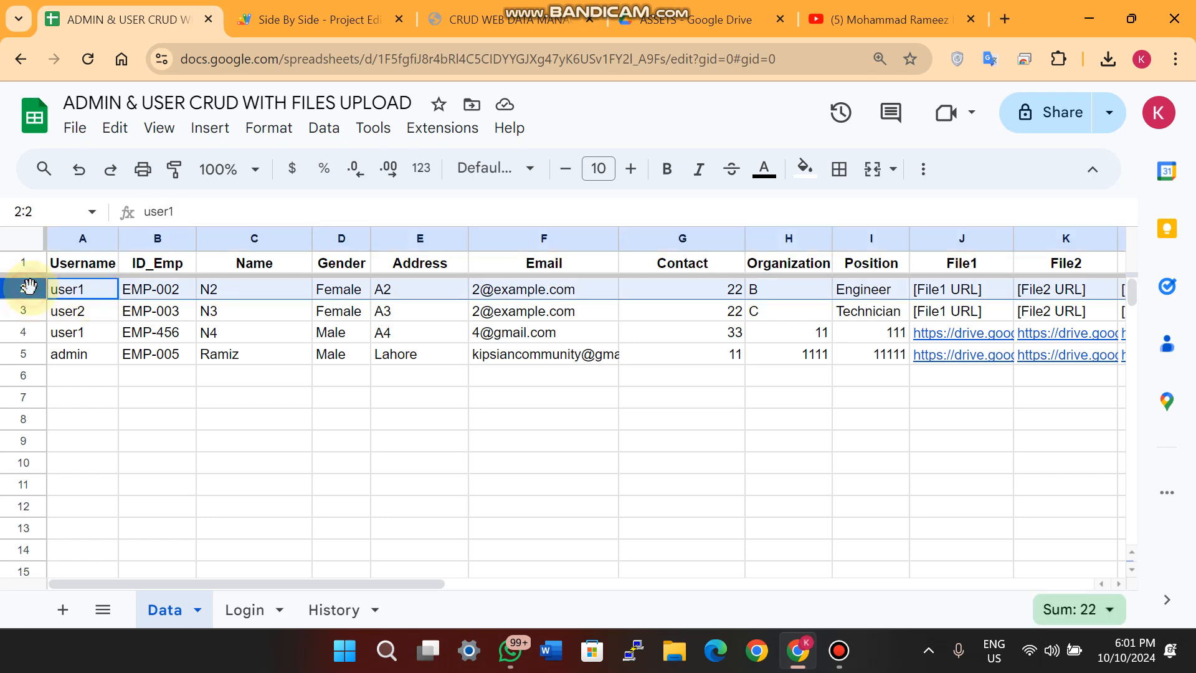
pyautogui.click(82, 331)
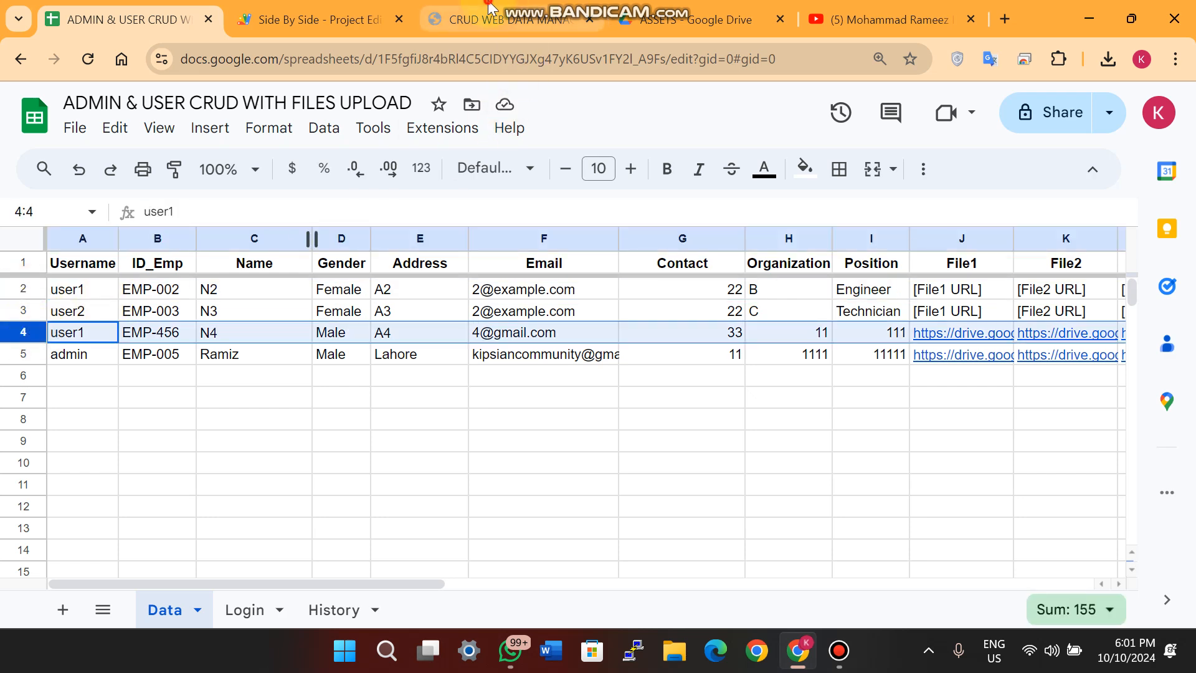
pyautogui.click(511, 19)
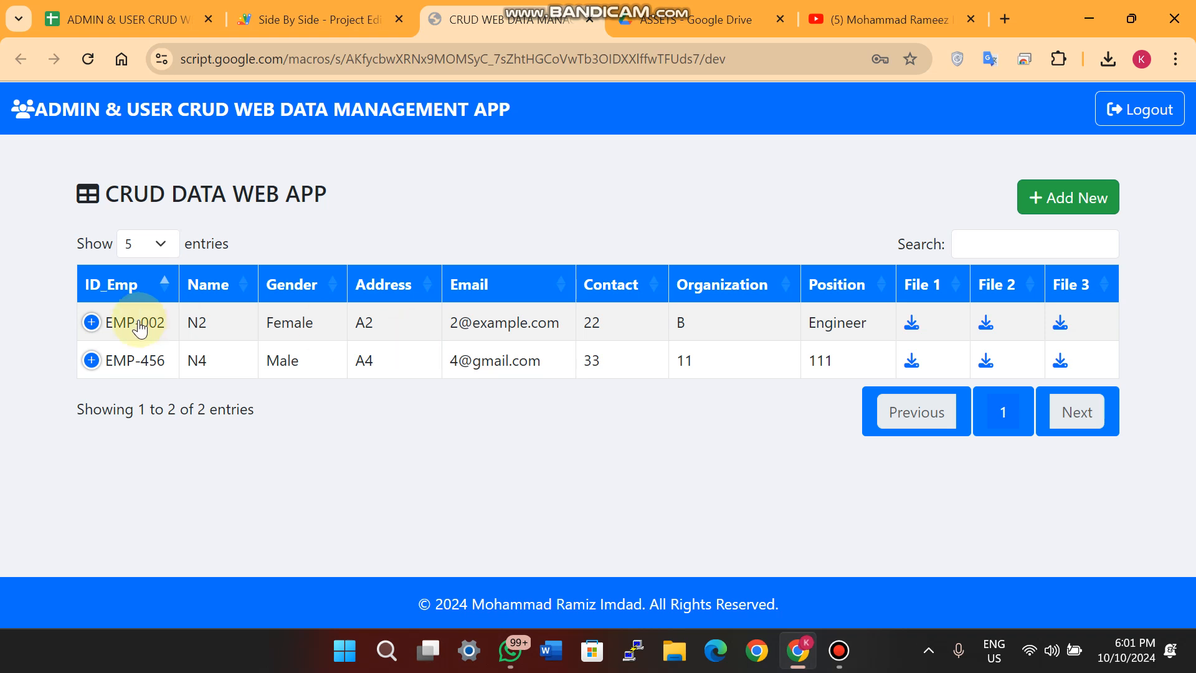
pyautogui.click(125, 19)
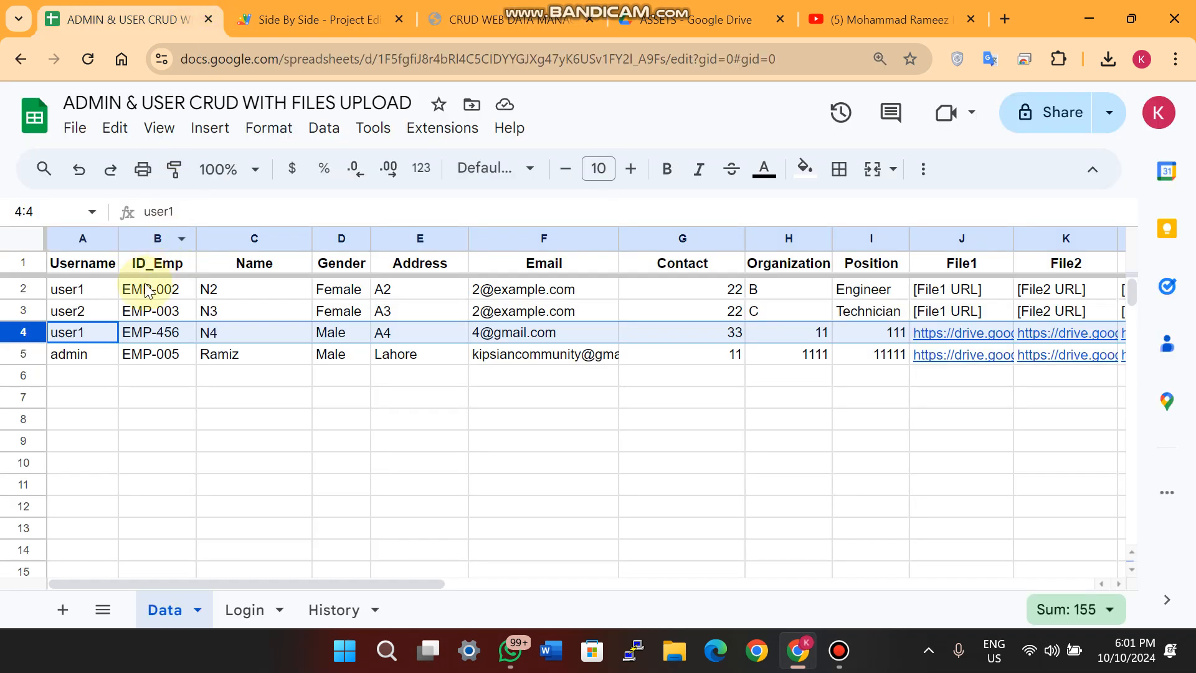
pyautogui.click(82, 331)
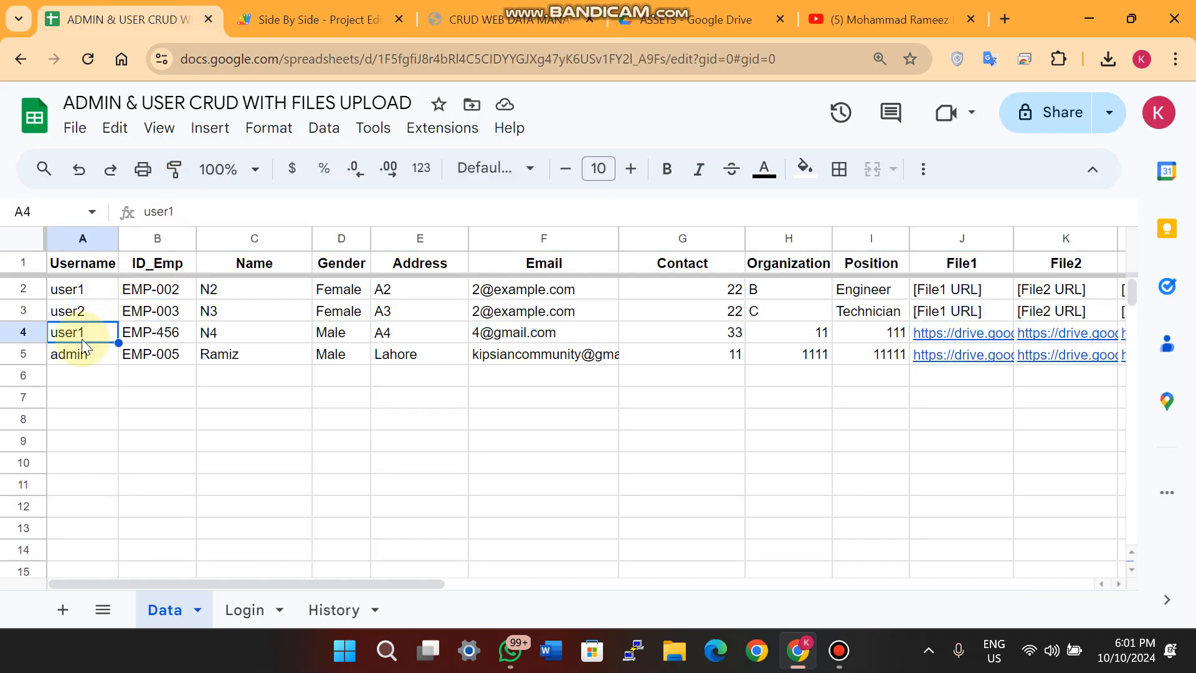
pyautogui.click(507, 19)
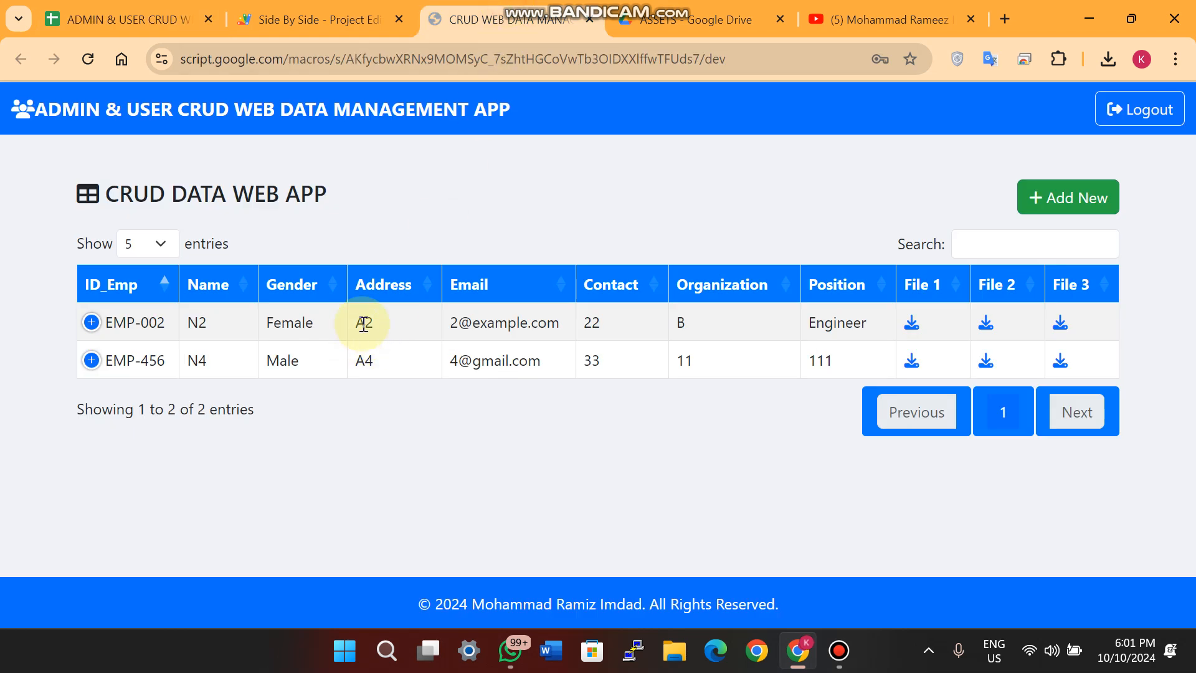
pyautogui.moveTo(91, 360)
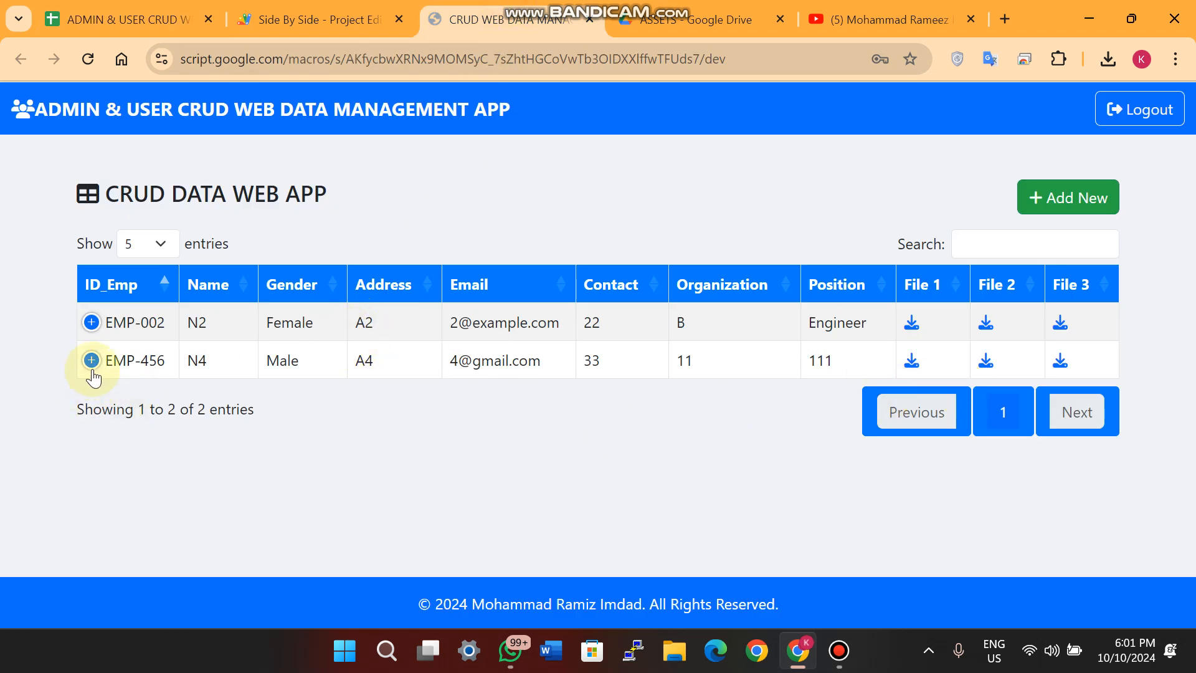
# Edit EMP-456 to gender Female and name N7, save it and confirm the success message
pyautogui.click(90, 360)
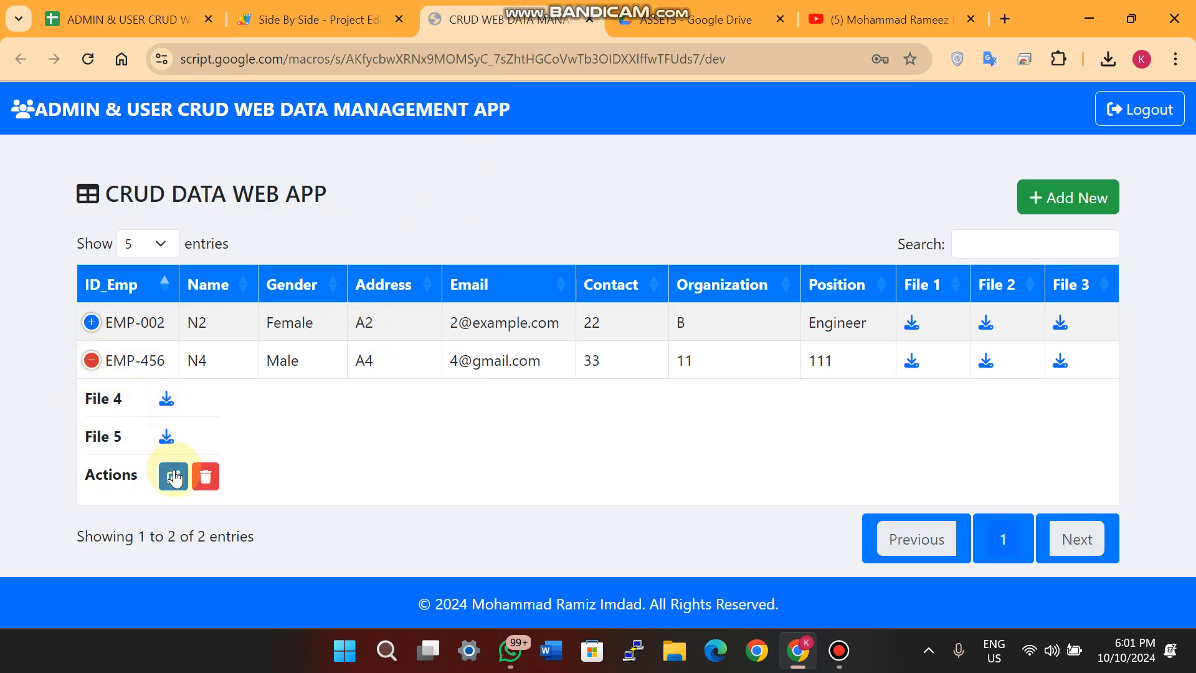
pyautogui.click(173, 476)
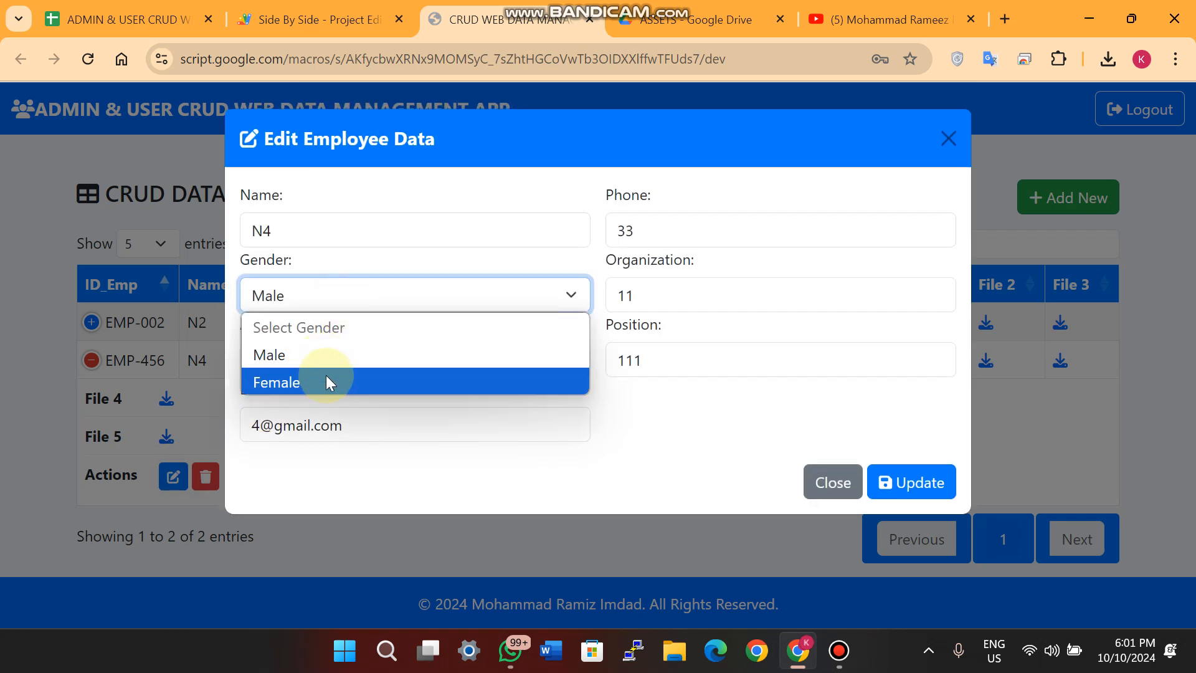
pyautogui.click(275, 382)
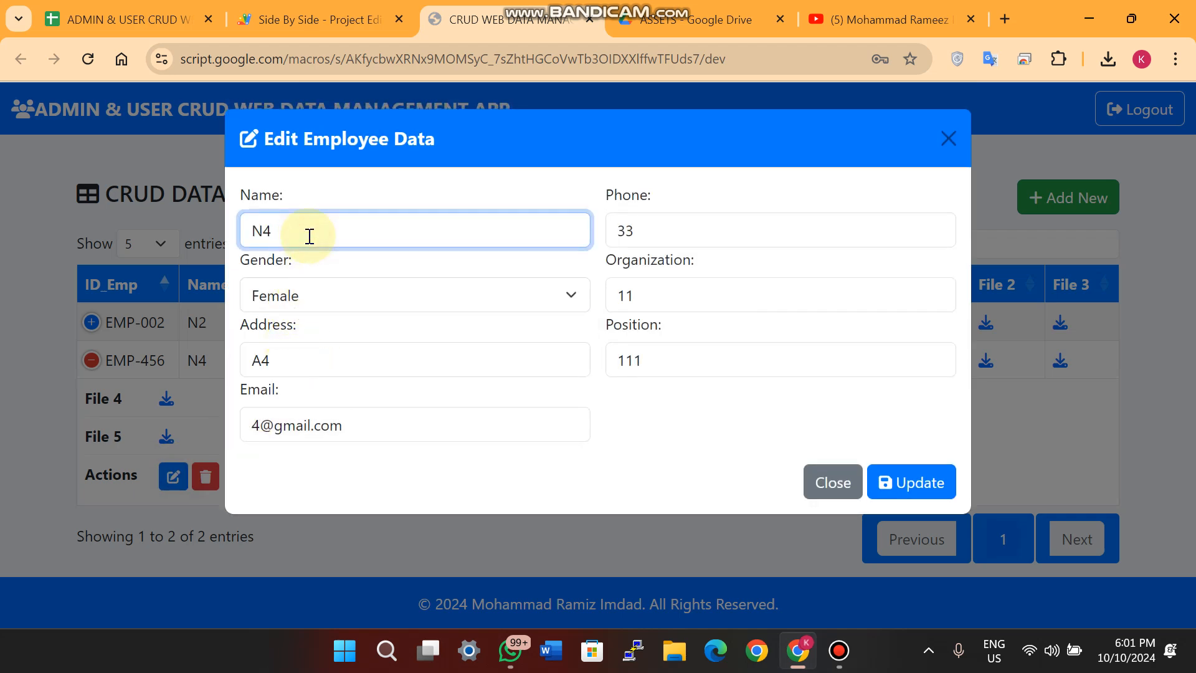
pyautogui.write('7')
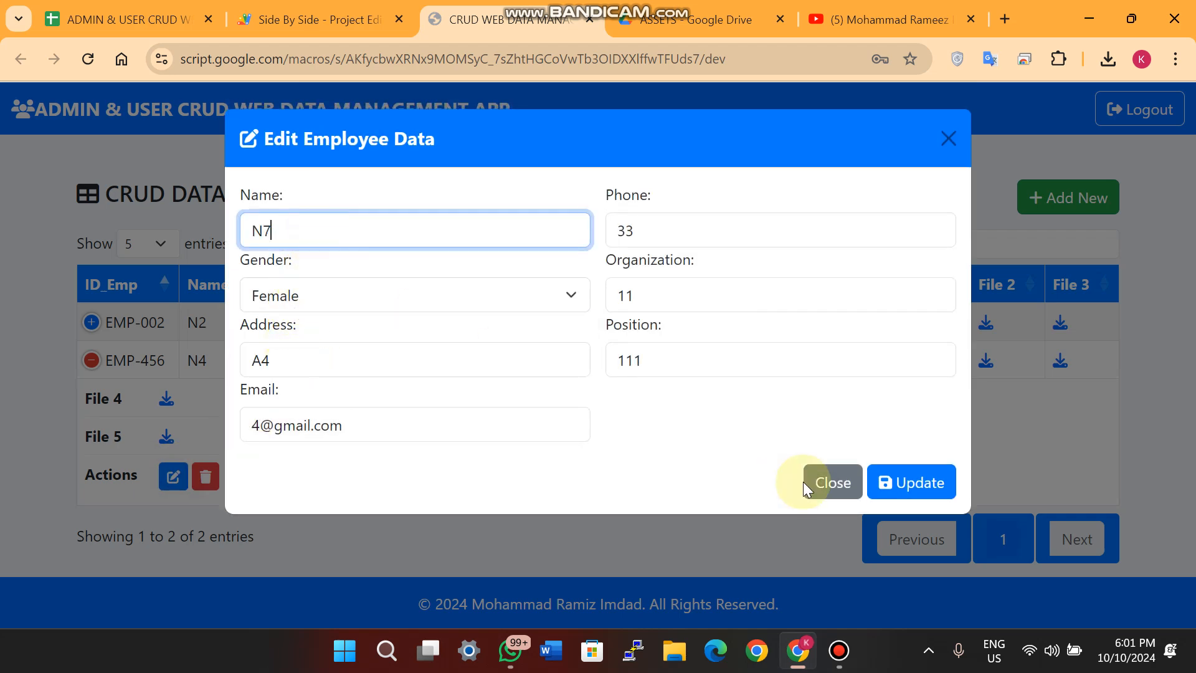
pyautogui.click(912, 480)
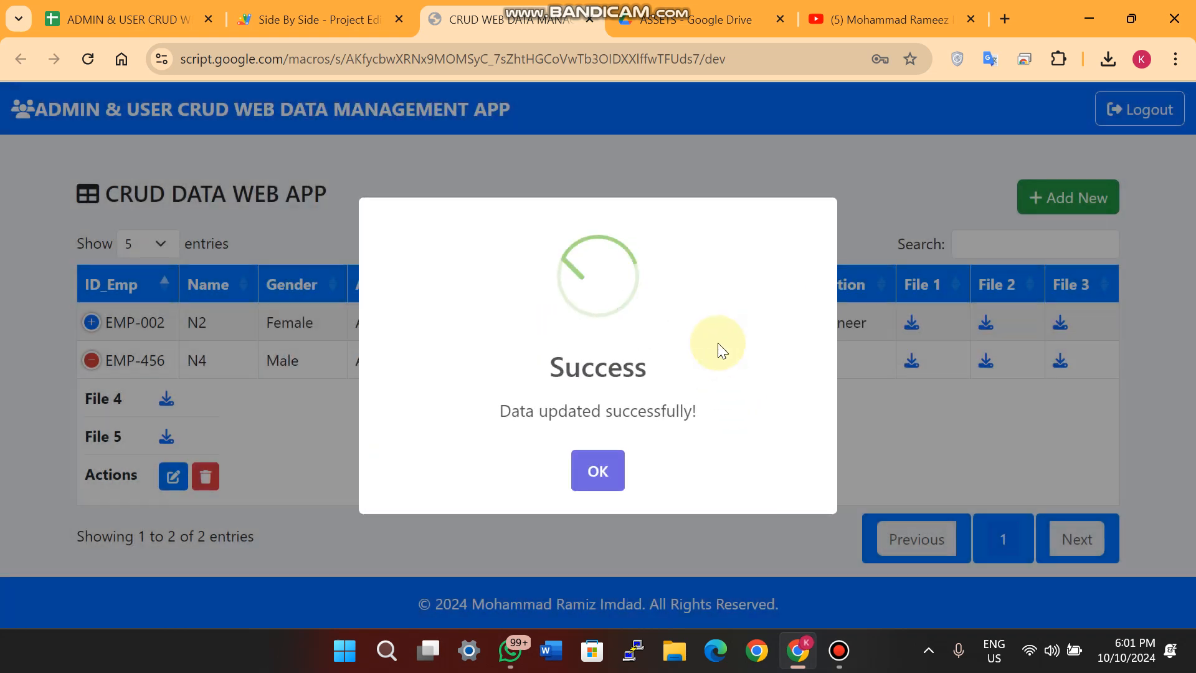
pyautogui.click(597, 470)
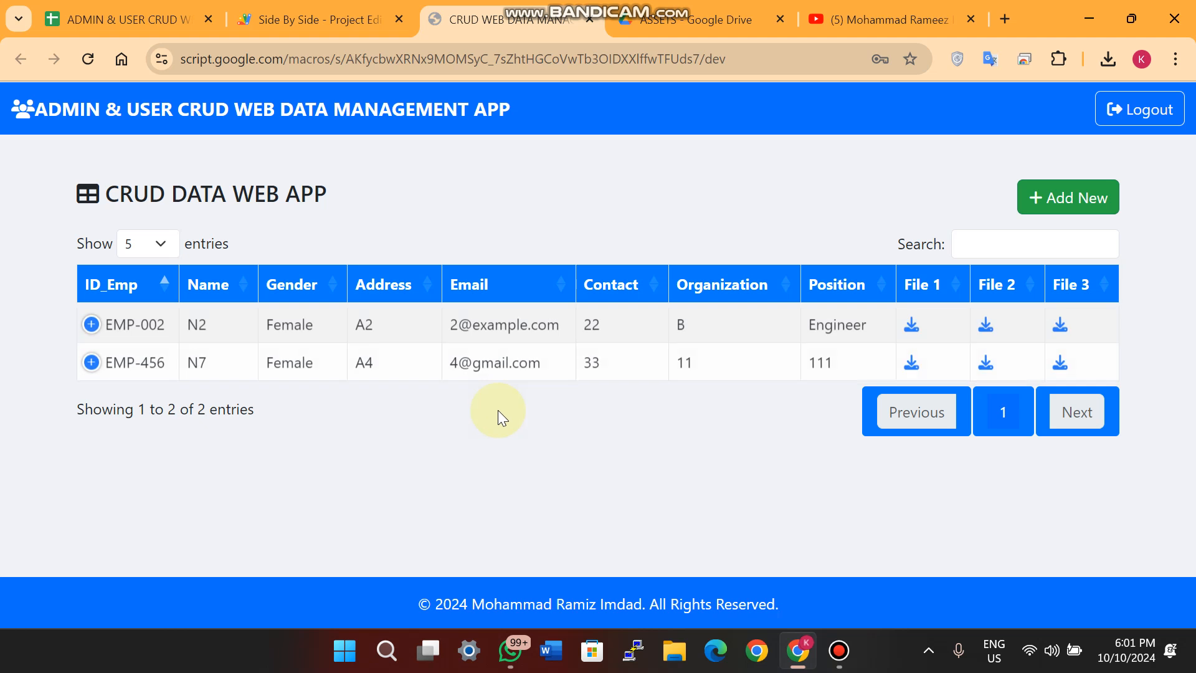
pyautogui.doubleClick(288, 360)
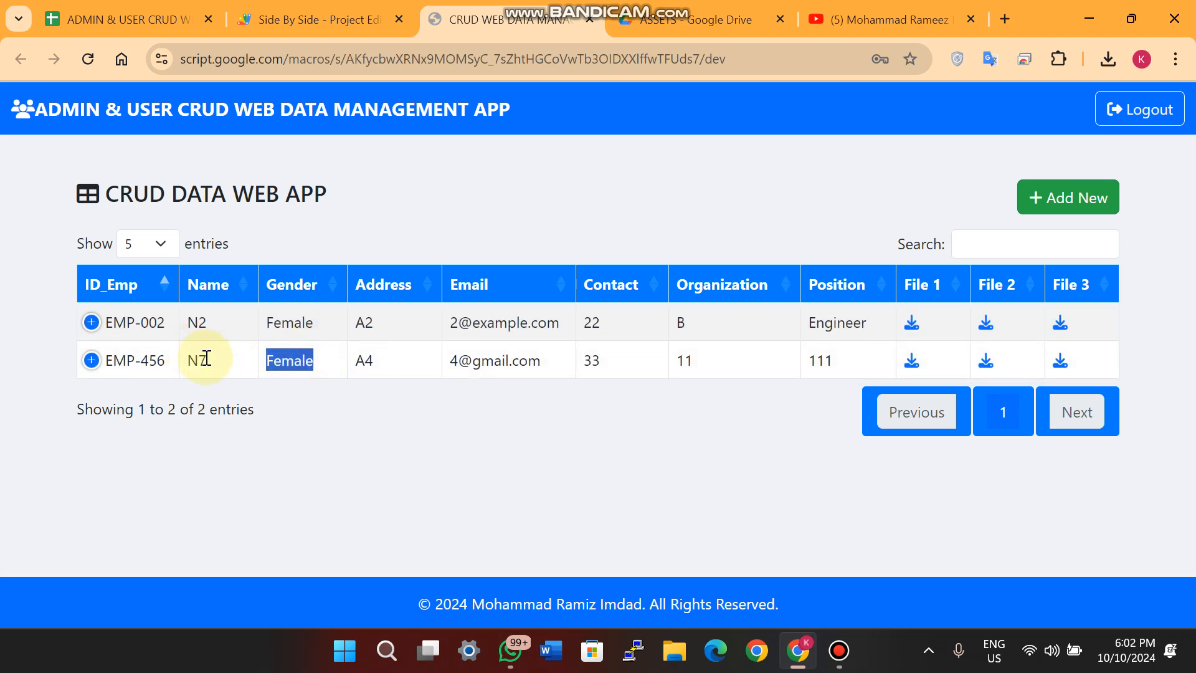
# Reload the app and confirm EMP-456 still shows N7, Female, dismissing the Apps Script notice
pyautogui.click(198, 360)
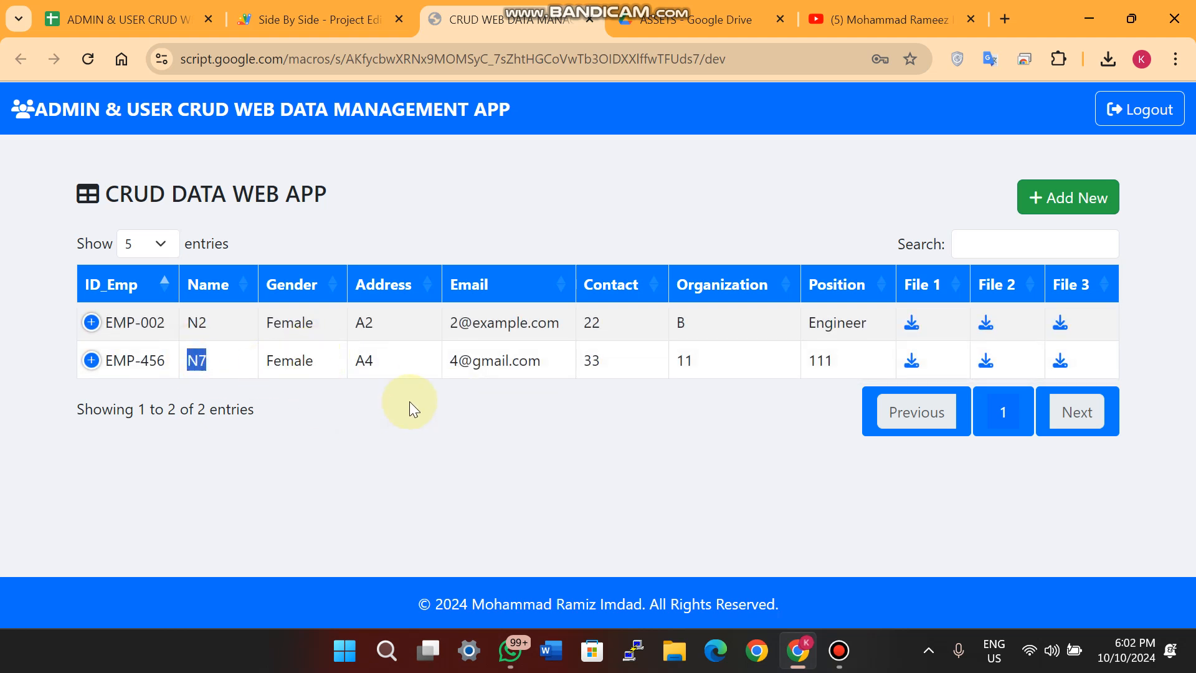
pyautogui.click(87, 59)
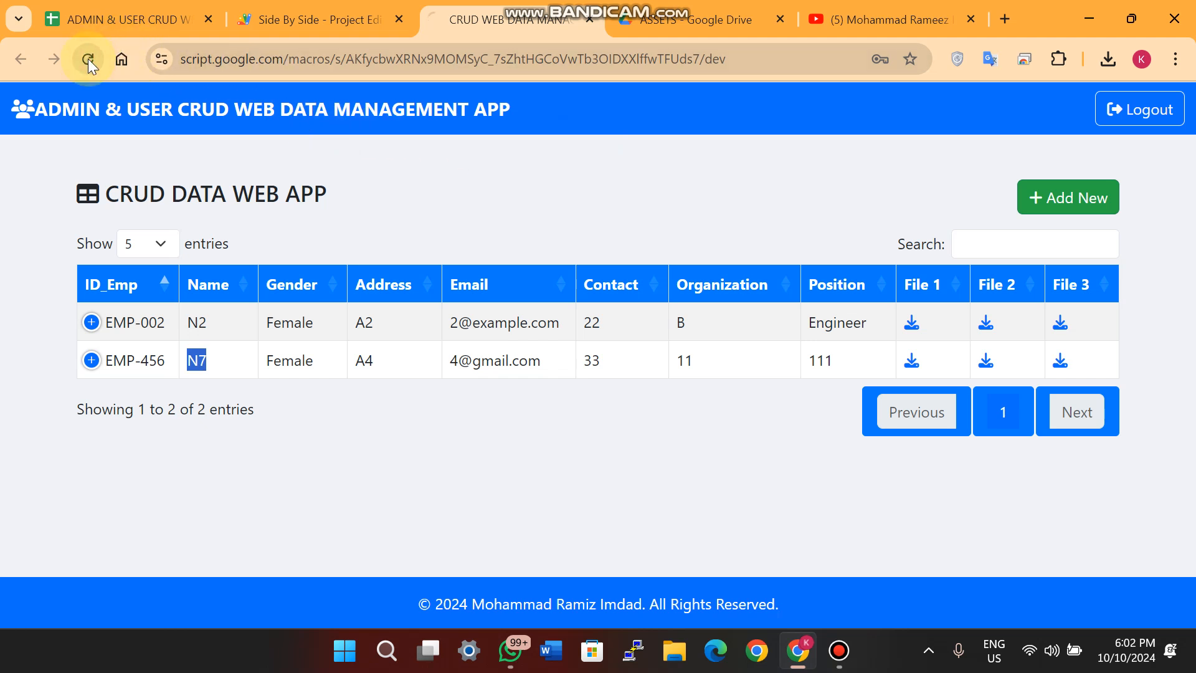
pyautogui.click(89, 59)
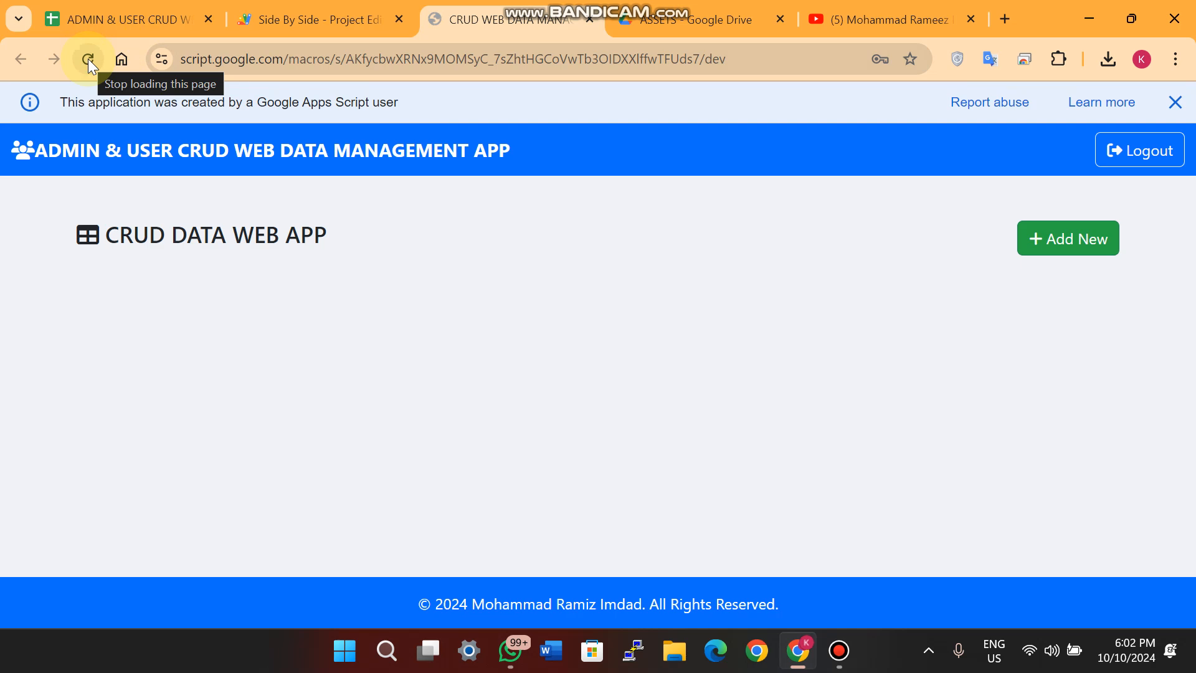
pyautogui.click(87, 58)
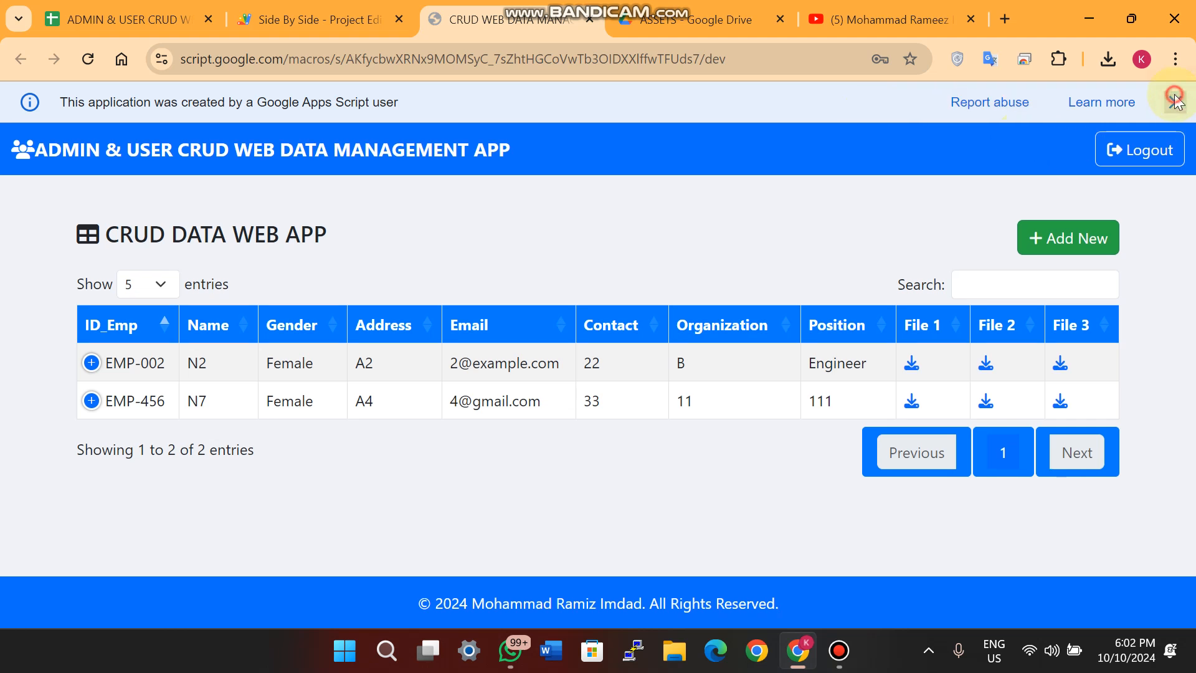
pyautogui.click(1178, 100)
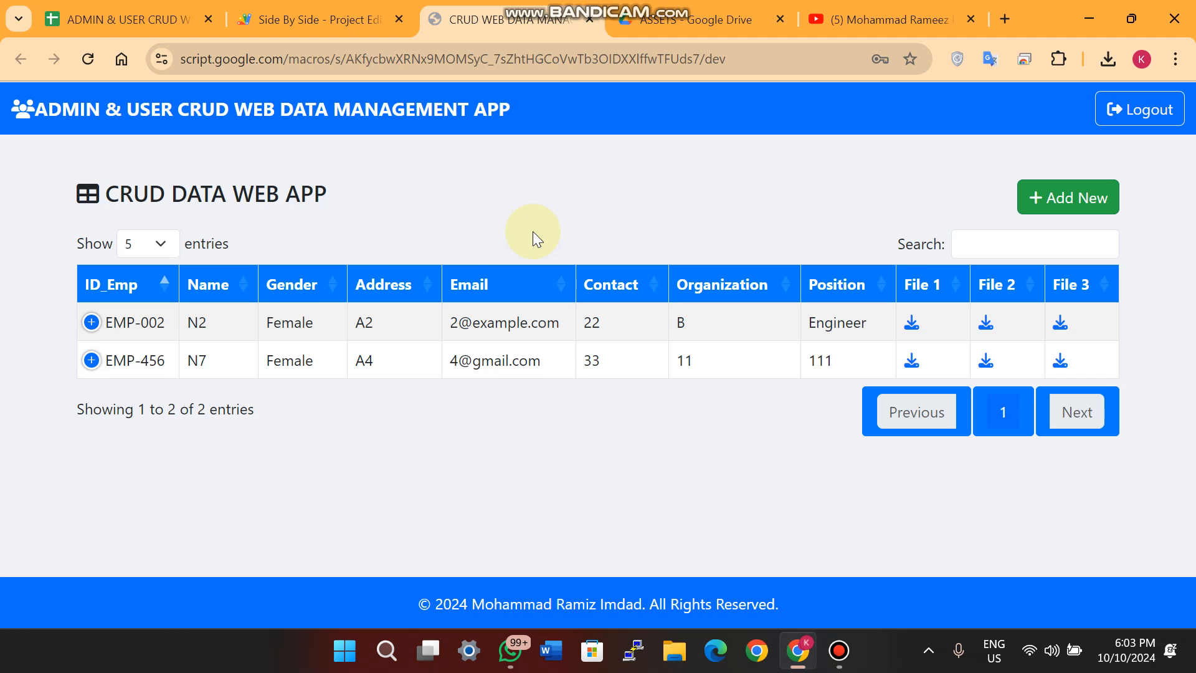
pyautogui.click(122, 19)
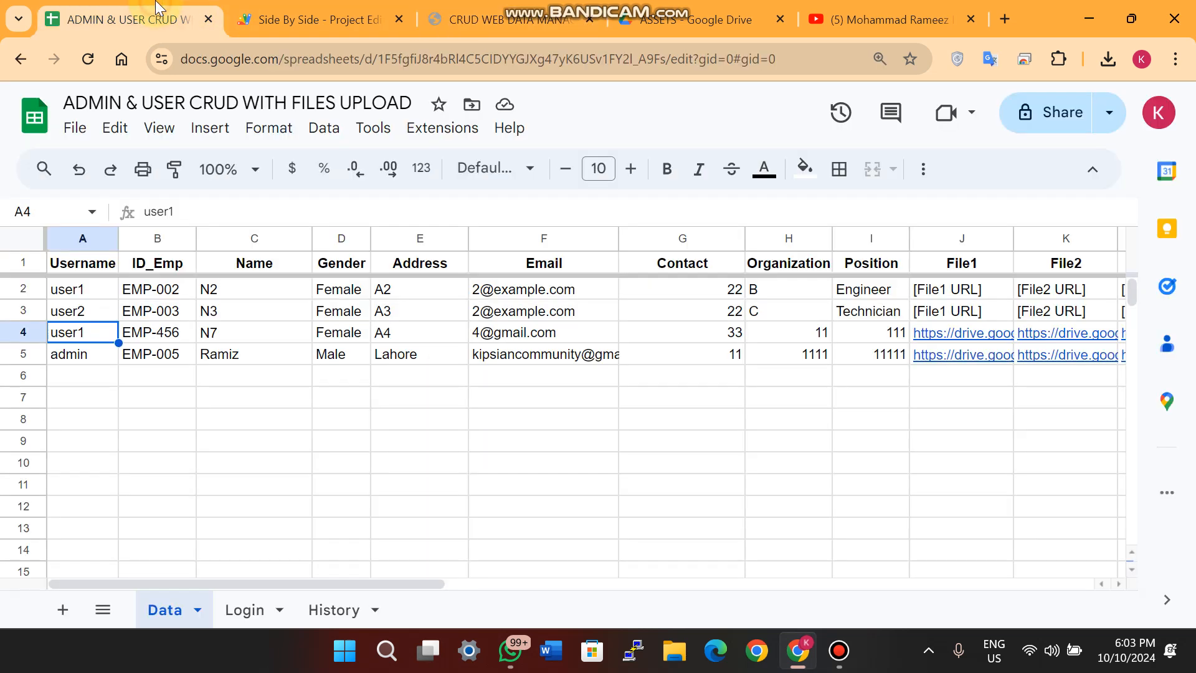
pyautogui.click(500, 19)
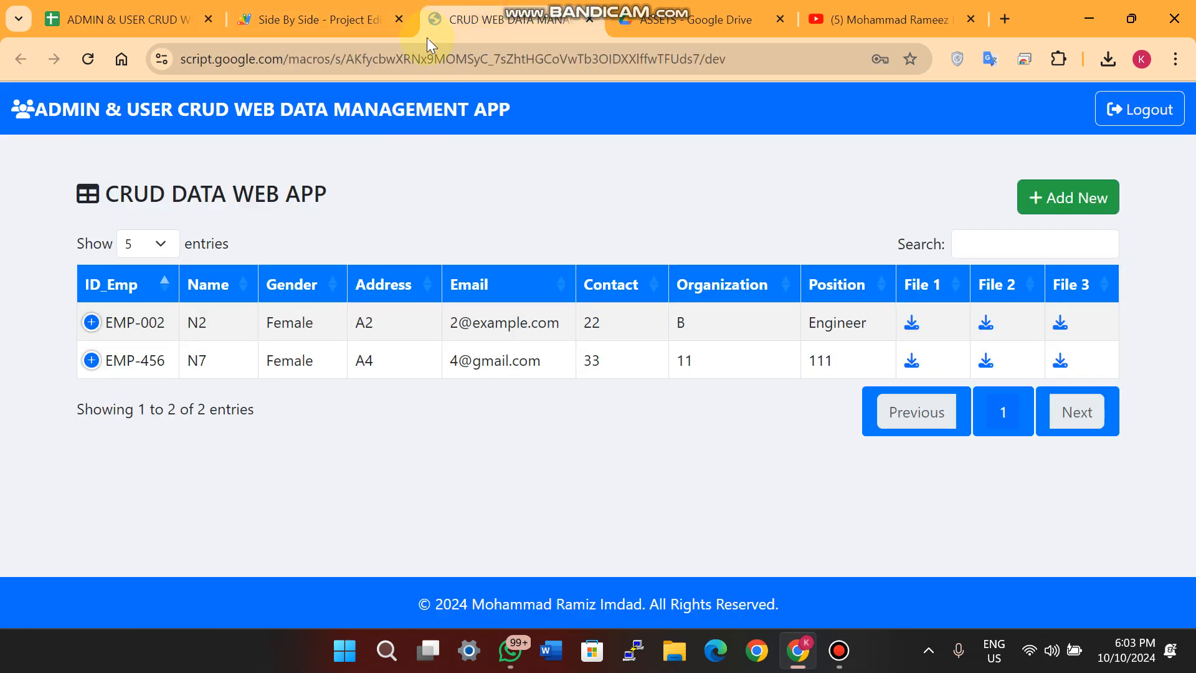